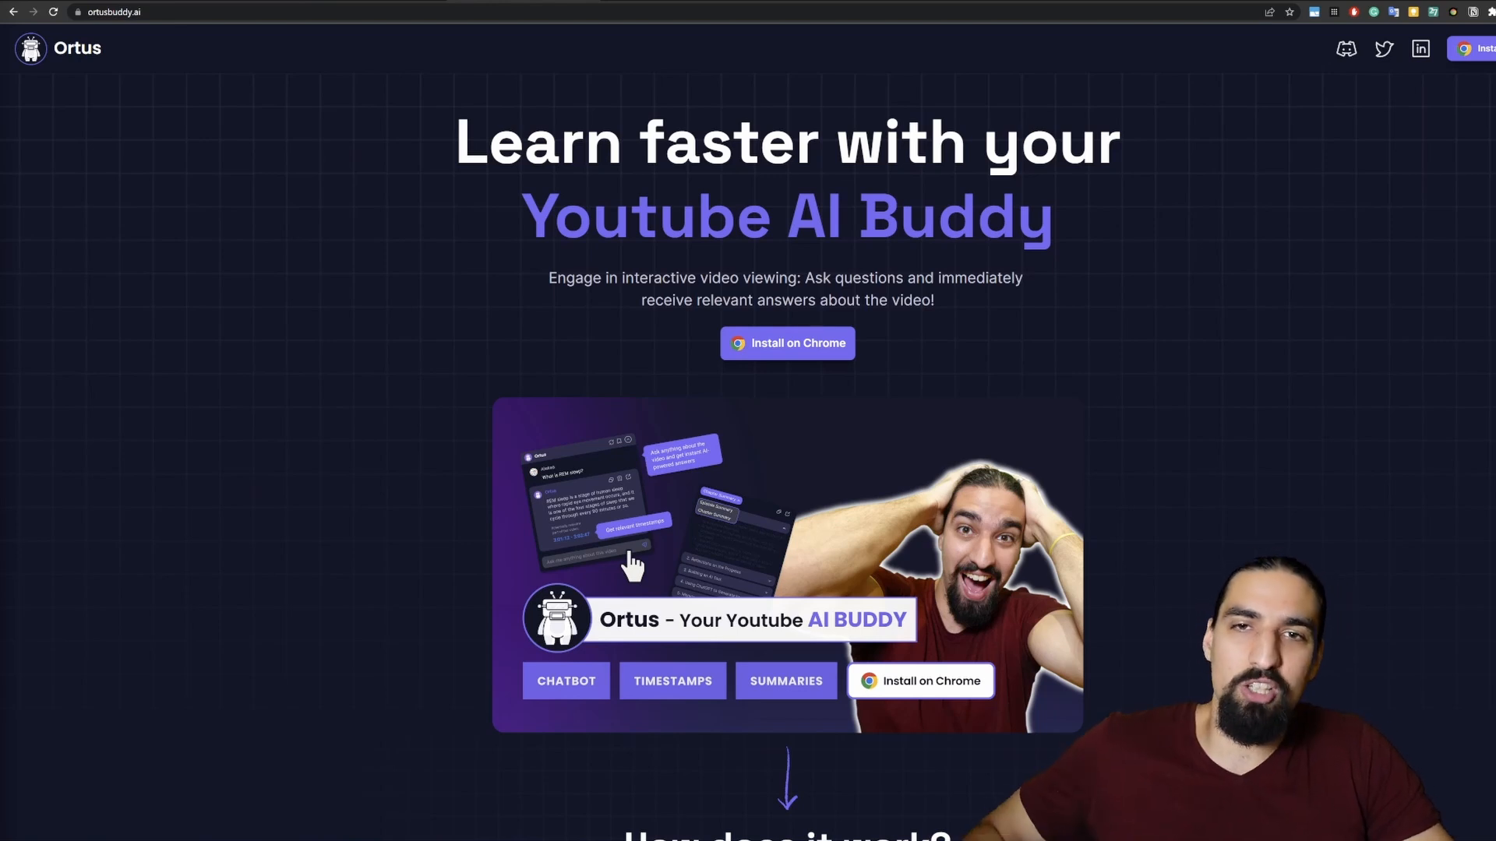
pyautogui.moveTo(305, 310)
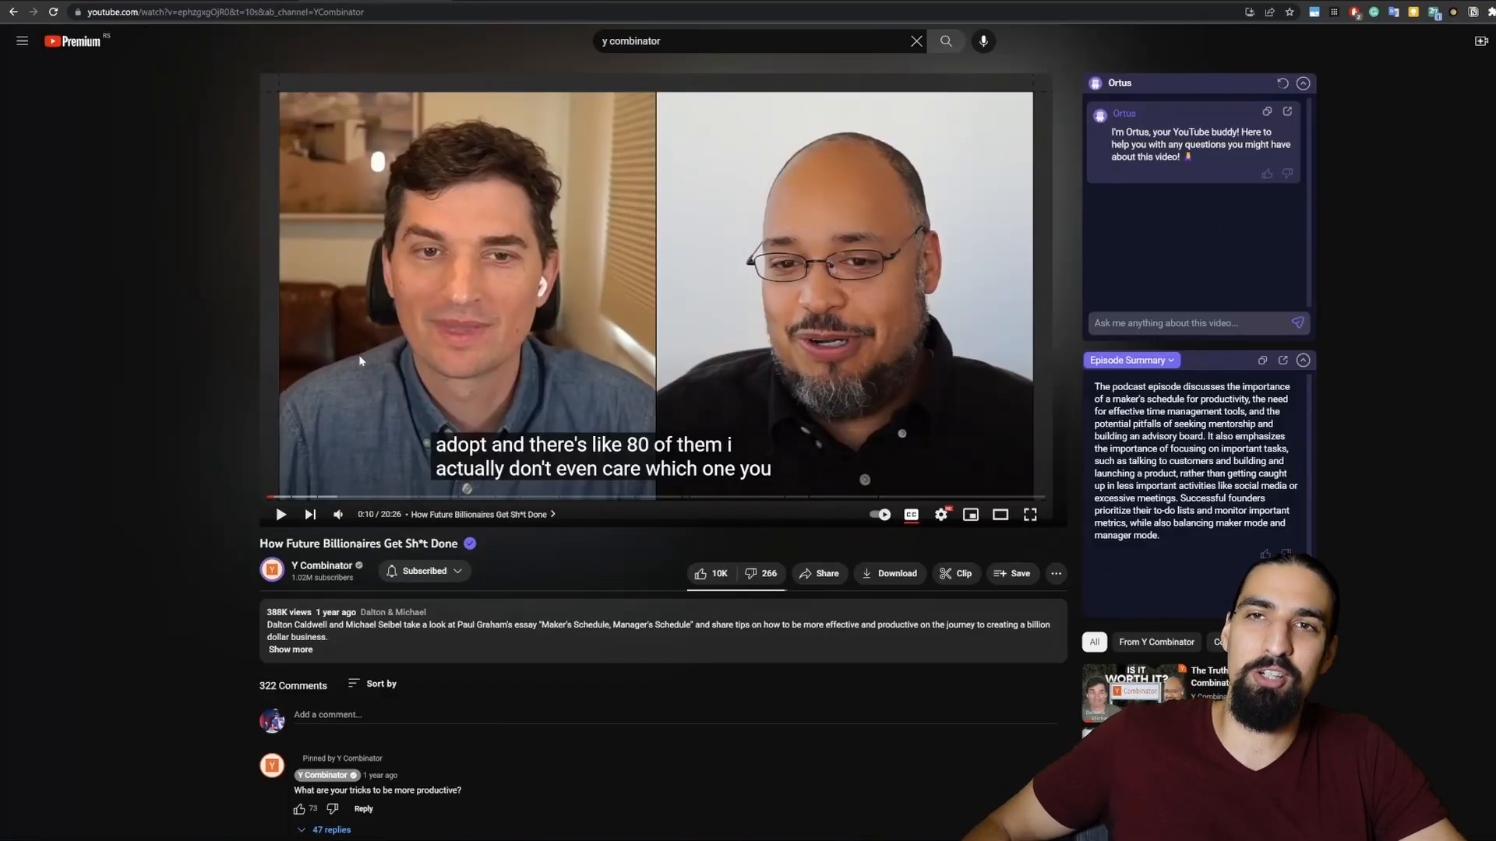
pyautogui.moveTo(579, 256)
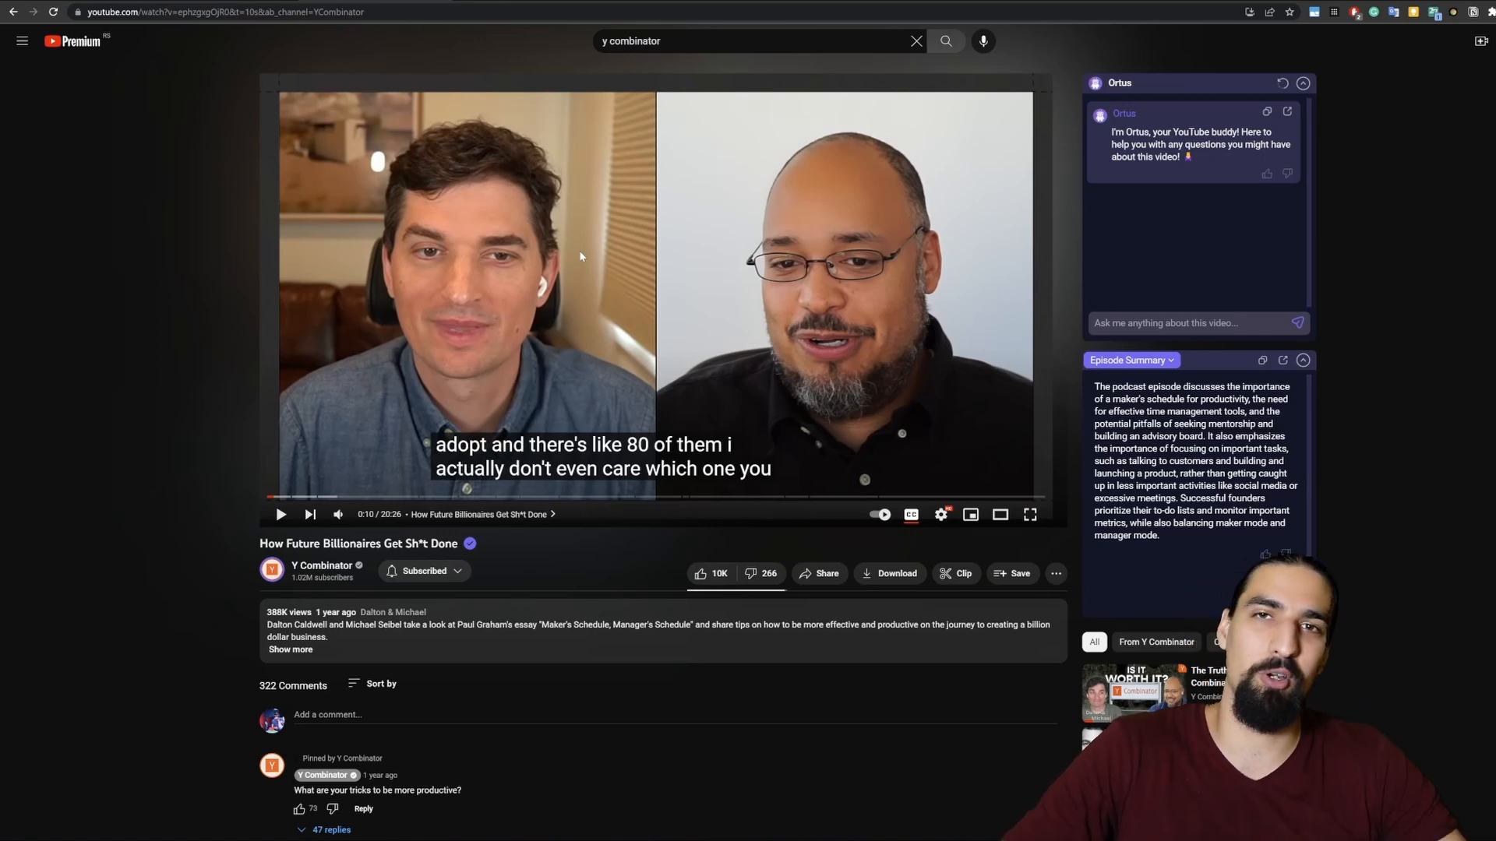
pyautogui.moveTo(528, 244)
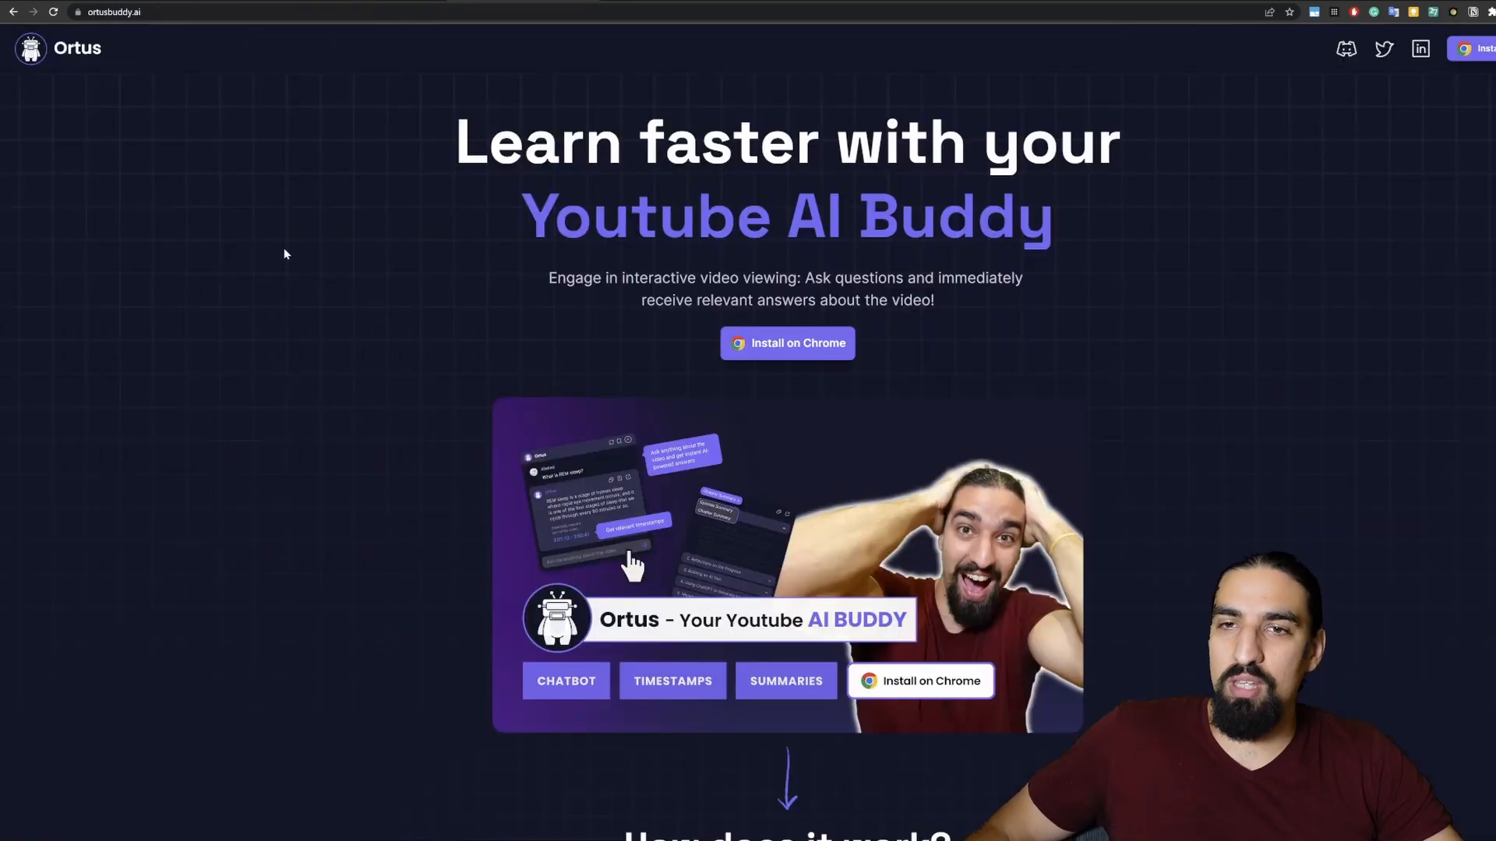
pyautogui.moveTo(461, 292)
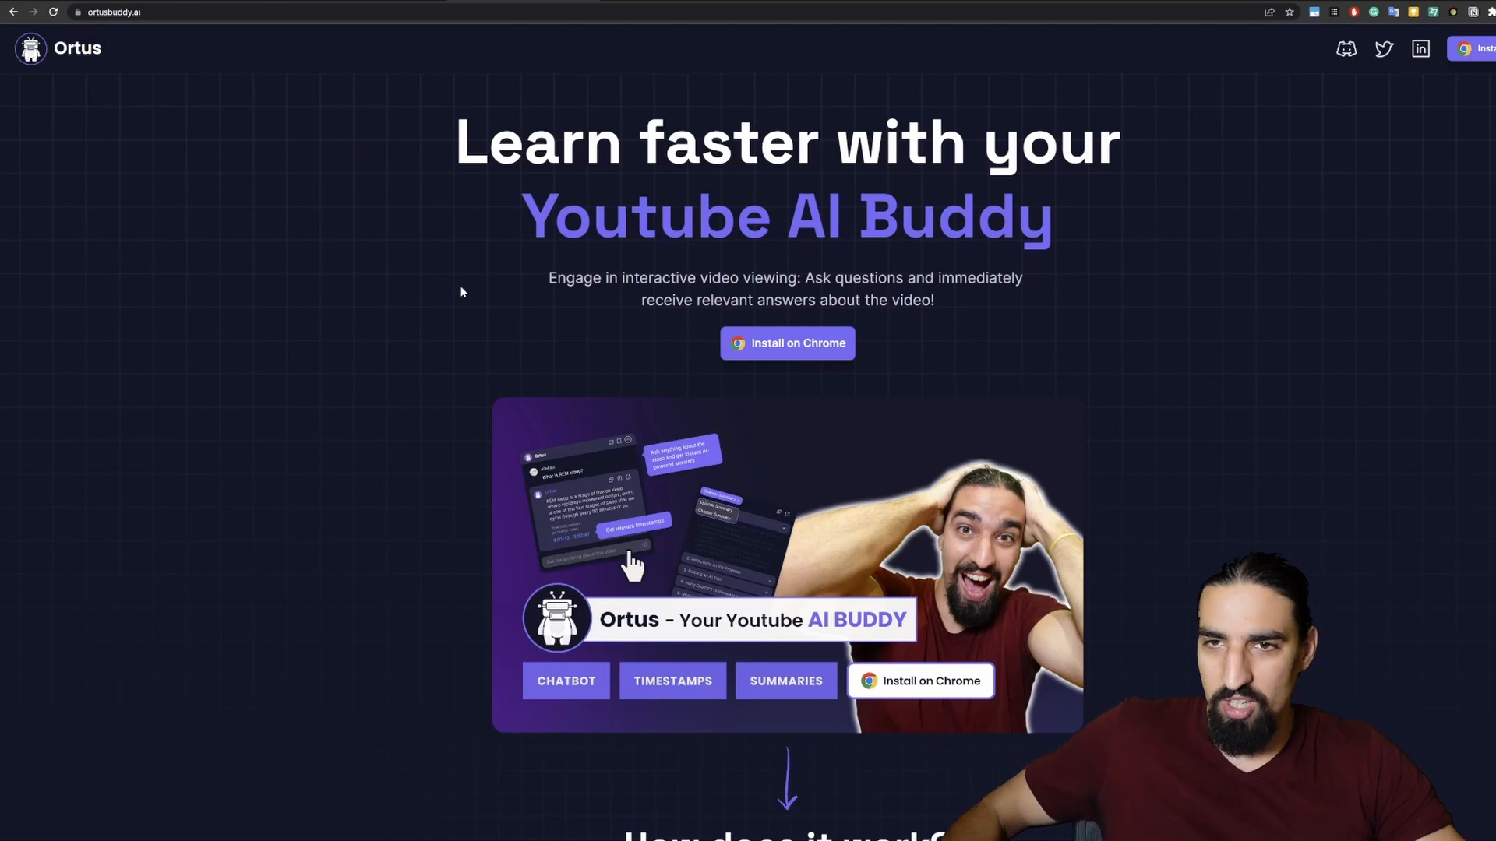
pyautogui.scroll(-3)
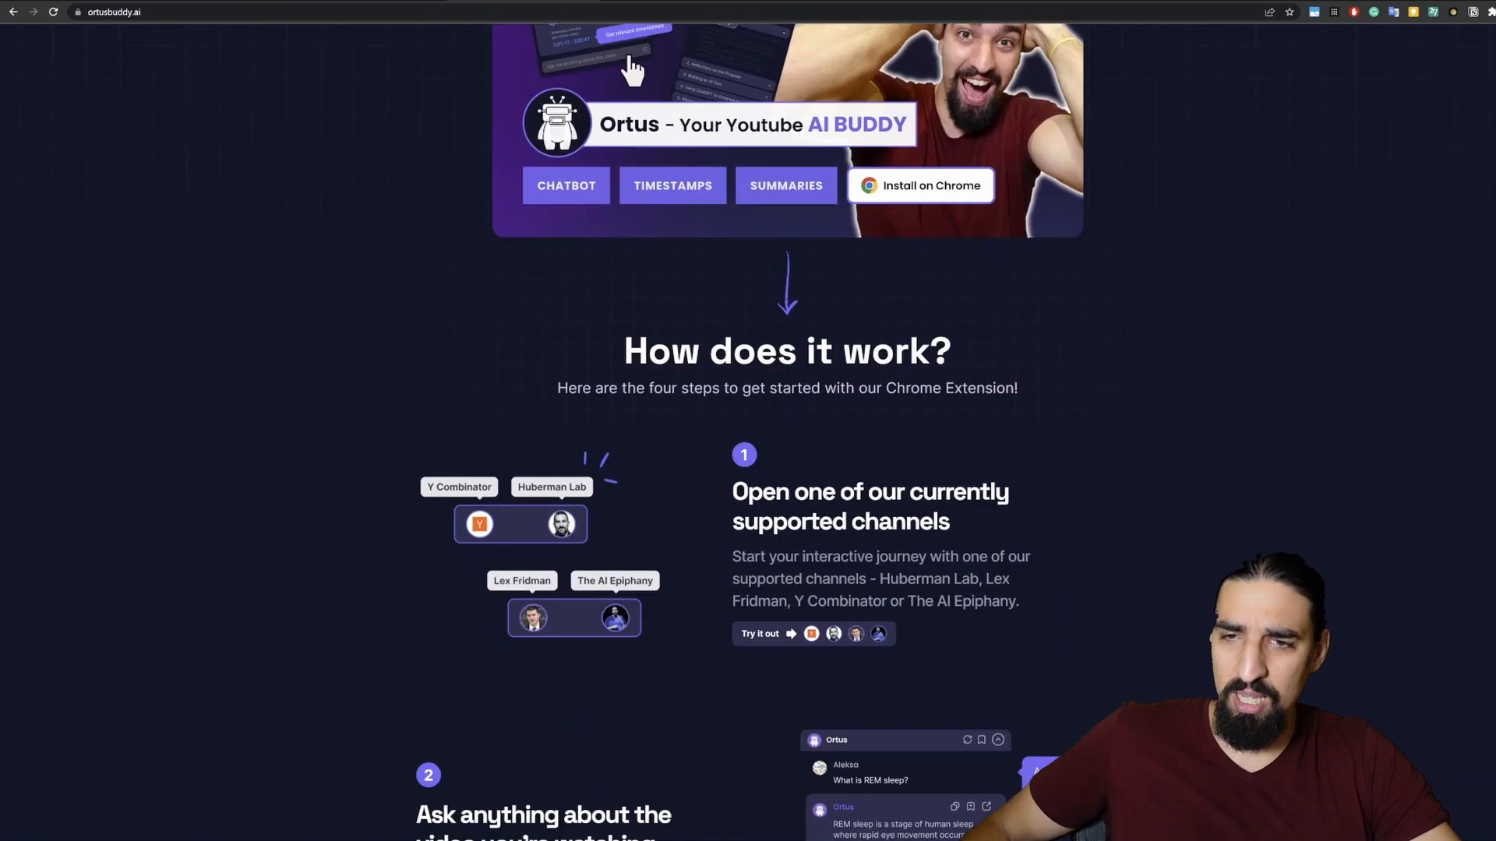
pyautogui.scroll(-3)
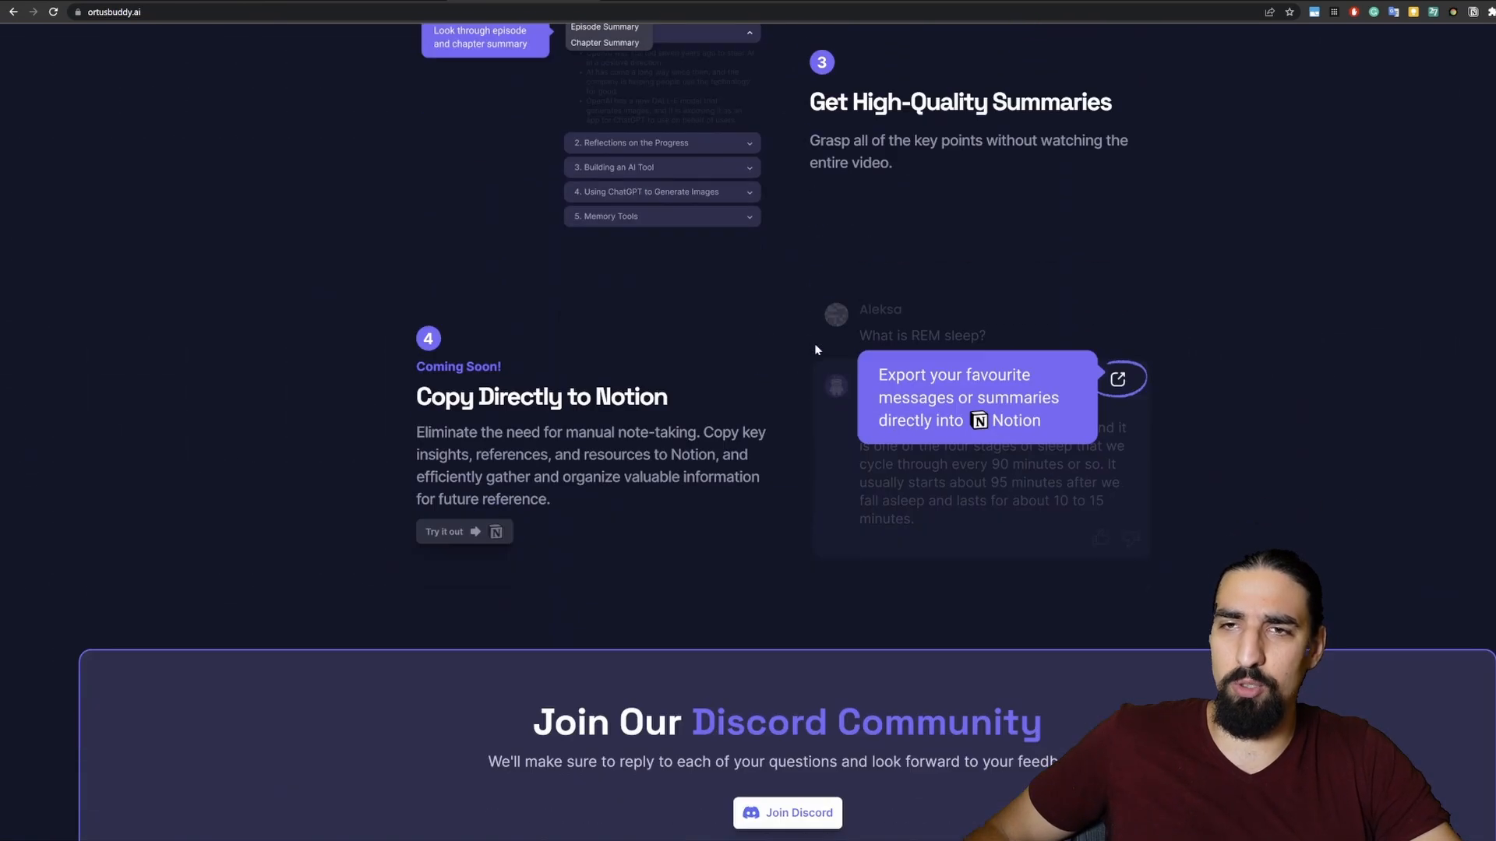
pyautogui.scroll(3)
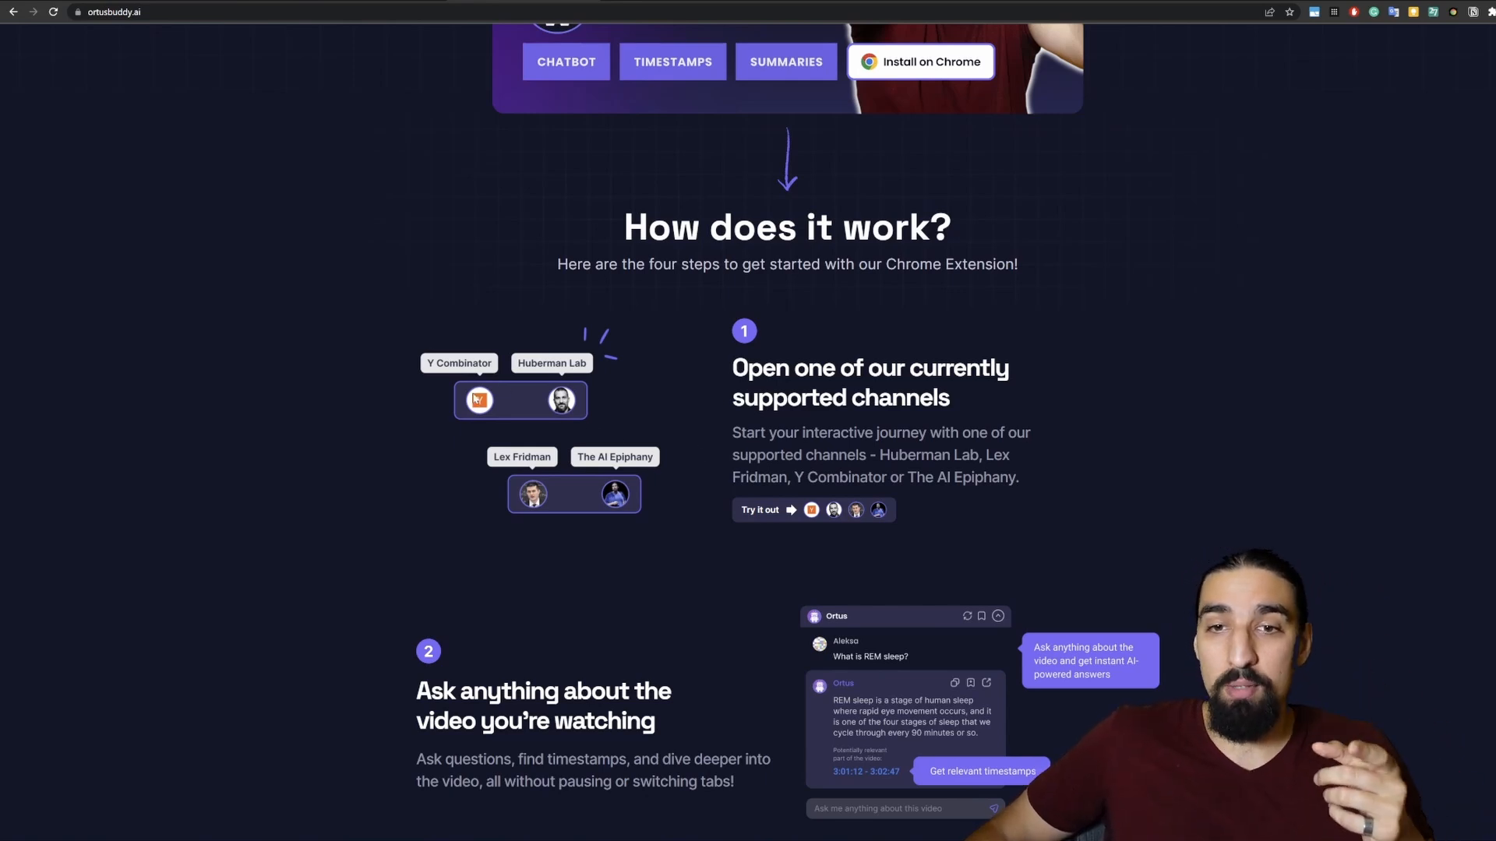
pyautogui.moveTo(505, 475)
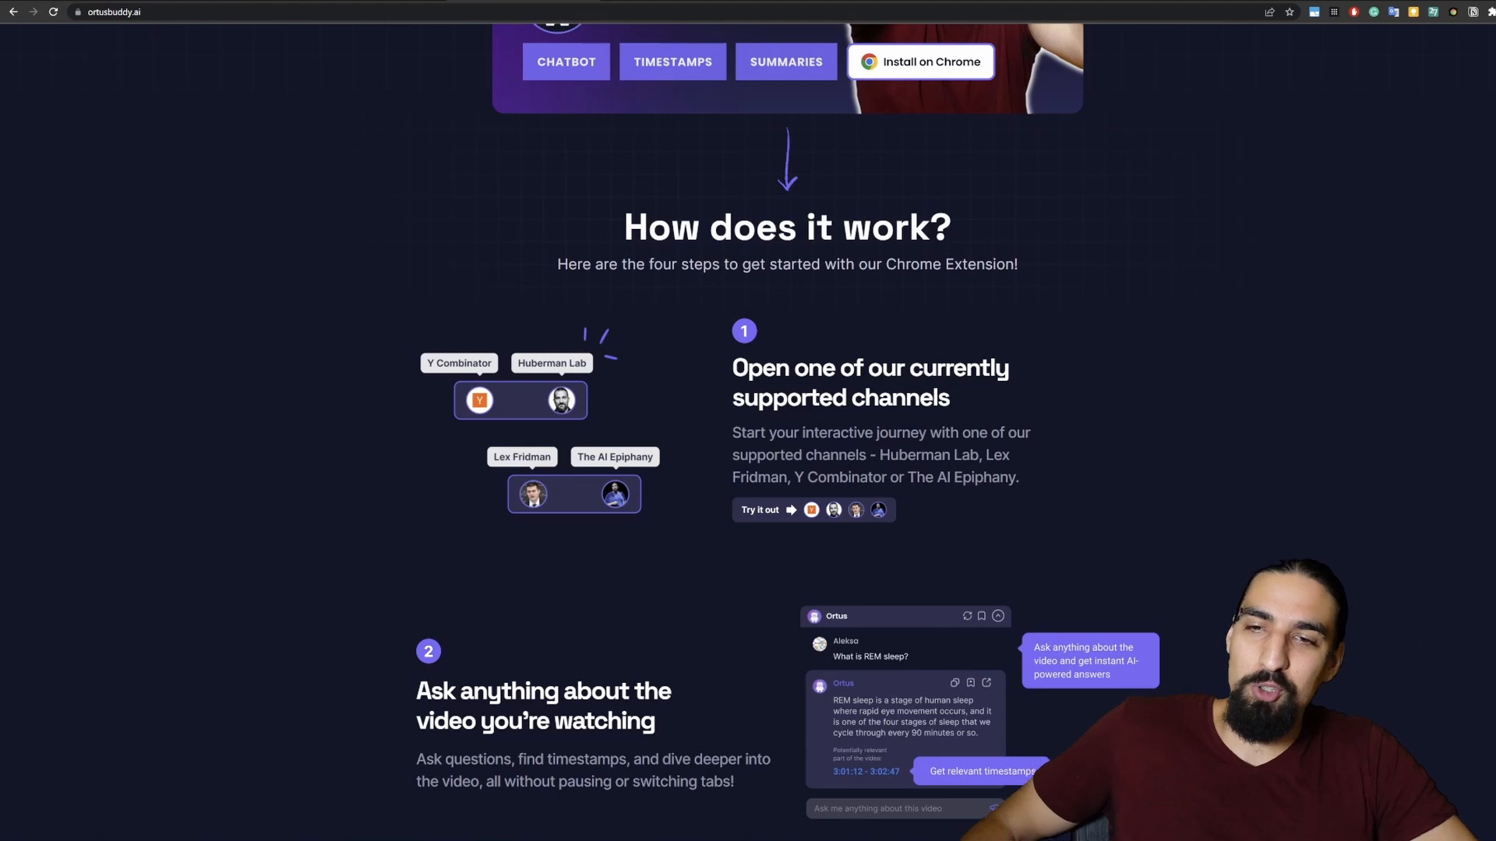
pyautogui.scroll(-3)
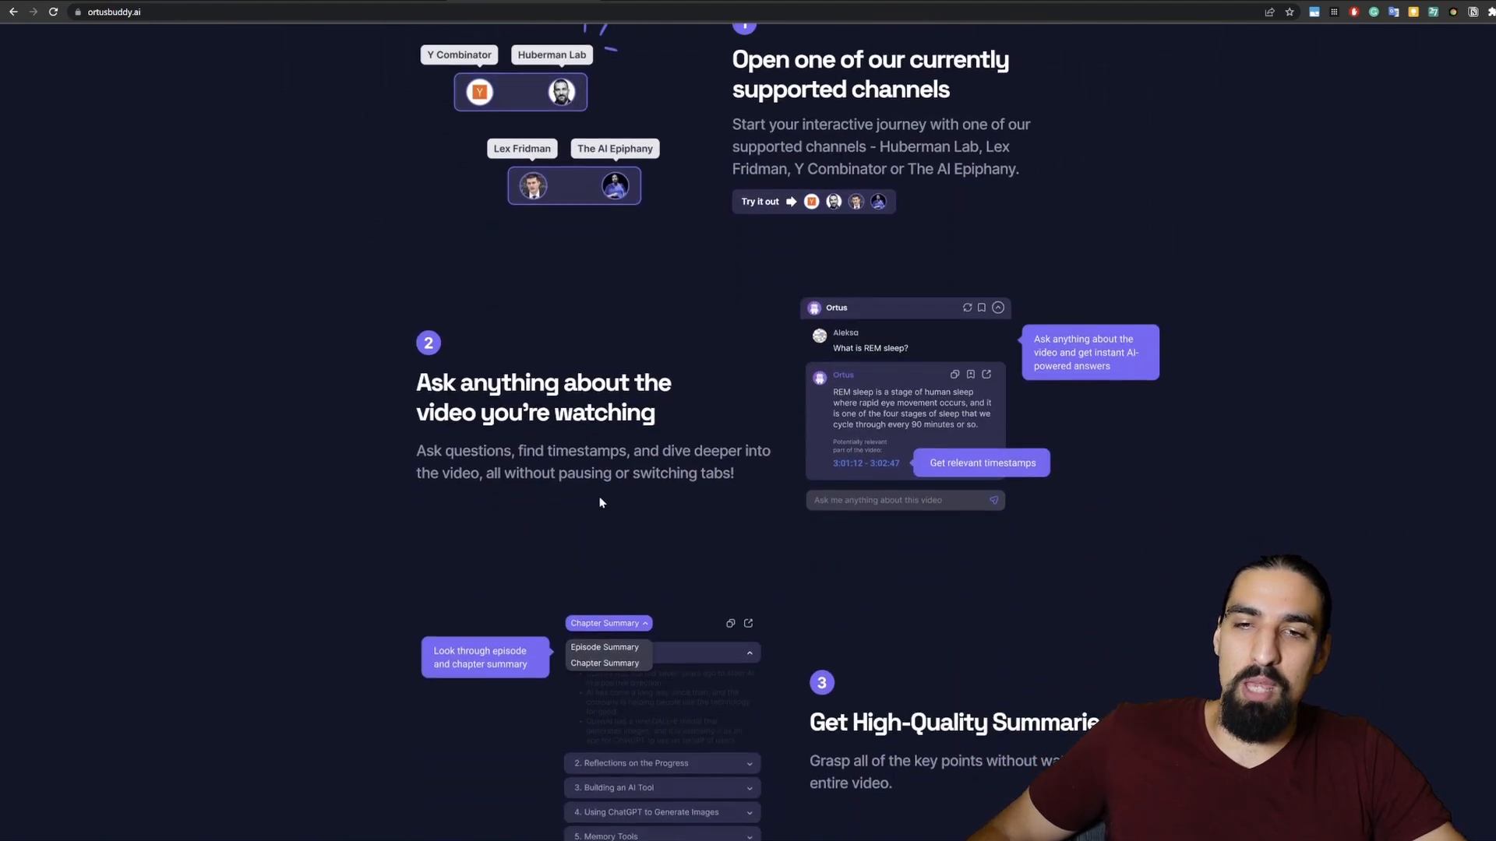
pyautogui.moveTo(837, 479)
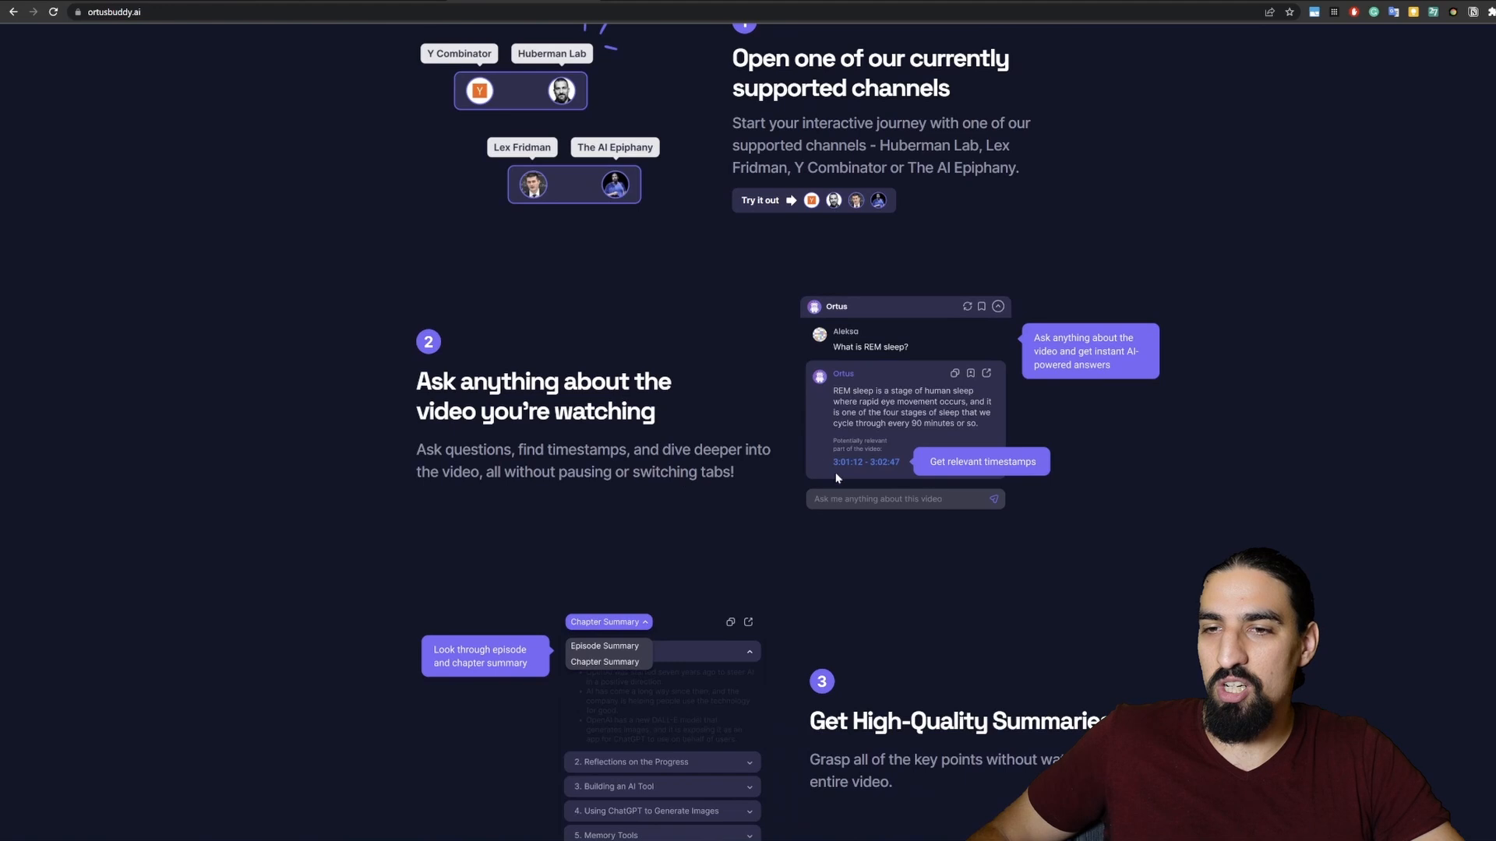
pyautogui.moveTo(940, 422)
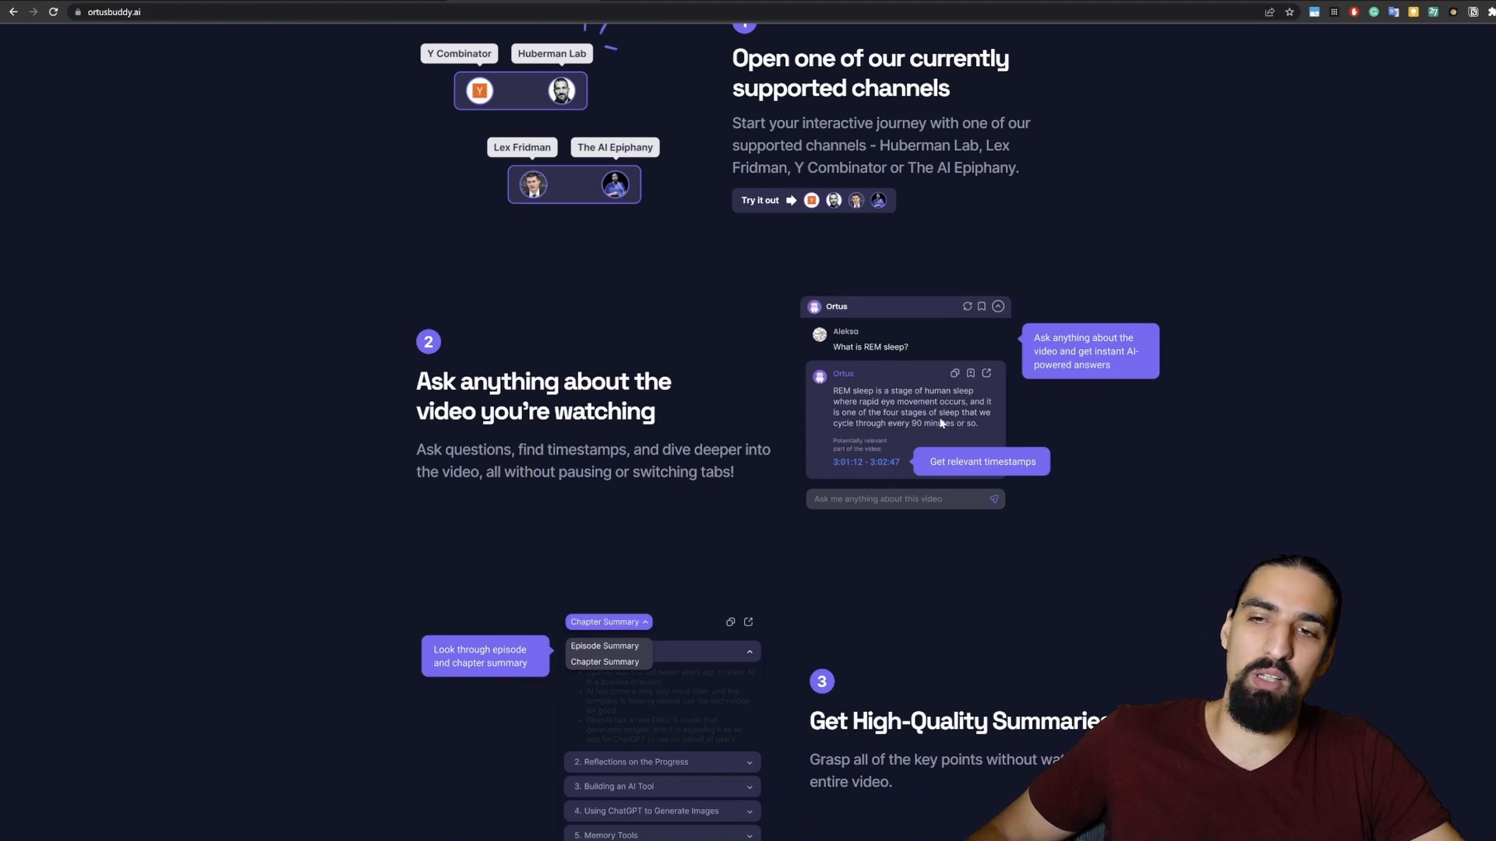
pyautogui.moveTo(744, 365)
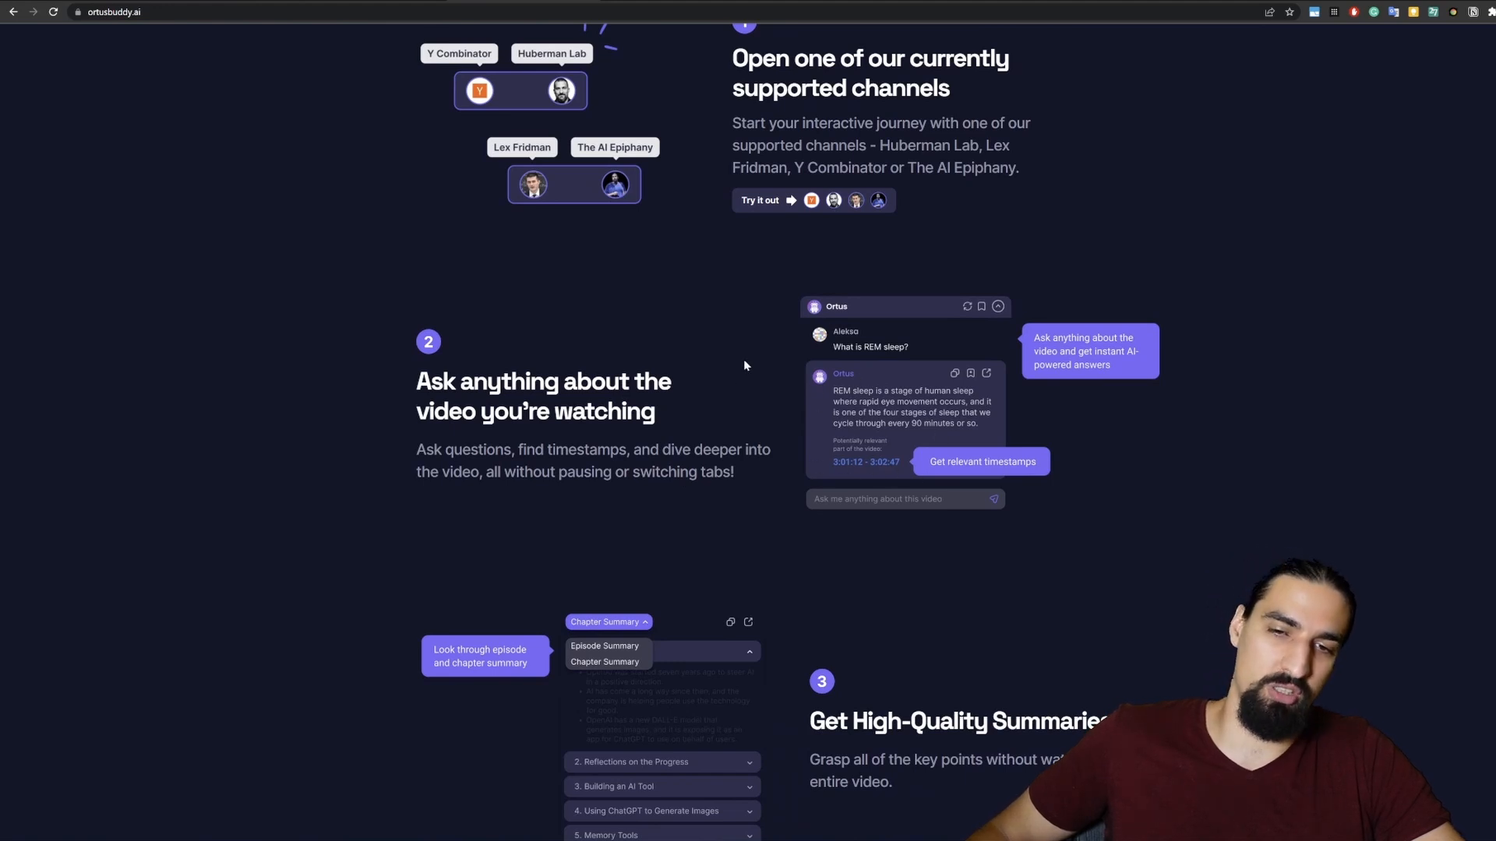
pyautogui.scroll(-3)
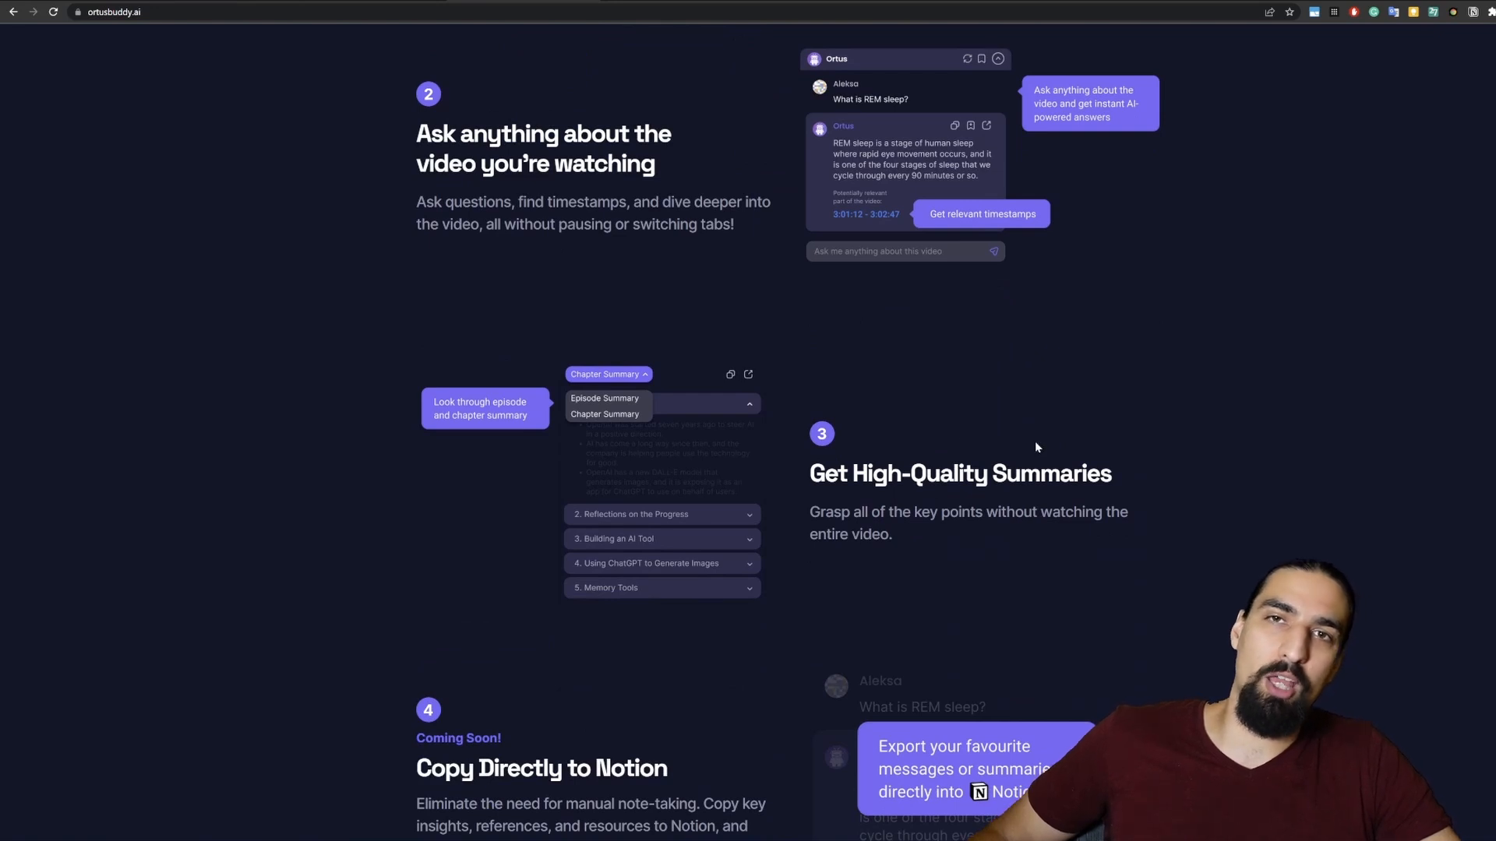
pyautogui.moveTo(760, 515)
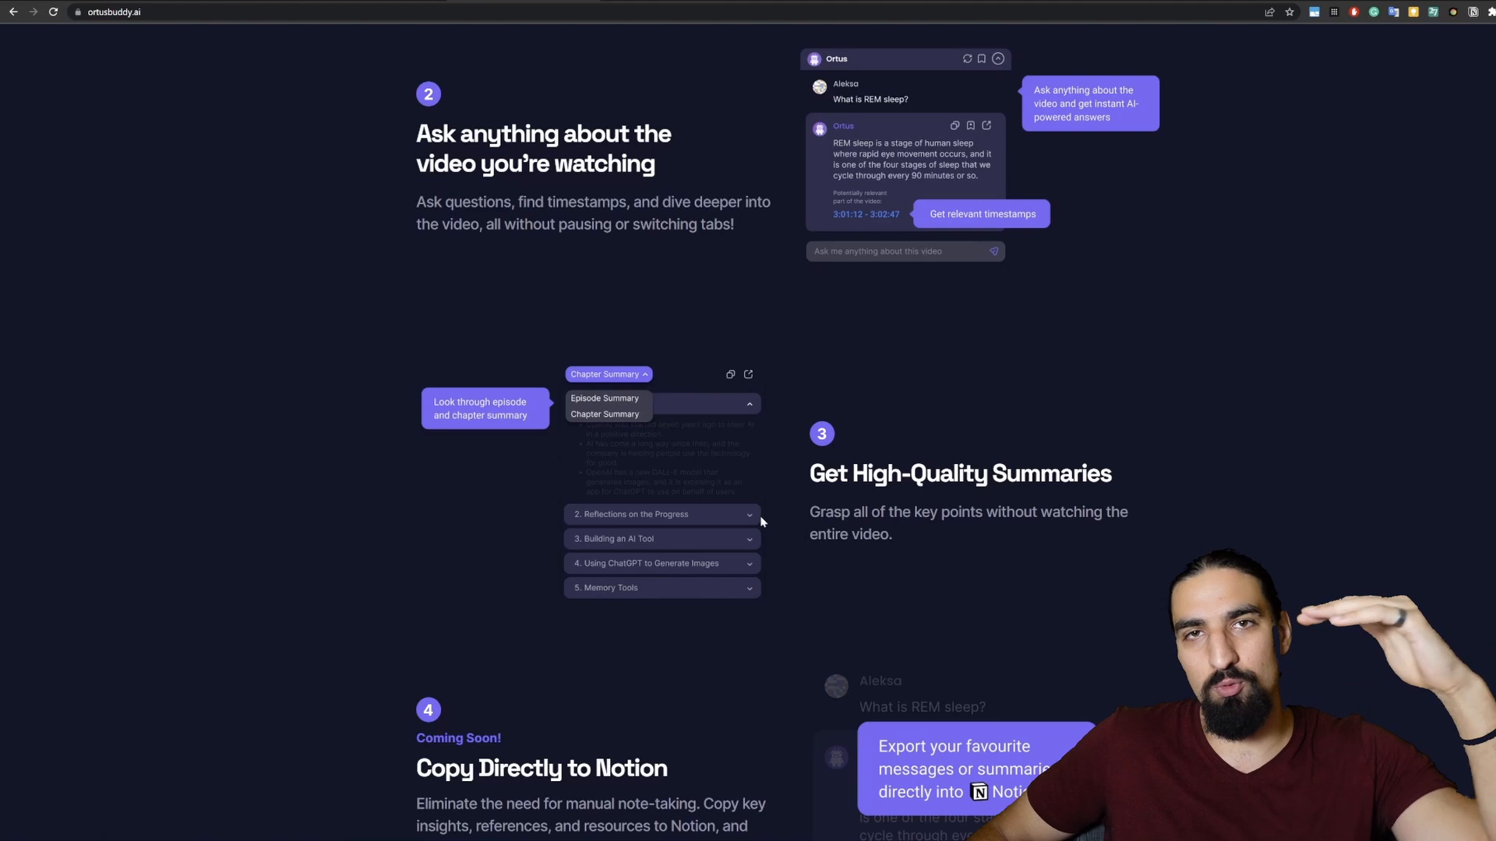
pyautogui.moveTo(724, 544)
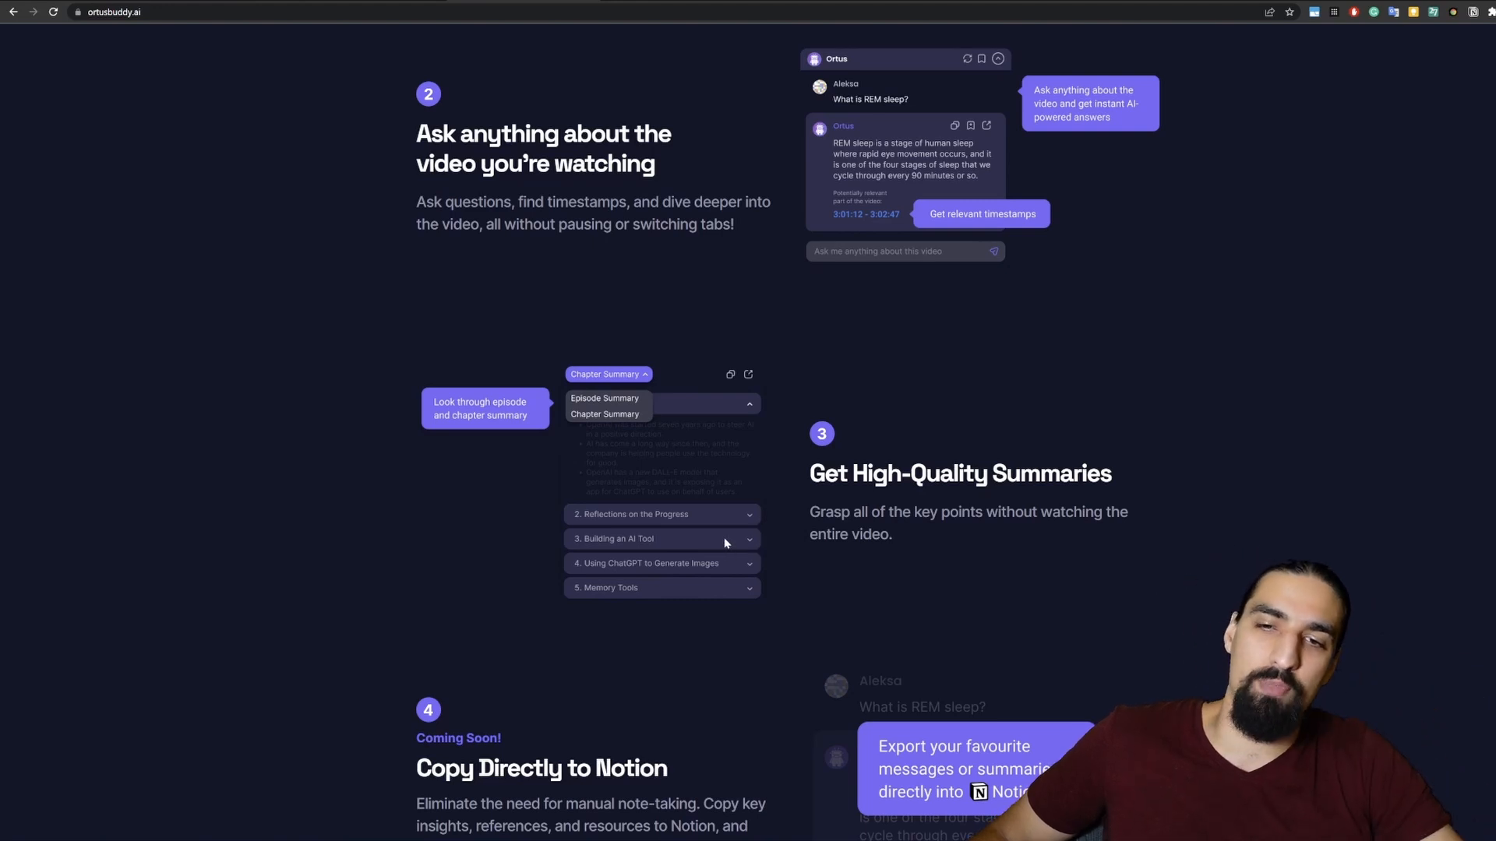
pyautogui.scroll(-3)
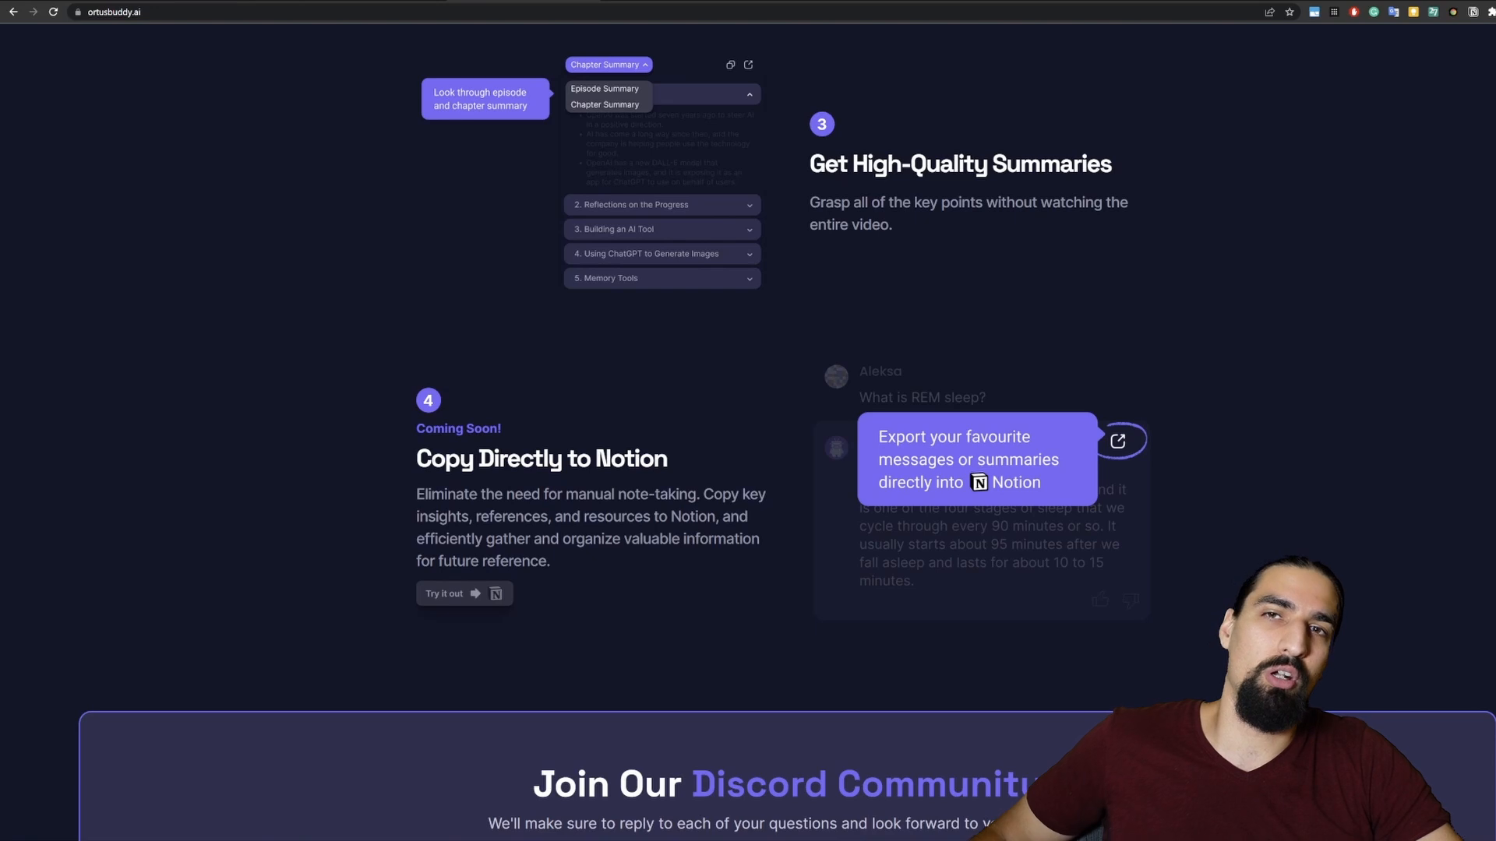
pyautogui.moveTo(677, 425)
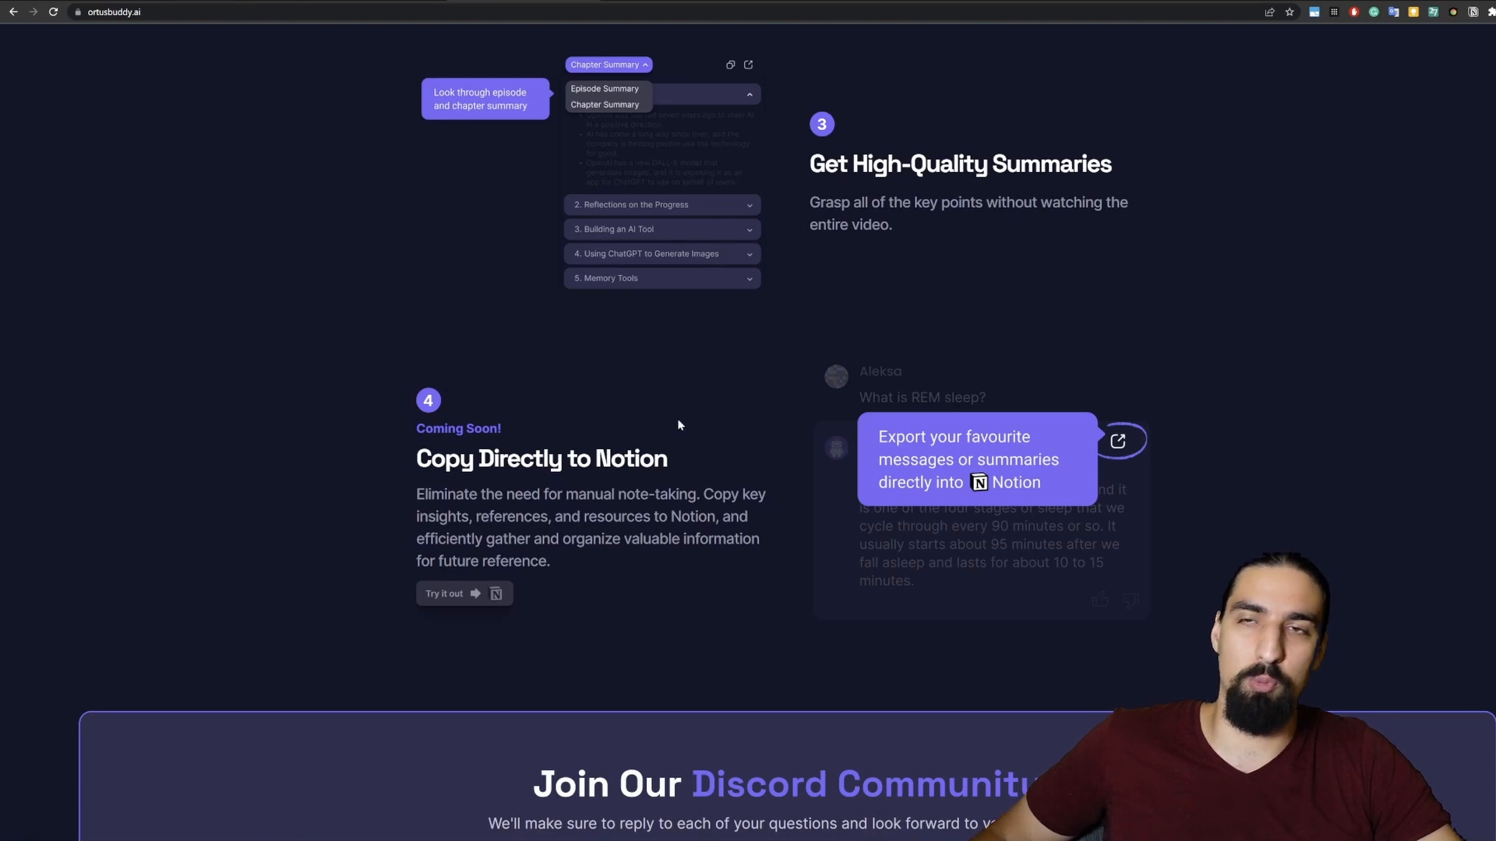
pyautogui.scroll(3)
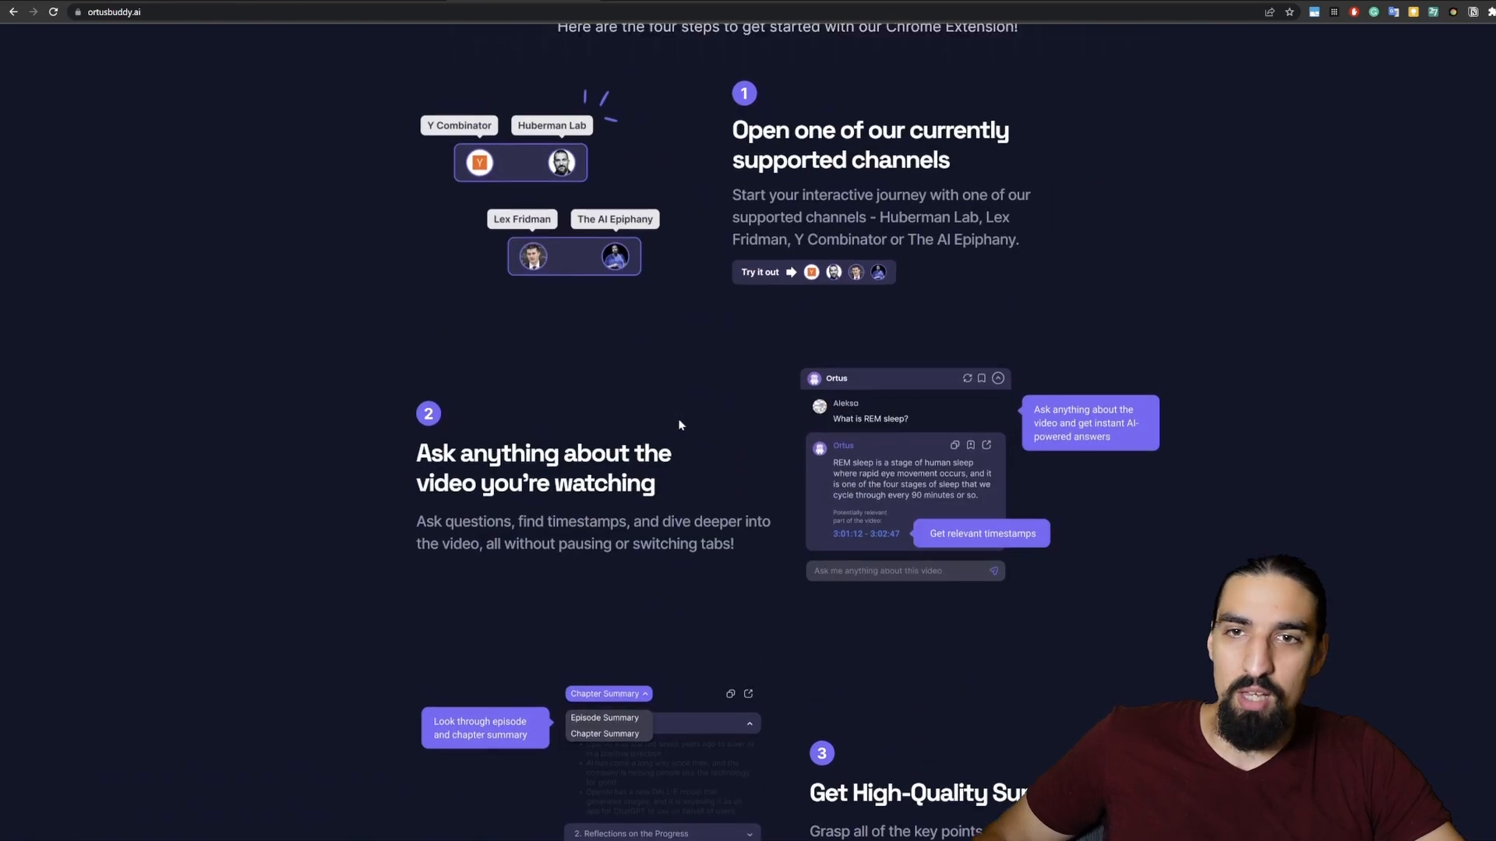
pyautogui.scroll(3)
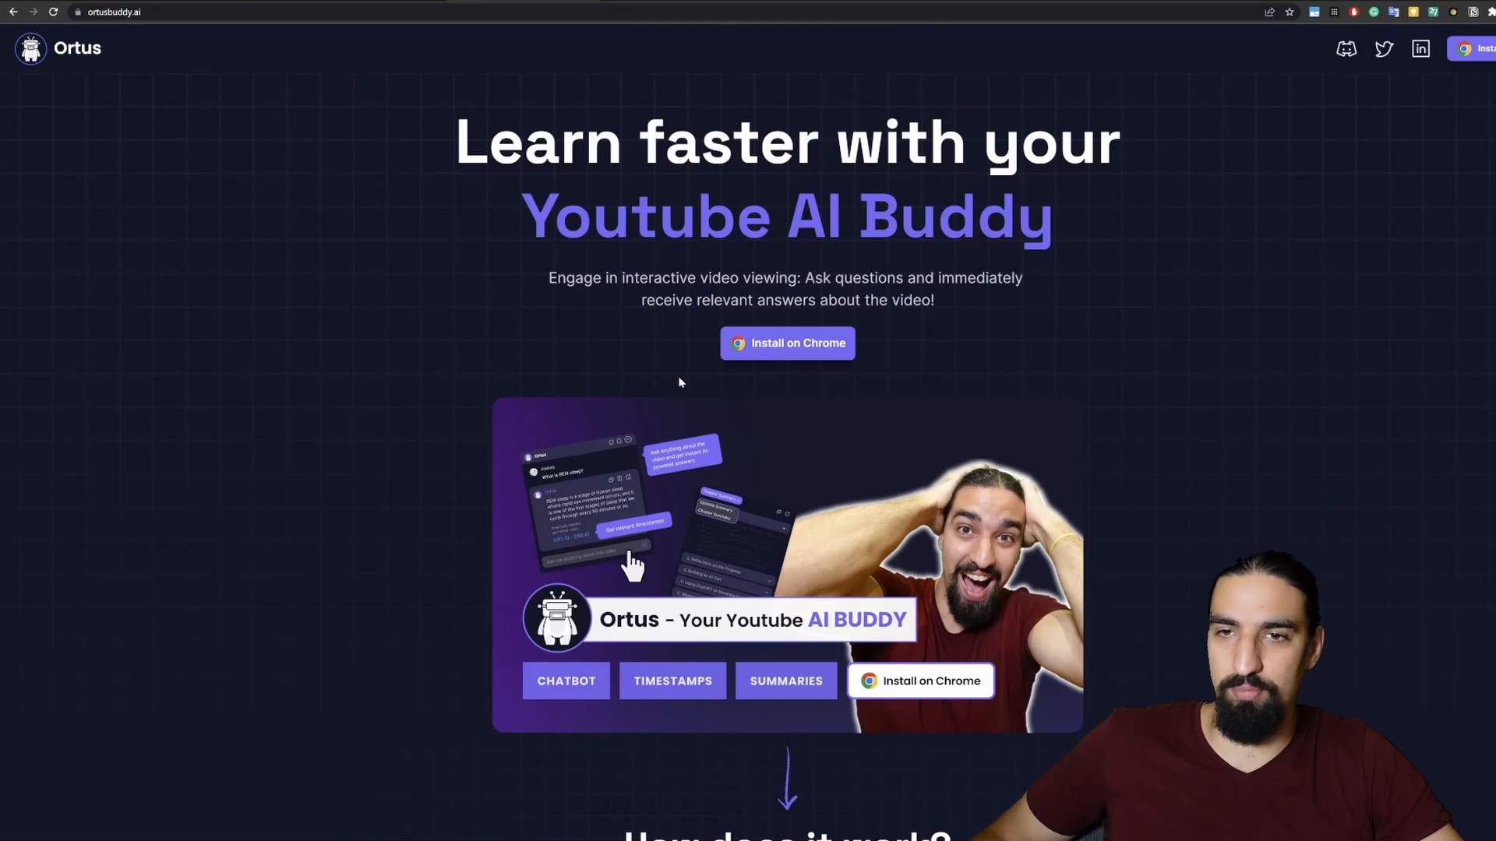
pyautogui.moveTo(787, 344)
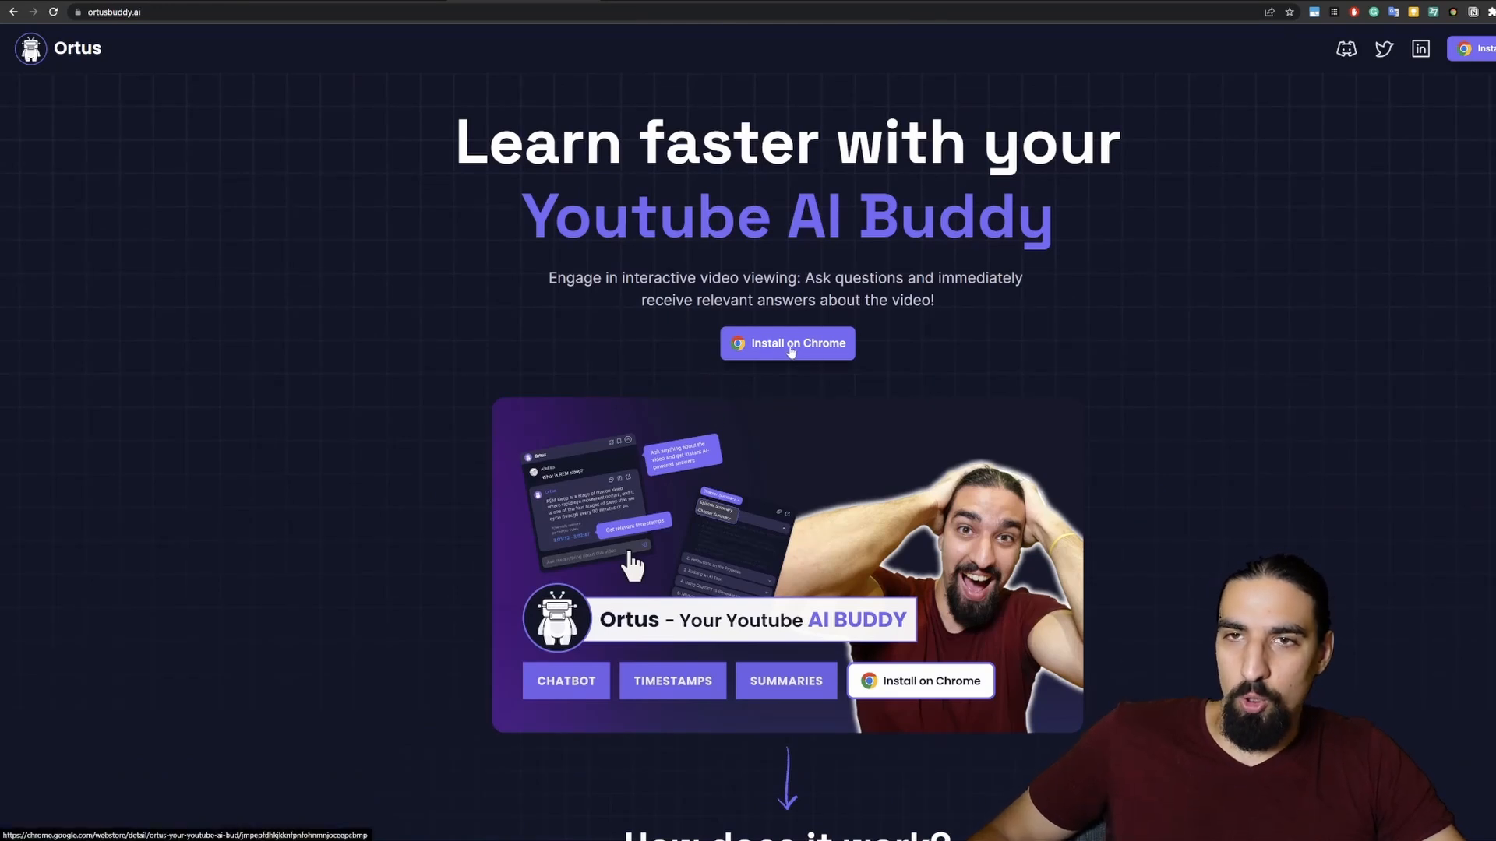
# Step: Open the Chrome Web Store listing for Ortus – your YouTube AI buddy from the Ortus site
pyautogui.click(786, 342)
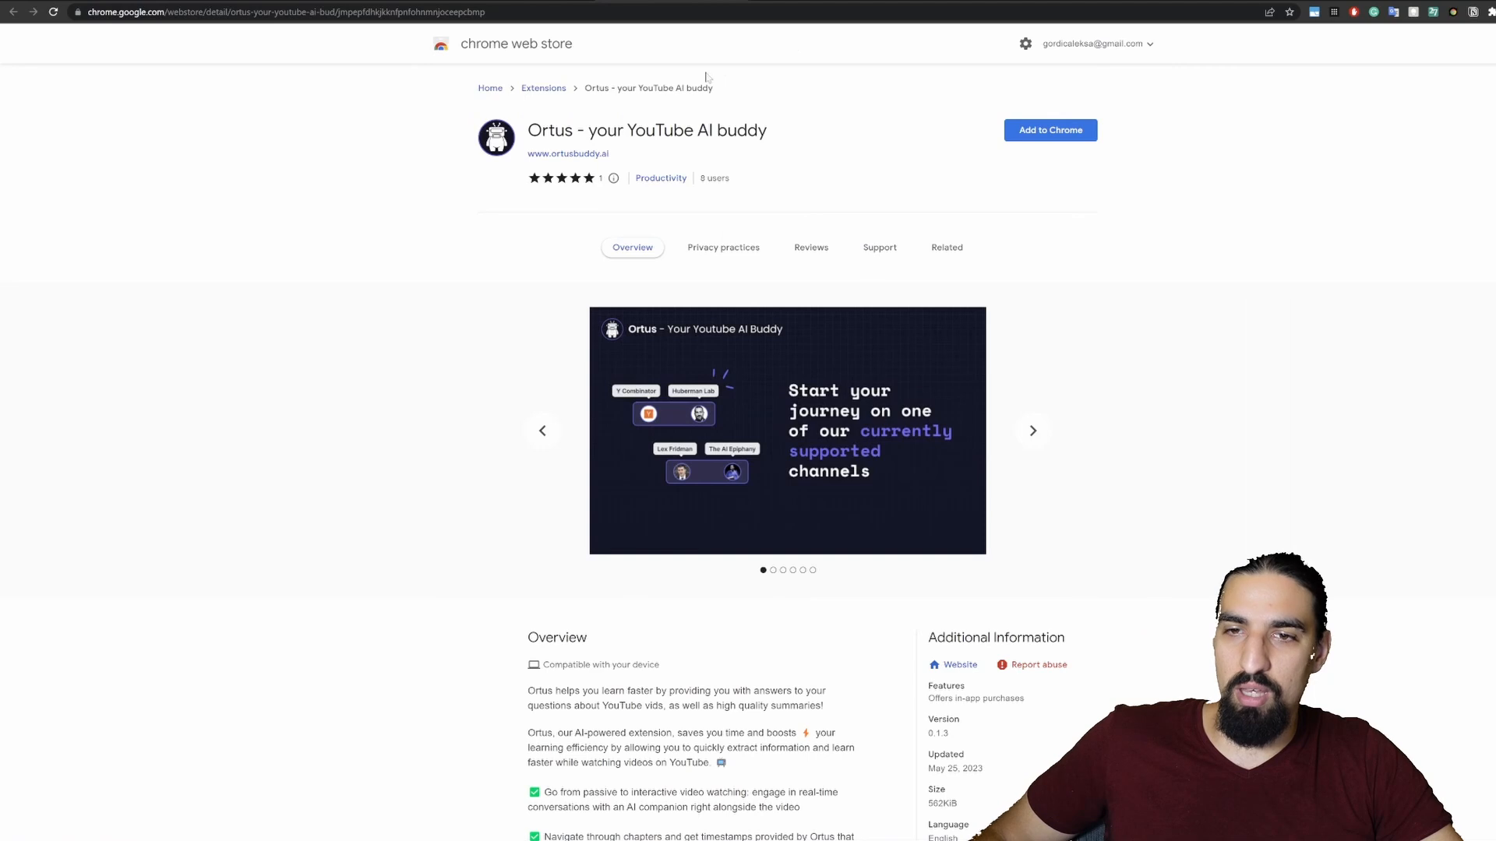
pyautogui.moveTo(527, 193)
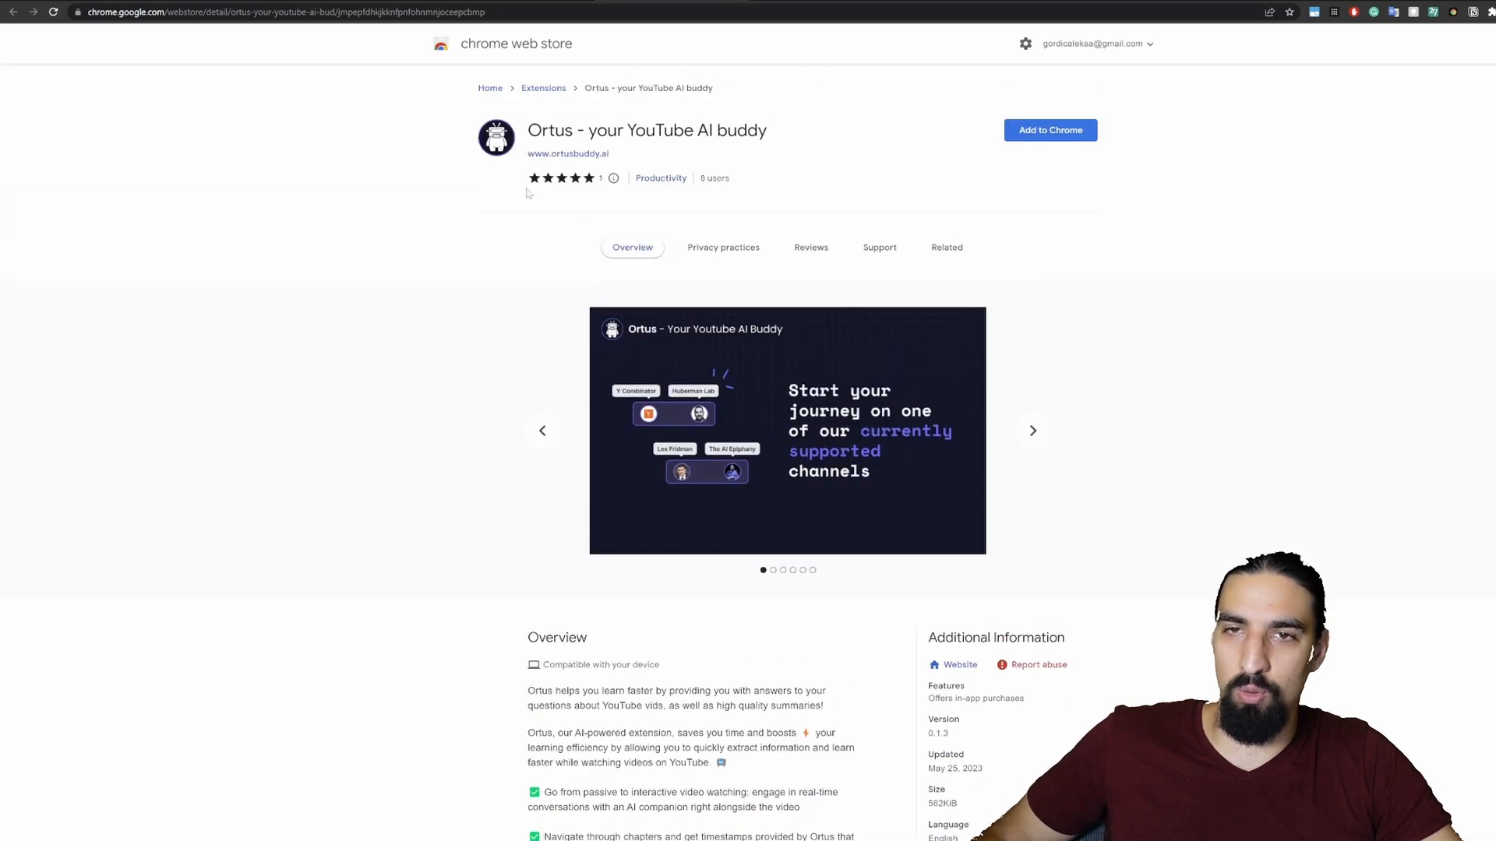
pyautogui.tripleClick(646, 130)
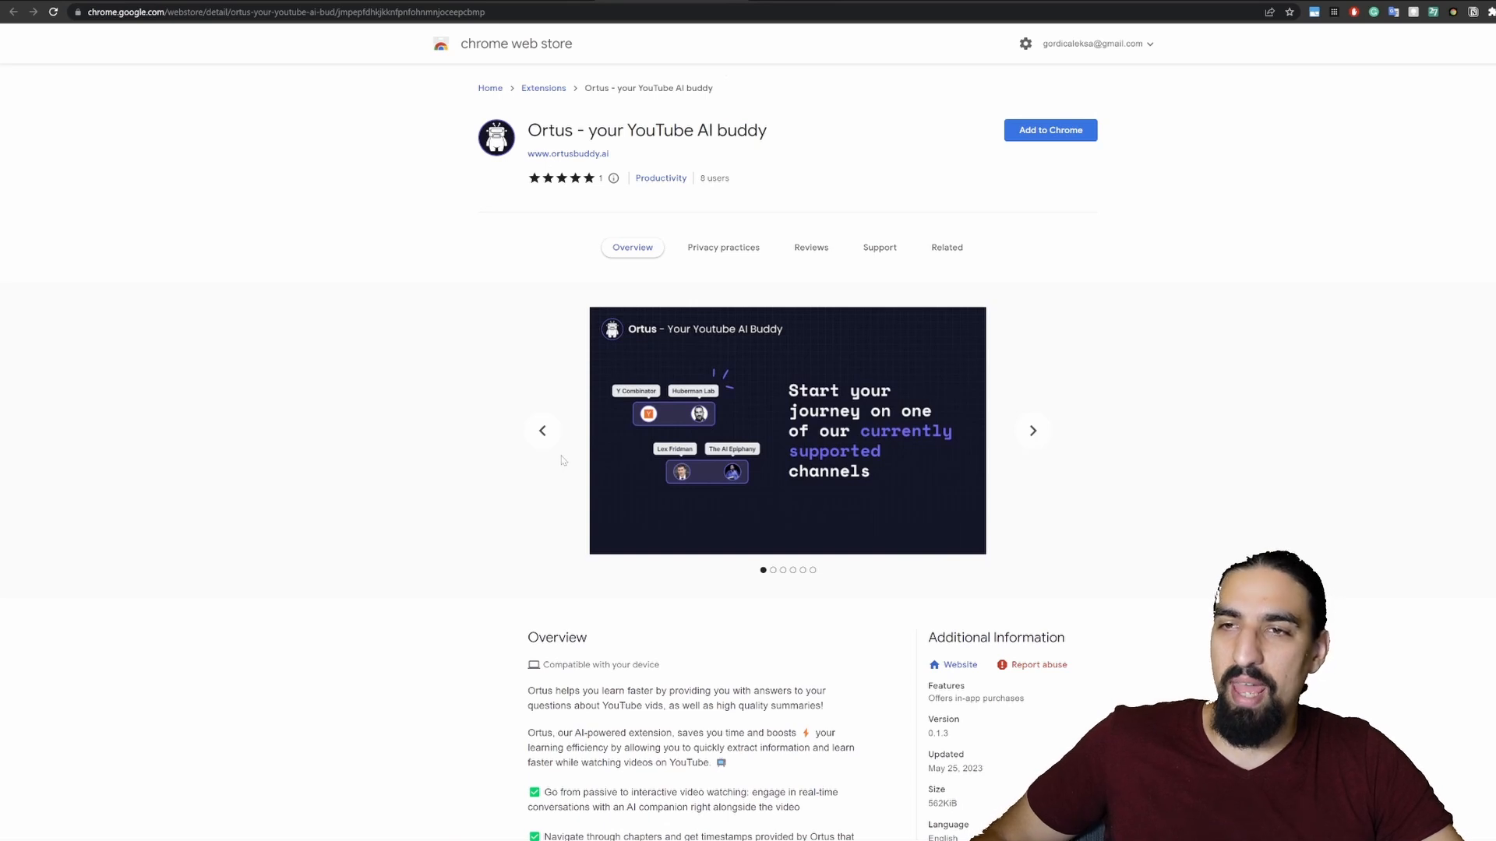
pyautogui.moveTo(1049, 131)
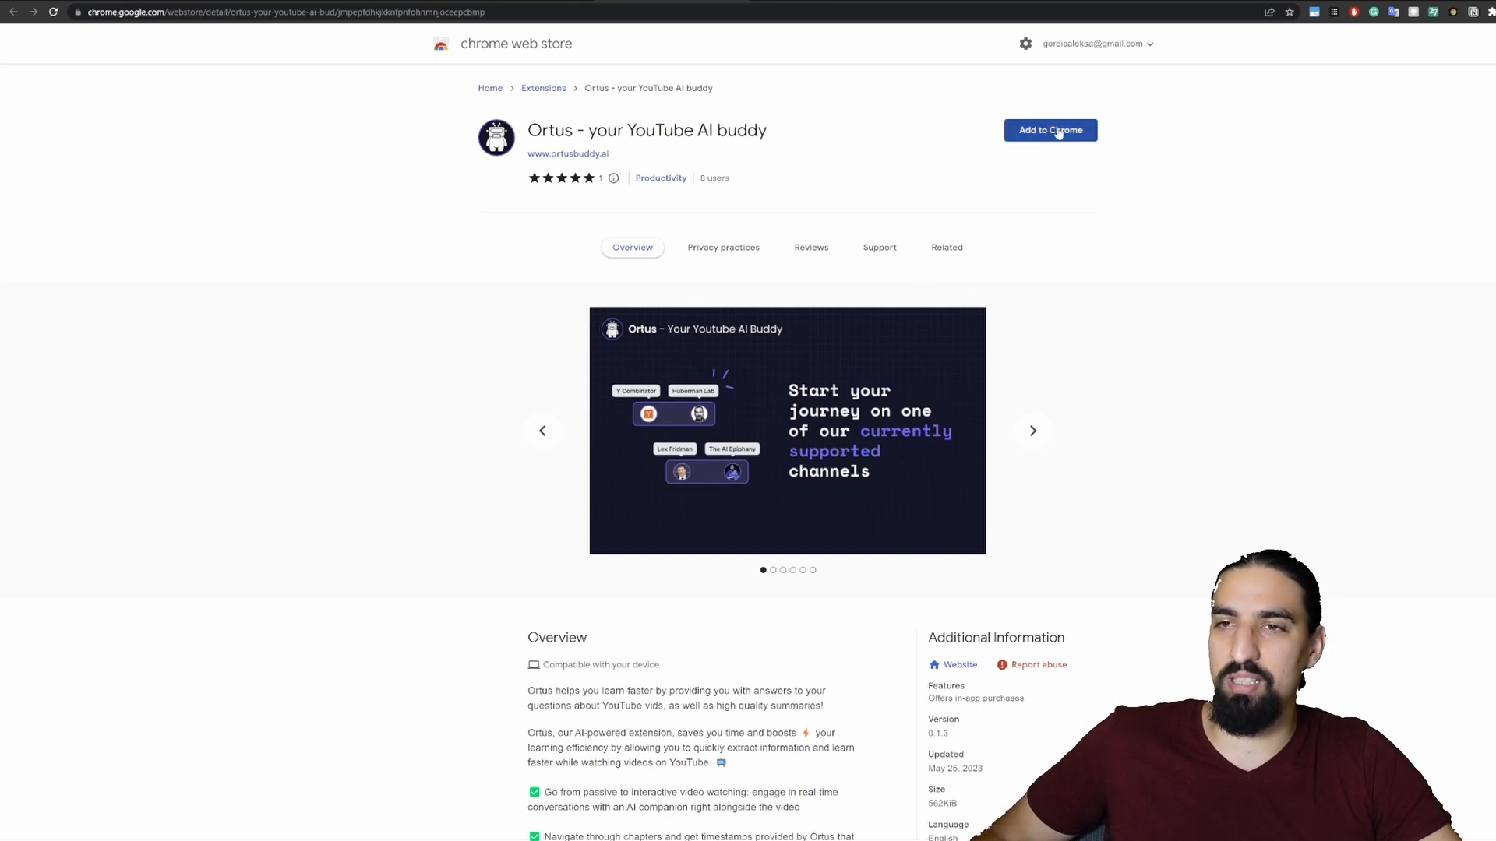
# Step: Start adding Ortus to Chrome so the Add extension permission confirmation appears
pyautogui.click(1049, 130)
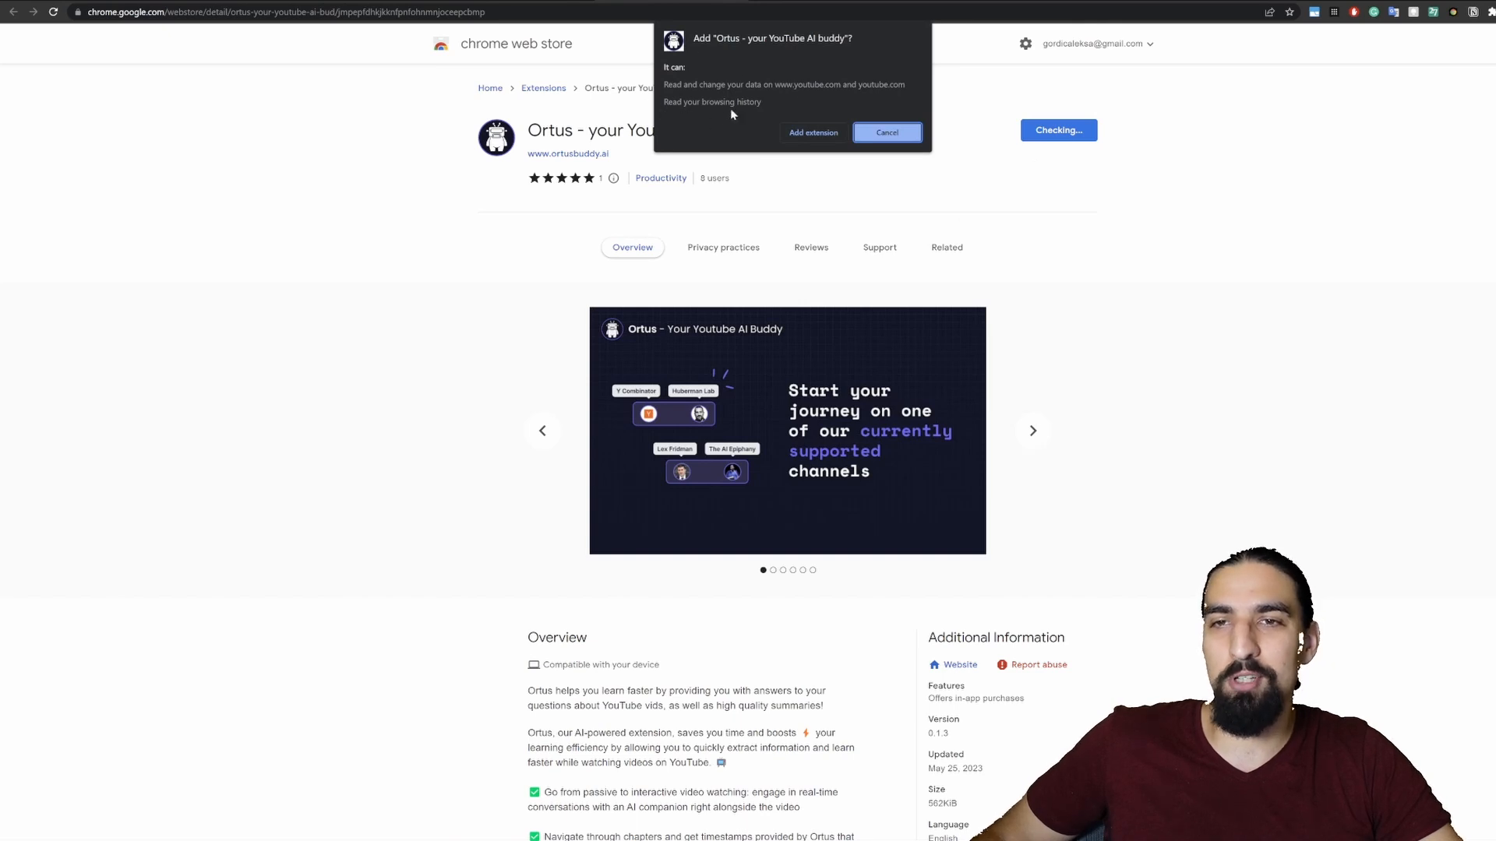
pyautogui.moveTo(696, 111)
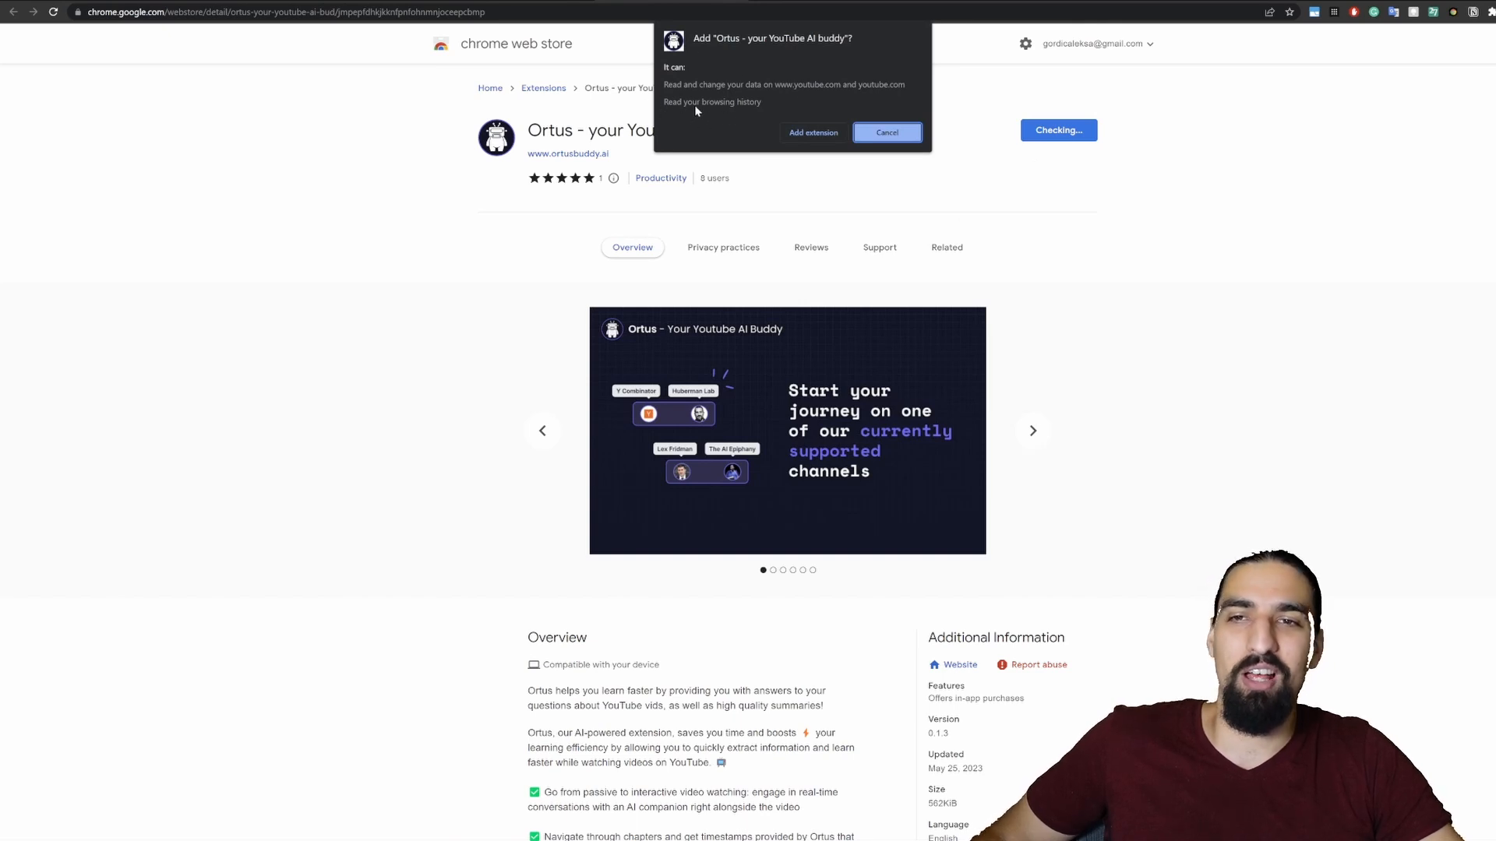
pyautogui.moveTo(765, 112)
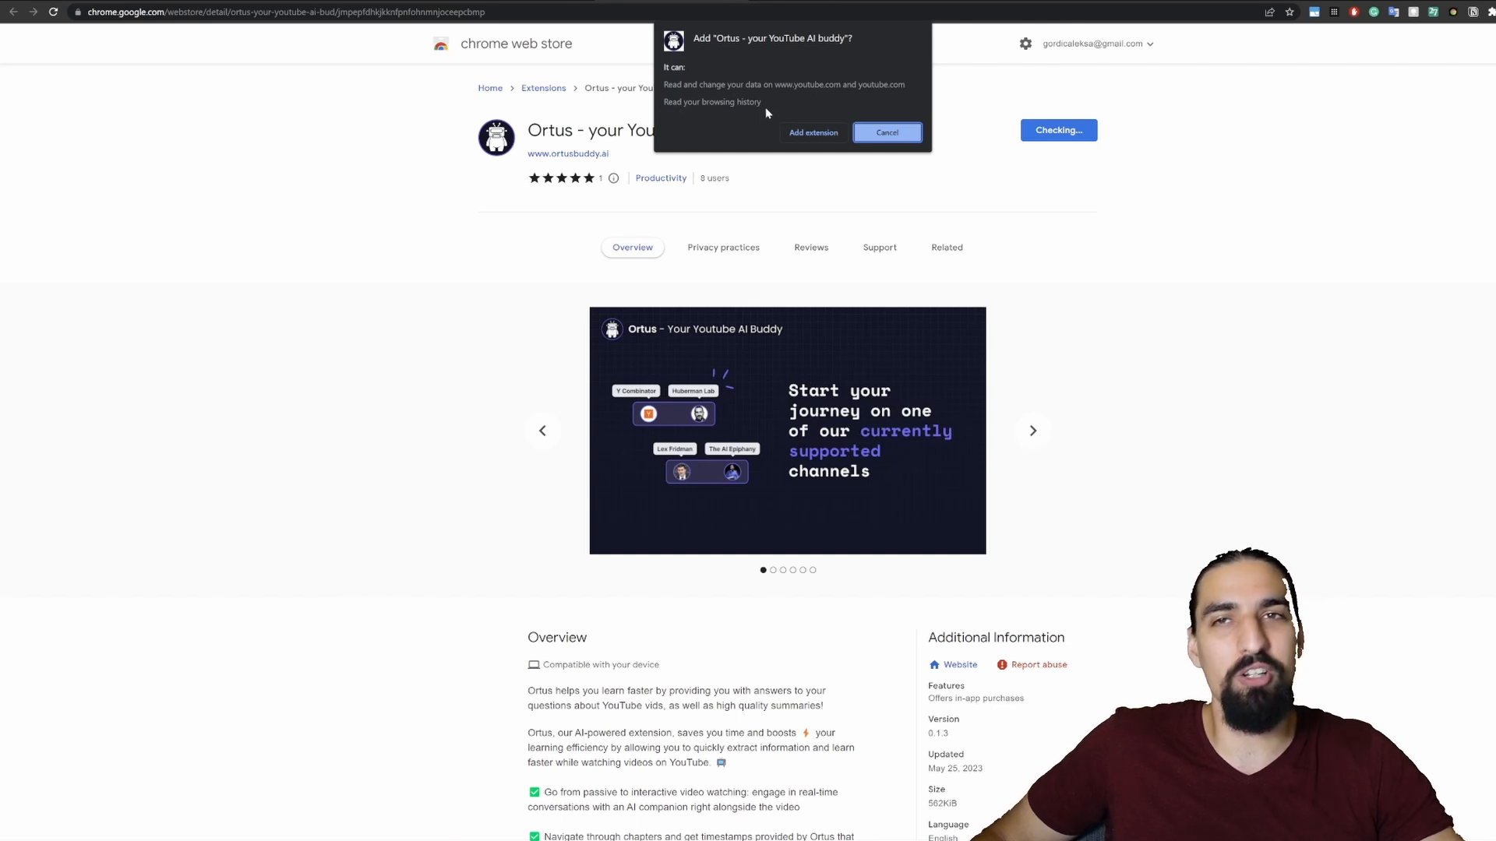
pyautogui.moveTo(768, 122)
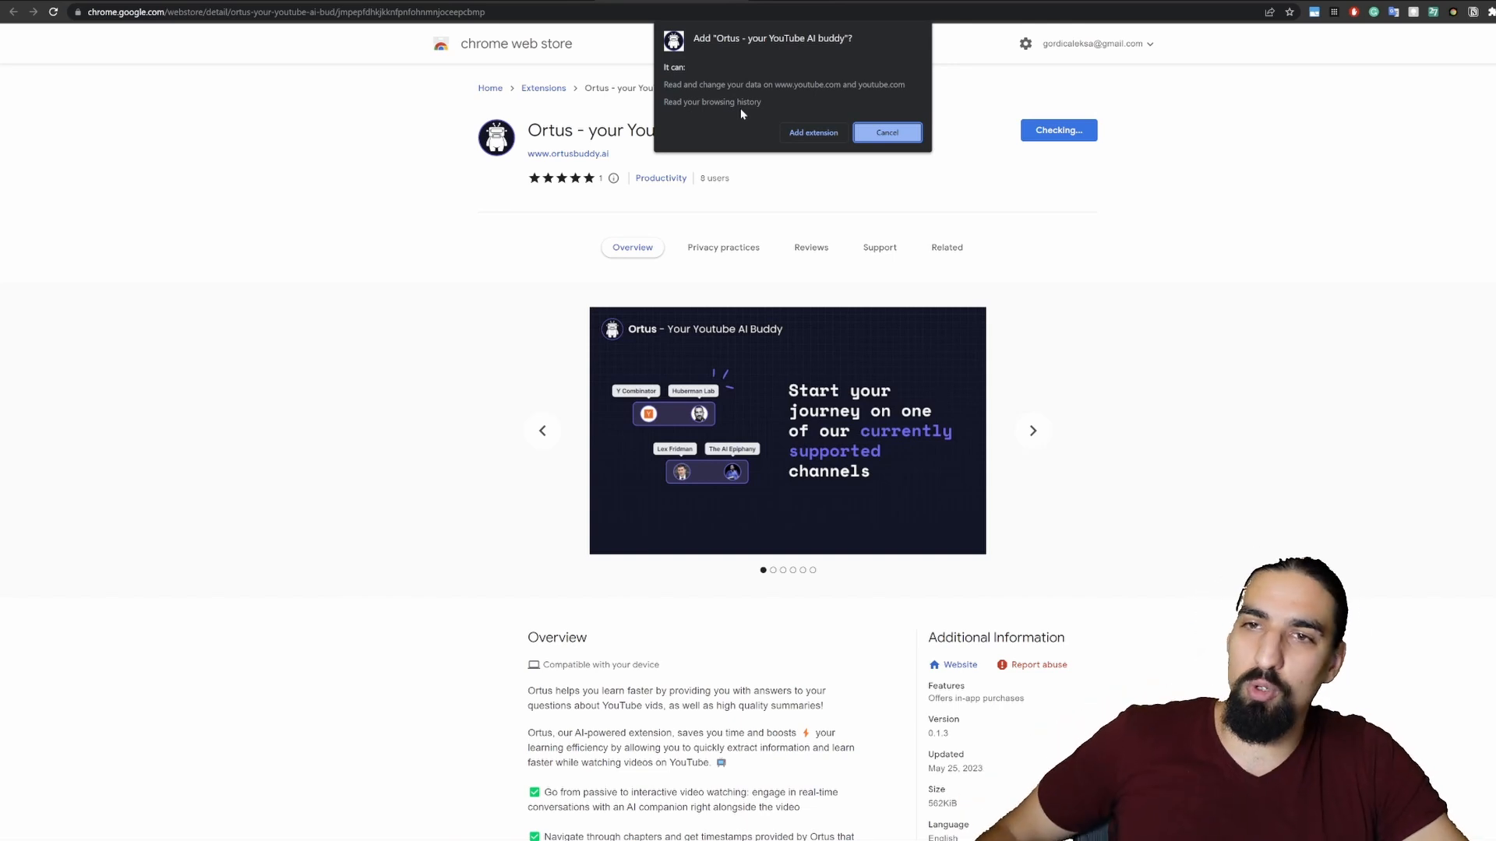
pyautogui.moveTo(801, 150)
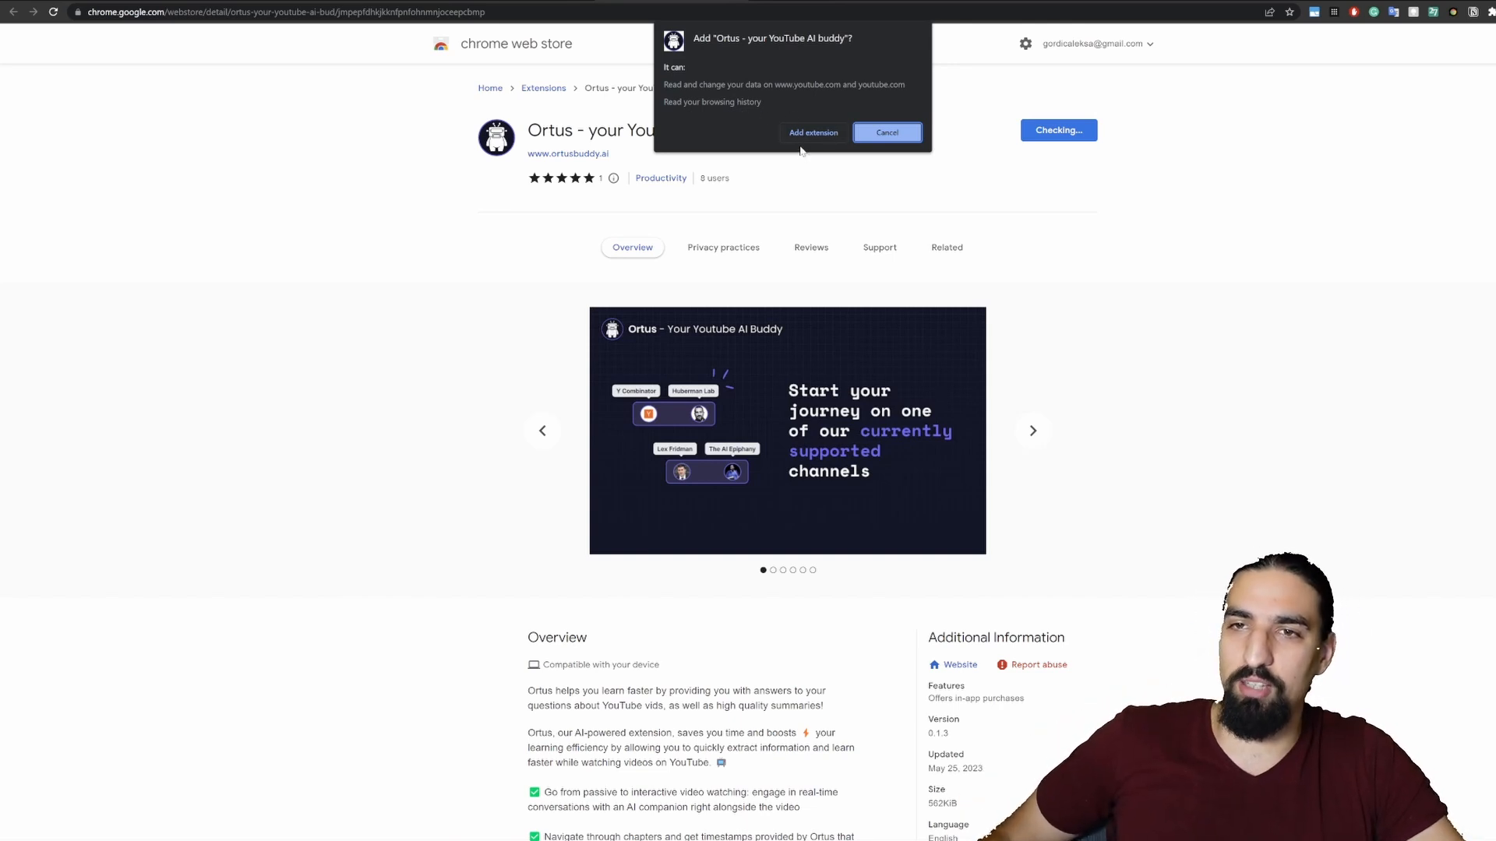
# Step: Confirm adding Ortus to Chrome and look over the welcome page's getting-started steps
pyautogui.click(812, 132)
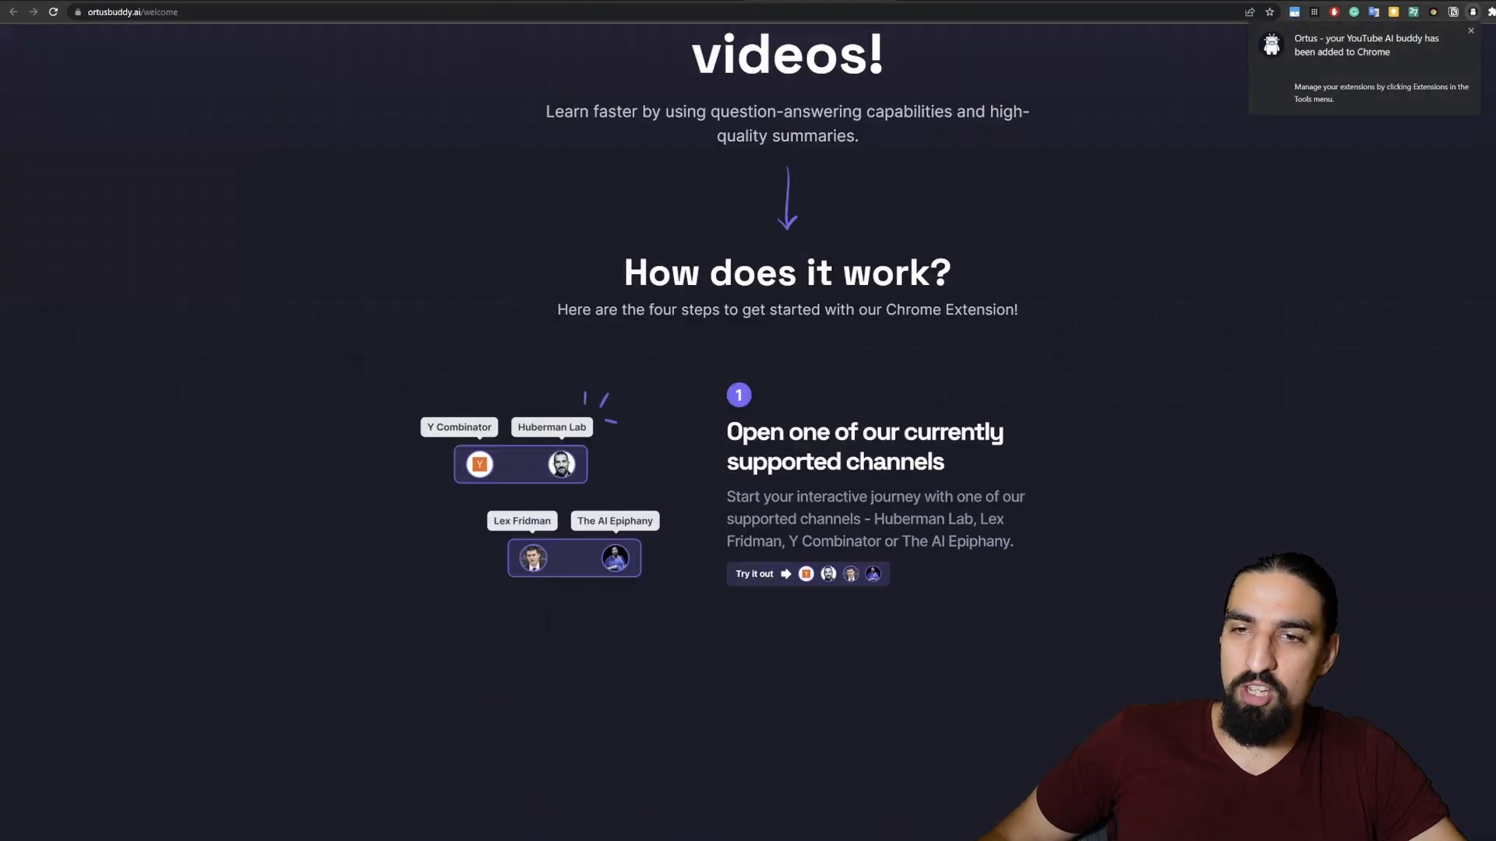
pyautogui.scroll(-3)
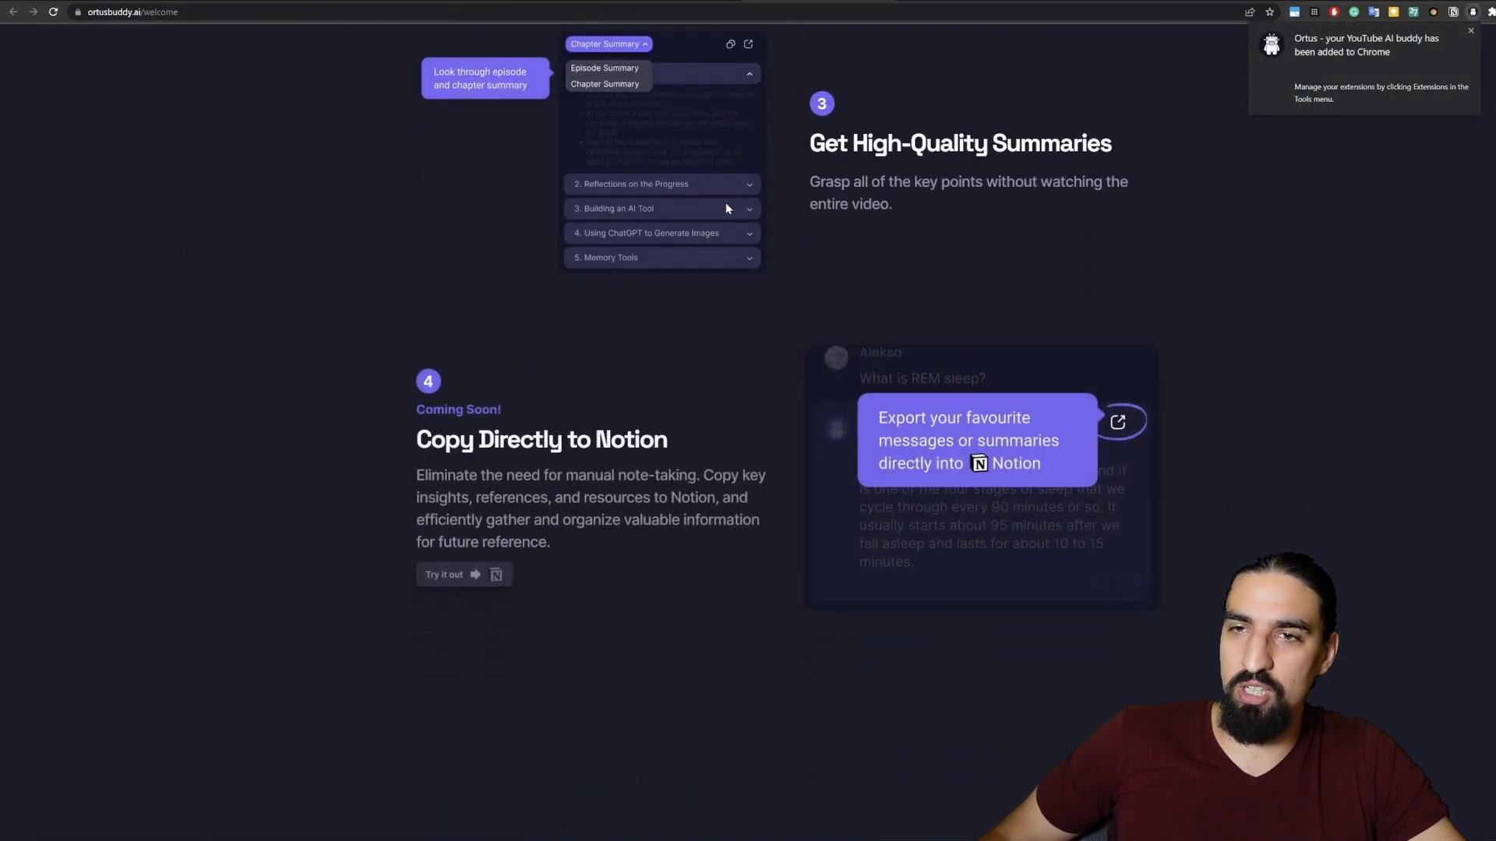
pyautogui.scroll(3)
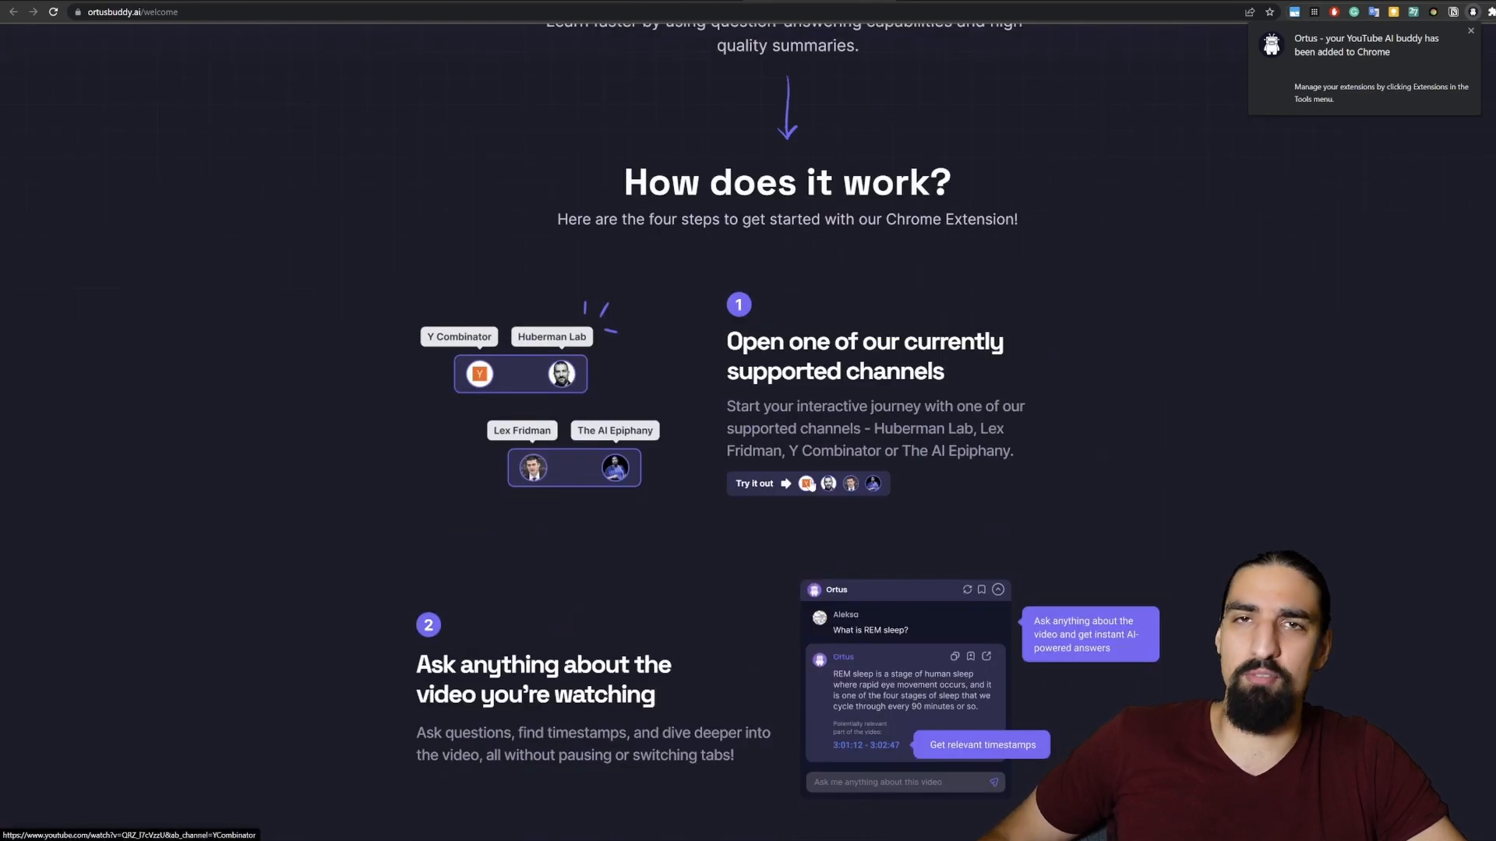
pyautogui.moveTo(227, 431)
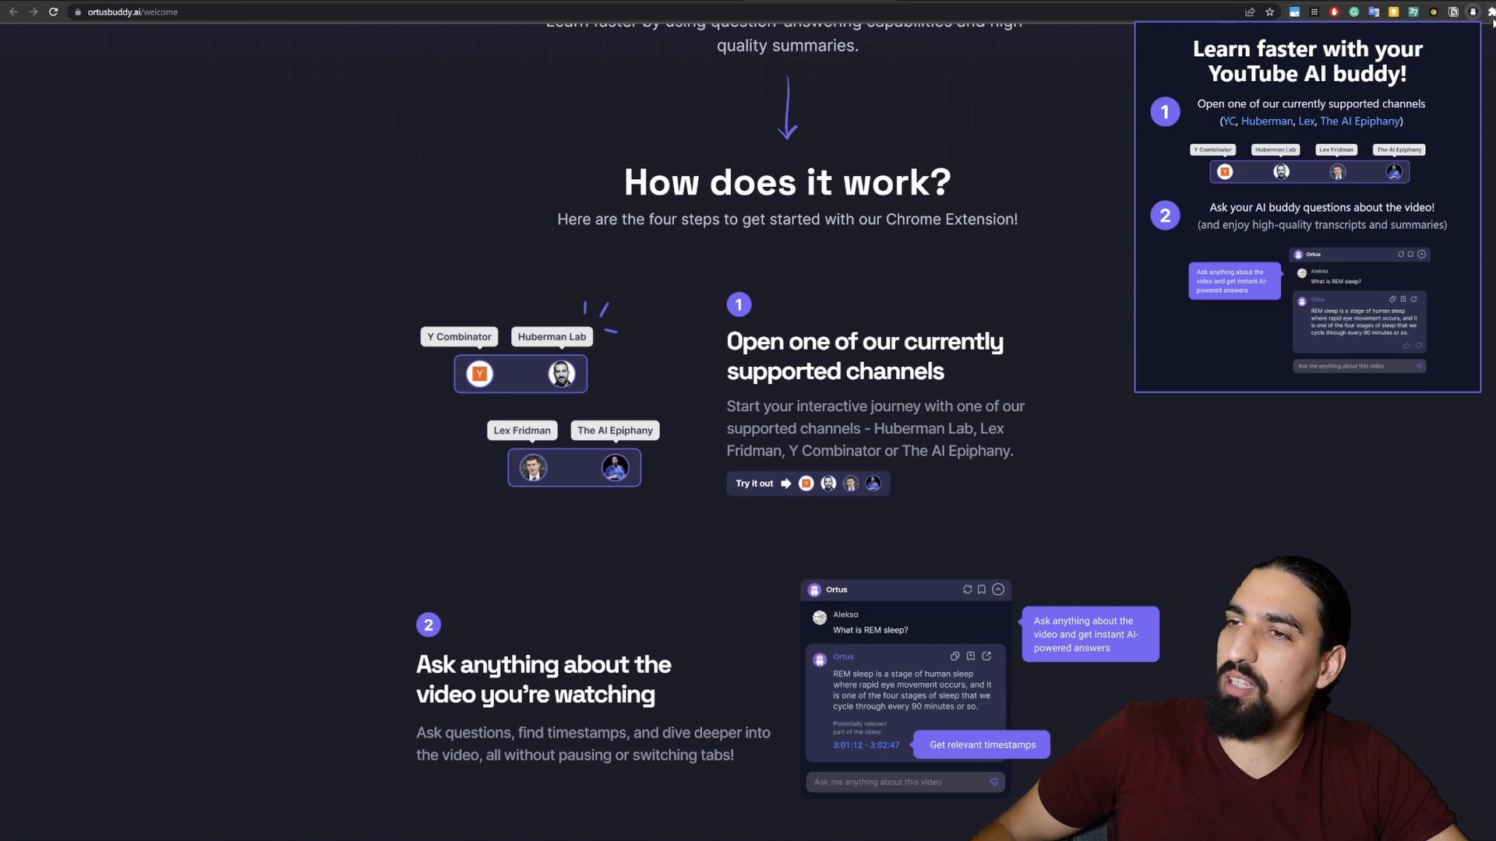
pyautogui.click(1452, 12)
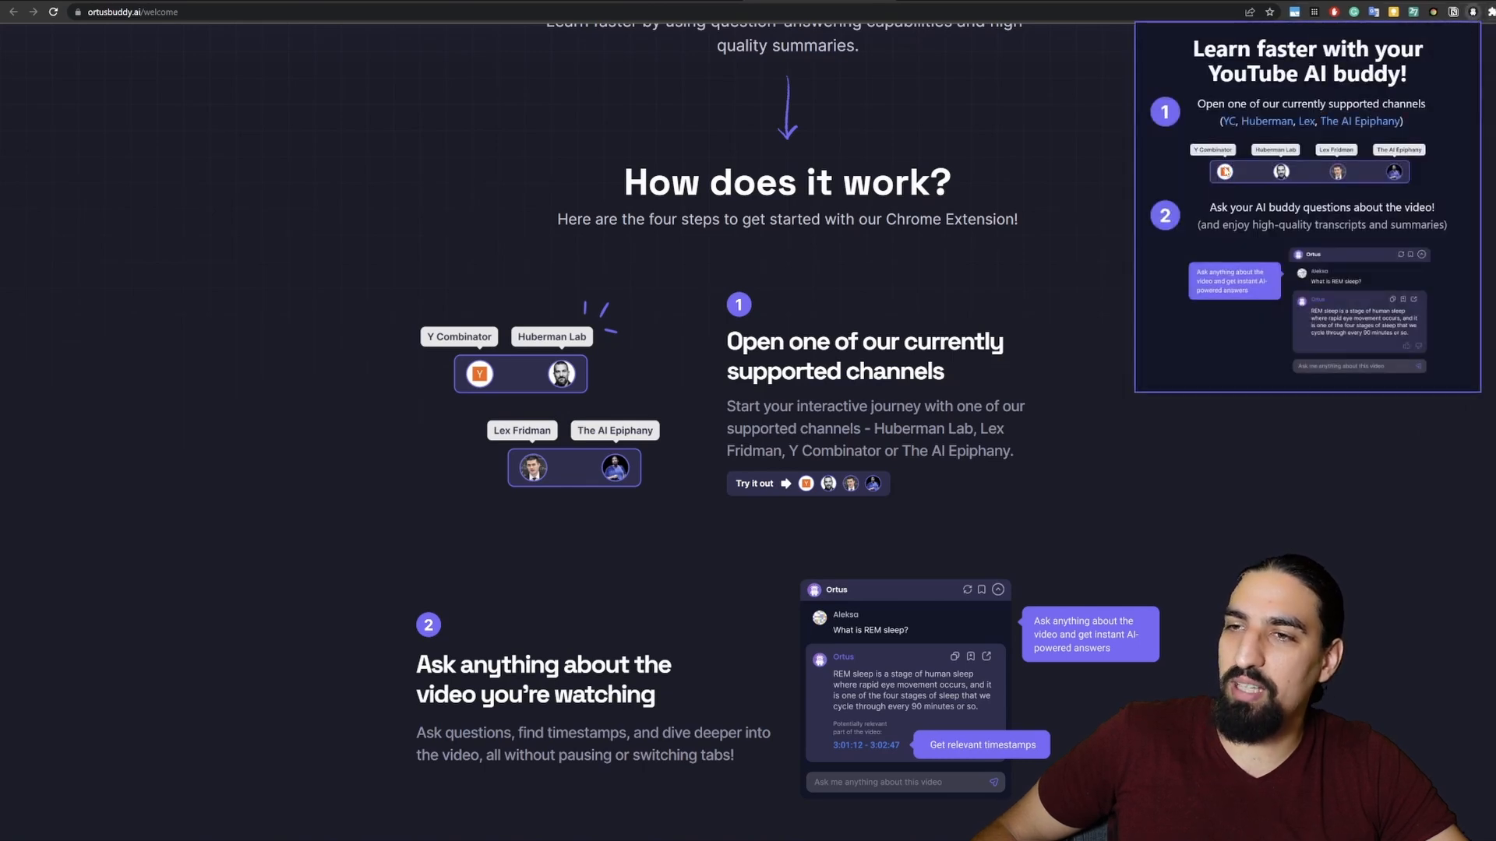
pyautogui.moveTo(1484, 32)
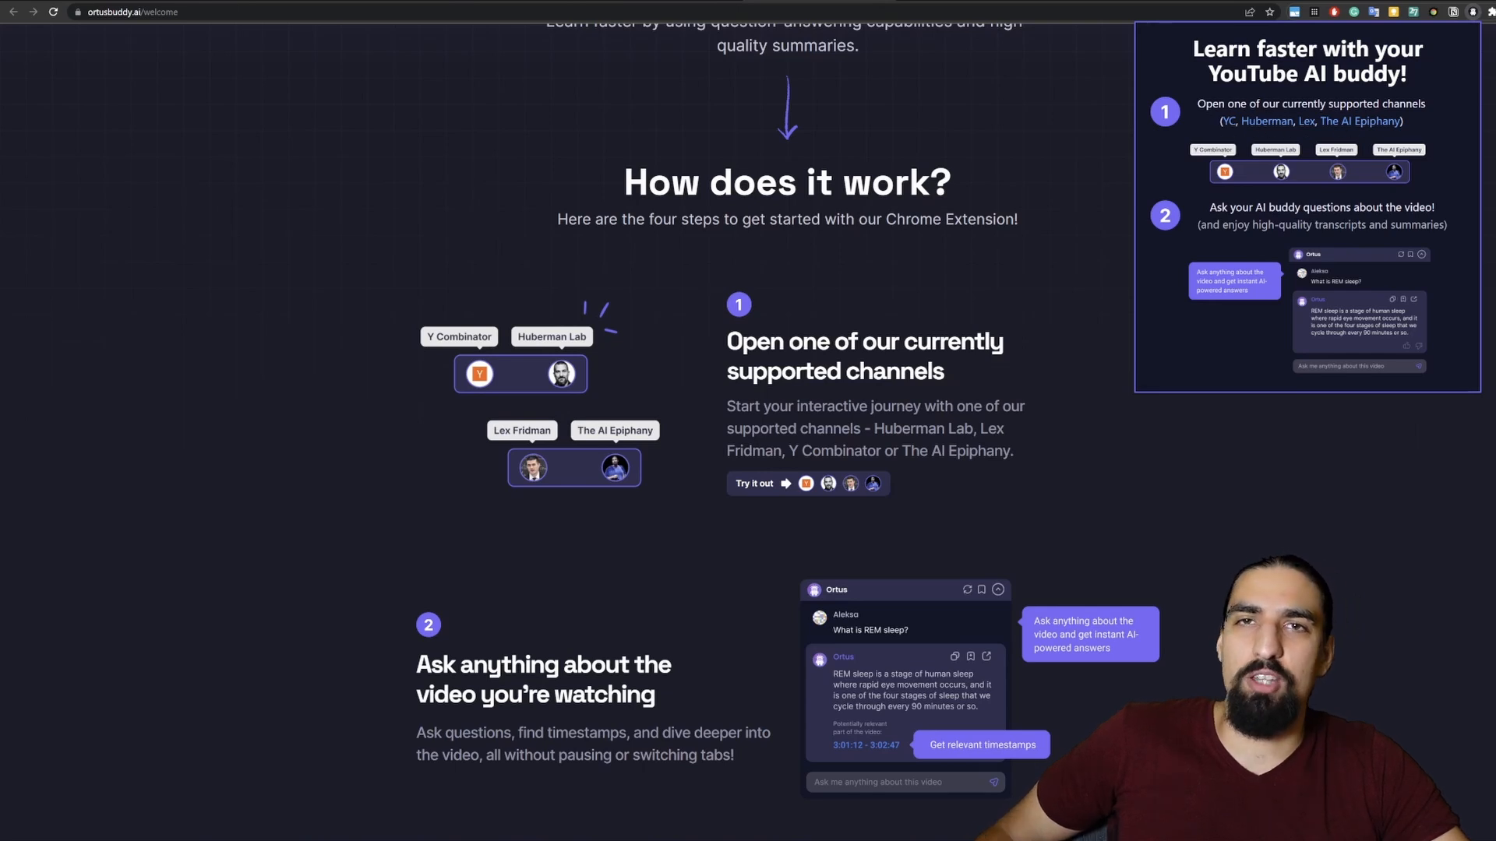
pyautogui.moveTo(831, 513)
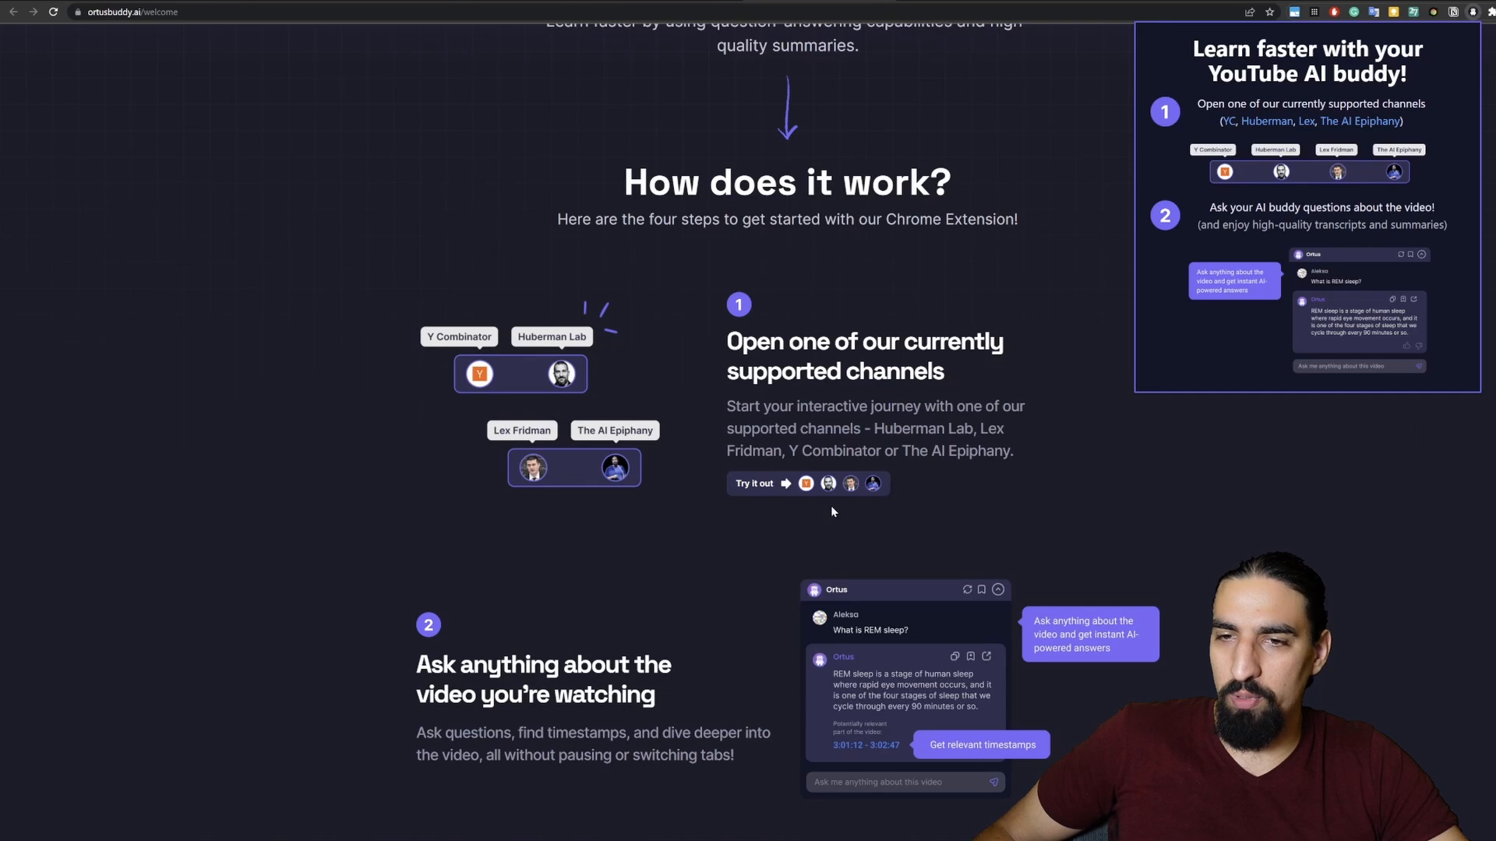
# Step: Try Ortus on the Lex Fridman podcast with Sam Altman via the site's Lex Fridman icon
pyautogui.click(849, 484)
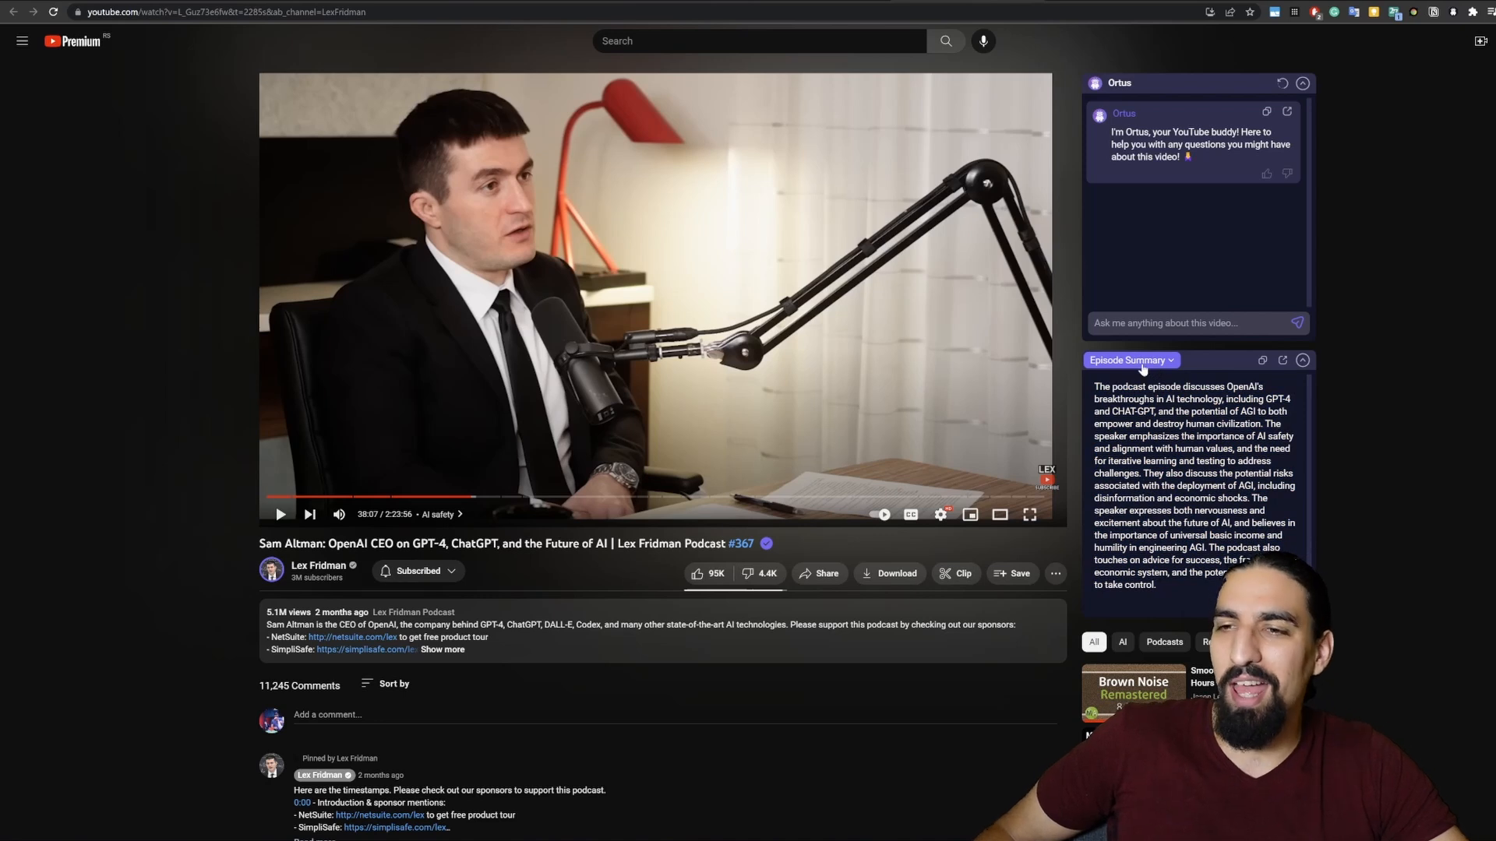
# Step: Browse the Chapter Summary view of the Sam Altman episode, then return to Episode Summary
pyautogui.click(1130, 360)
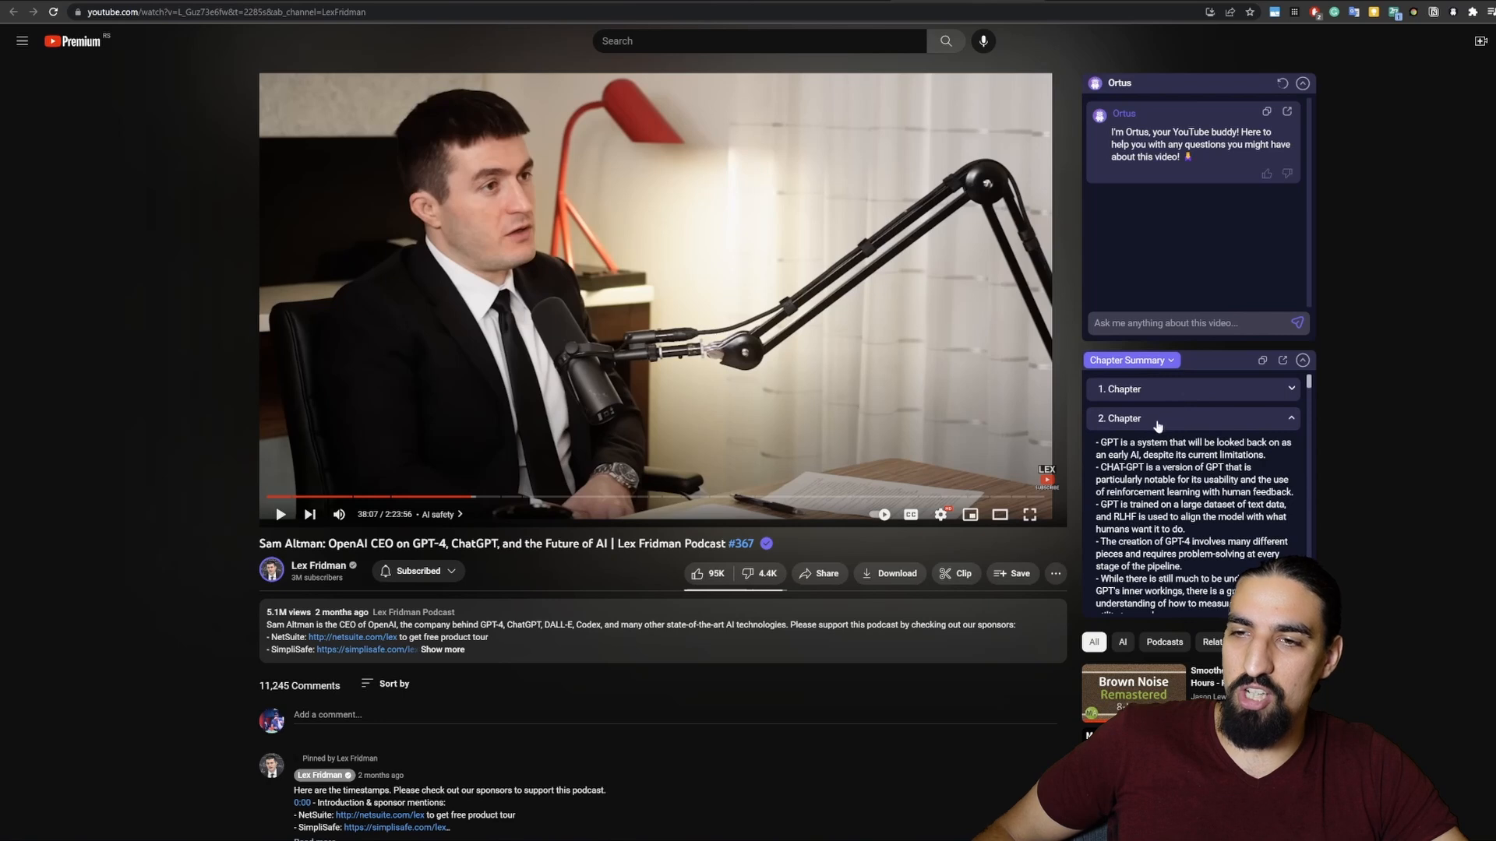
pyautogui.click(1193, 417)
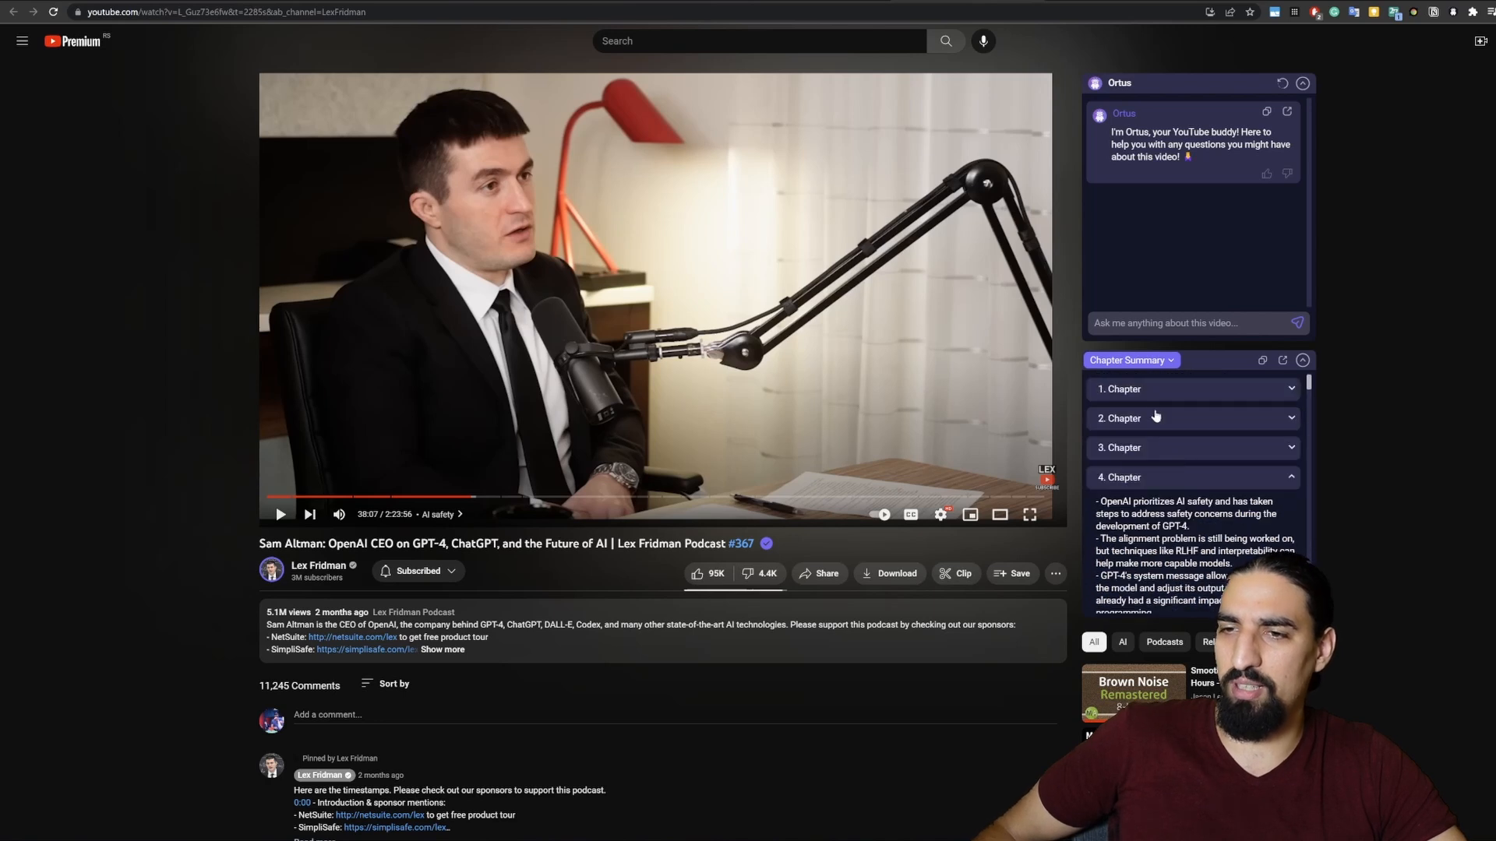
pyautogui.moveTo(1200, 494)
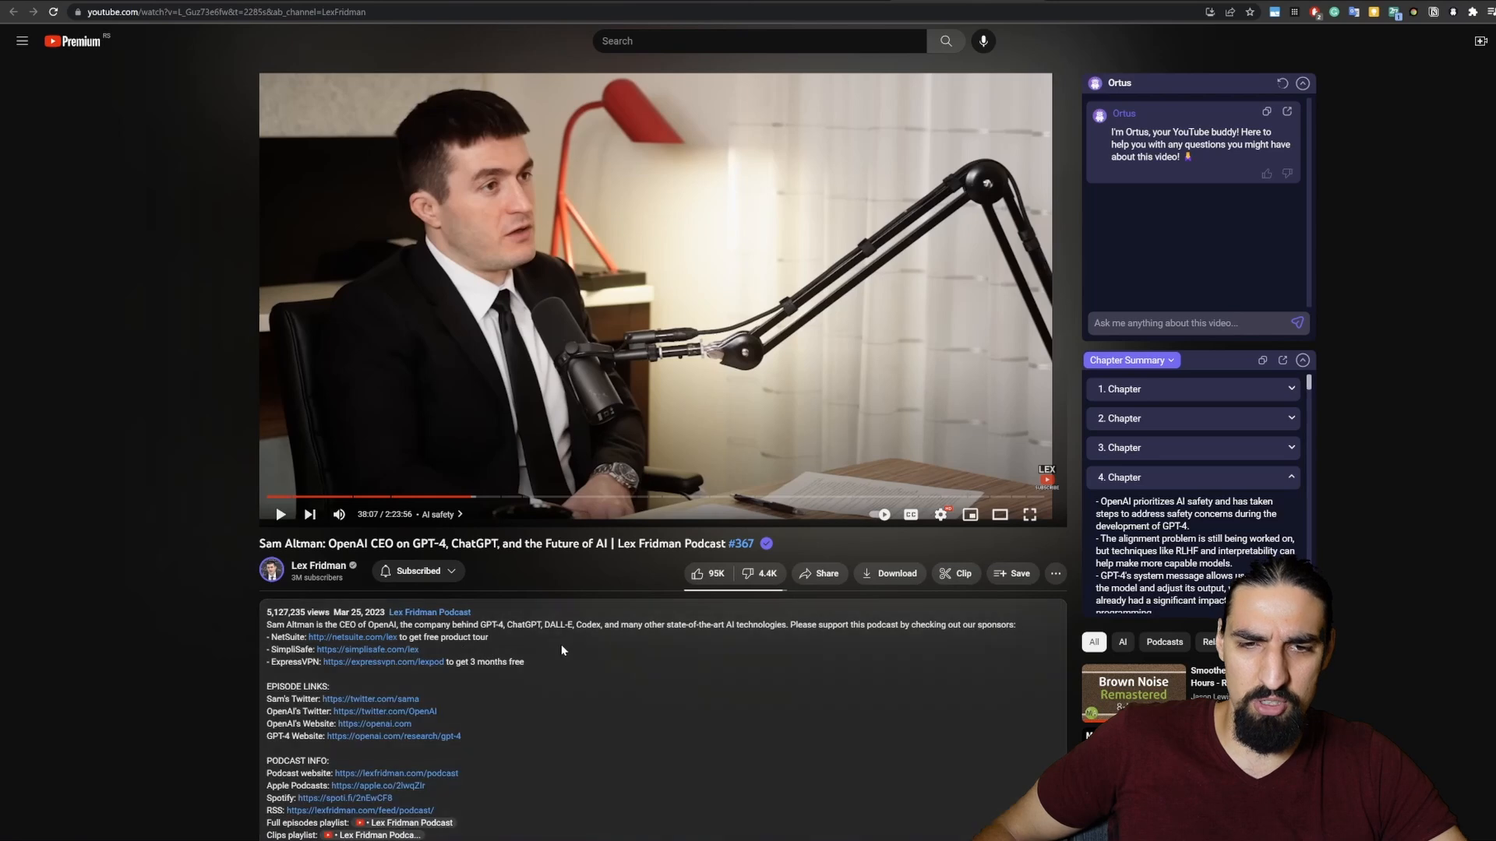
pyautogui.scroll(-3)
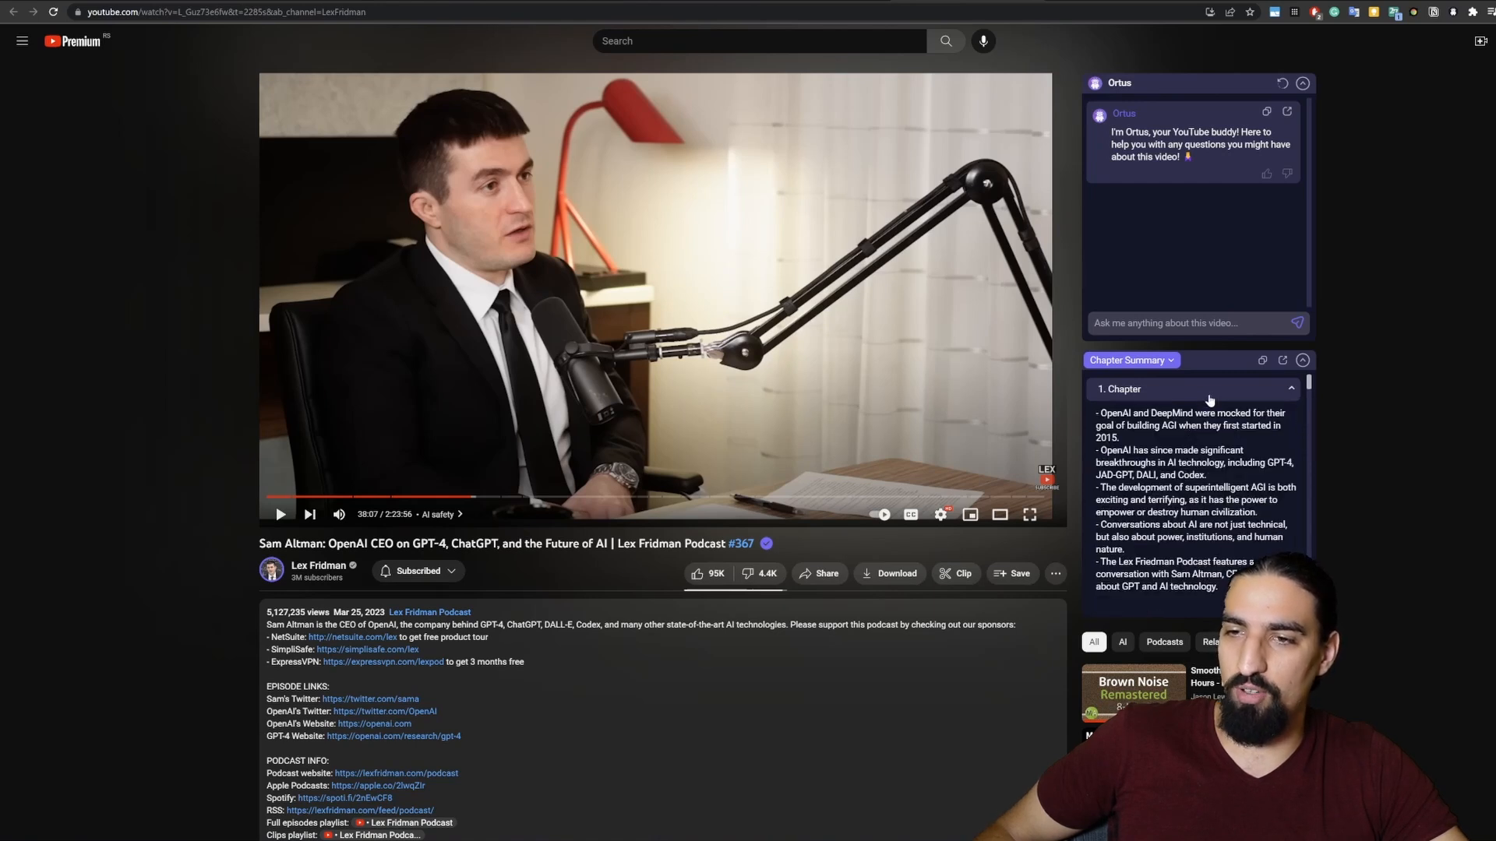
pyautogui.scroll(-3)
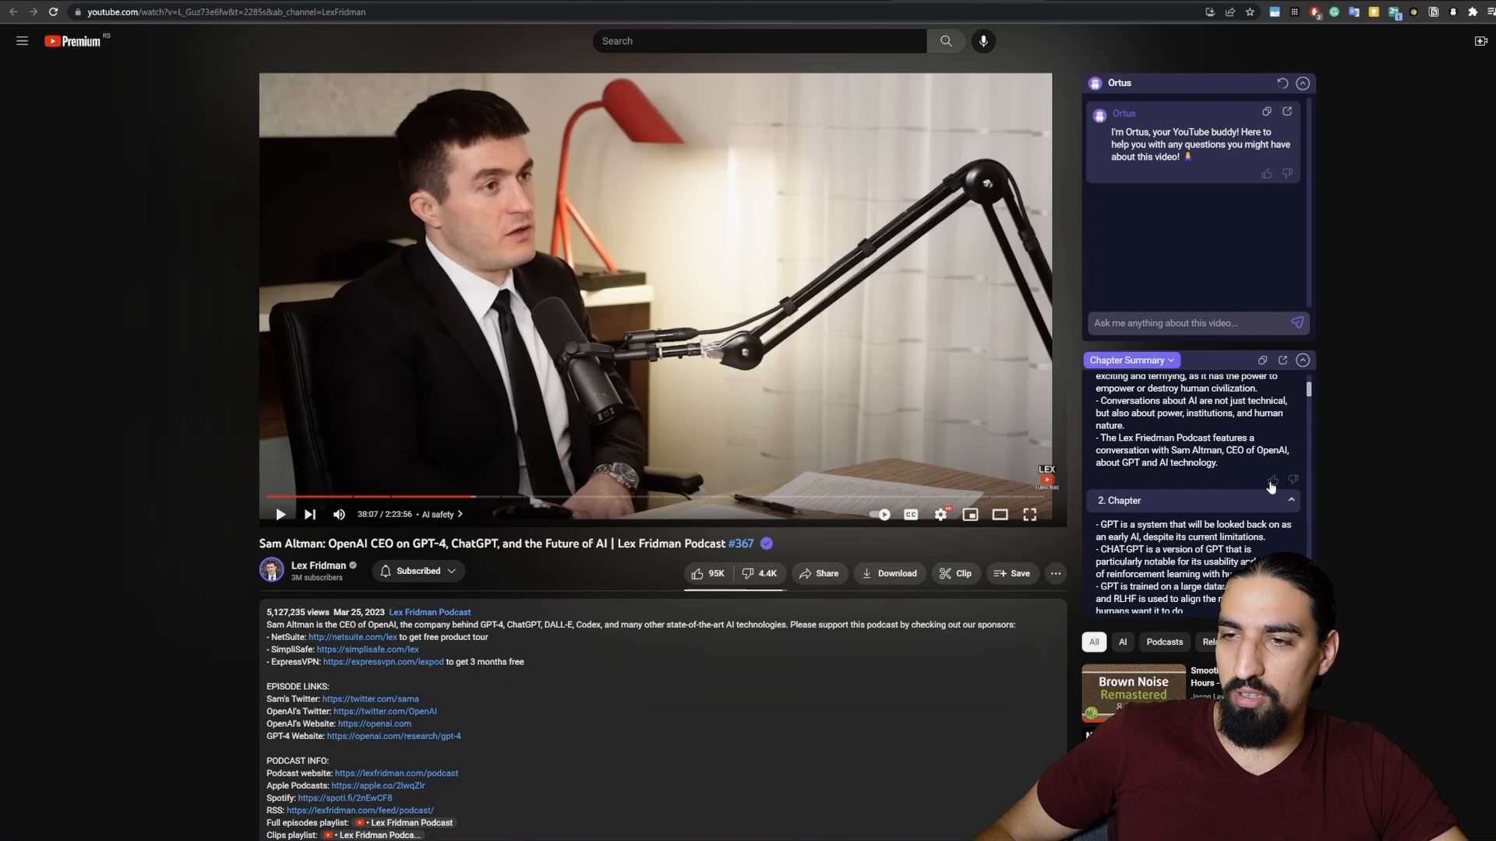
pyautogui.moveTo(1270, 480)
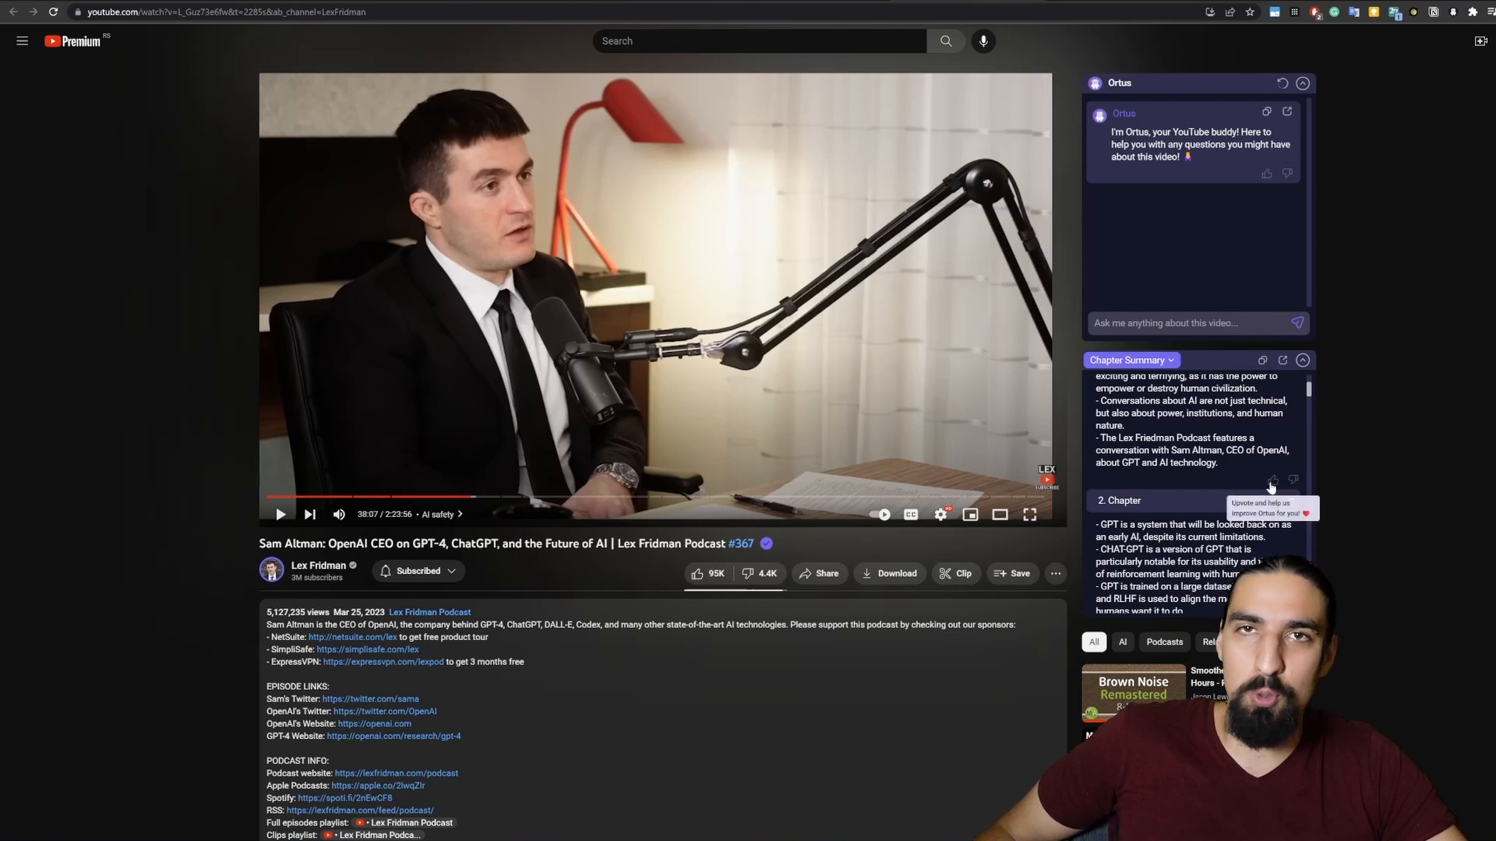
pyautogui.moveTo(1293, 480)
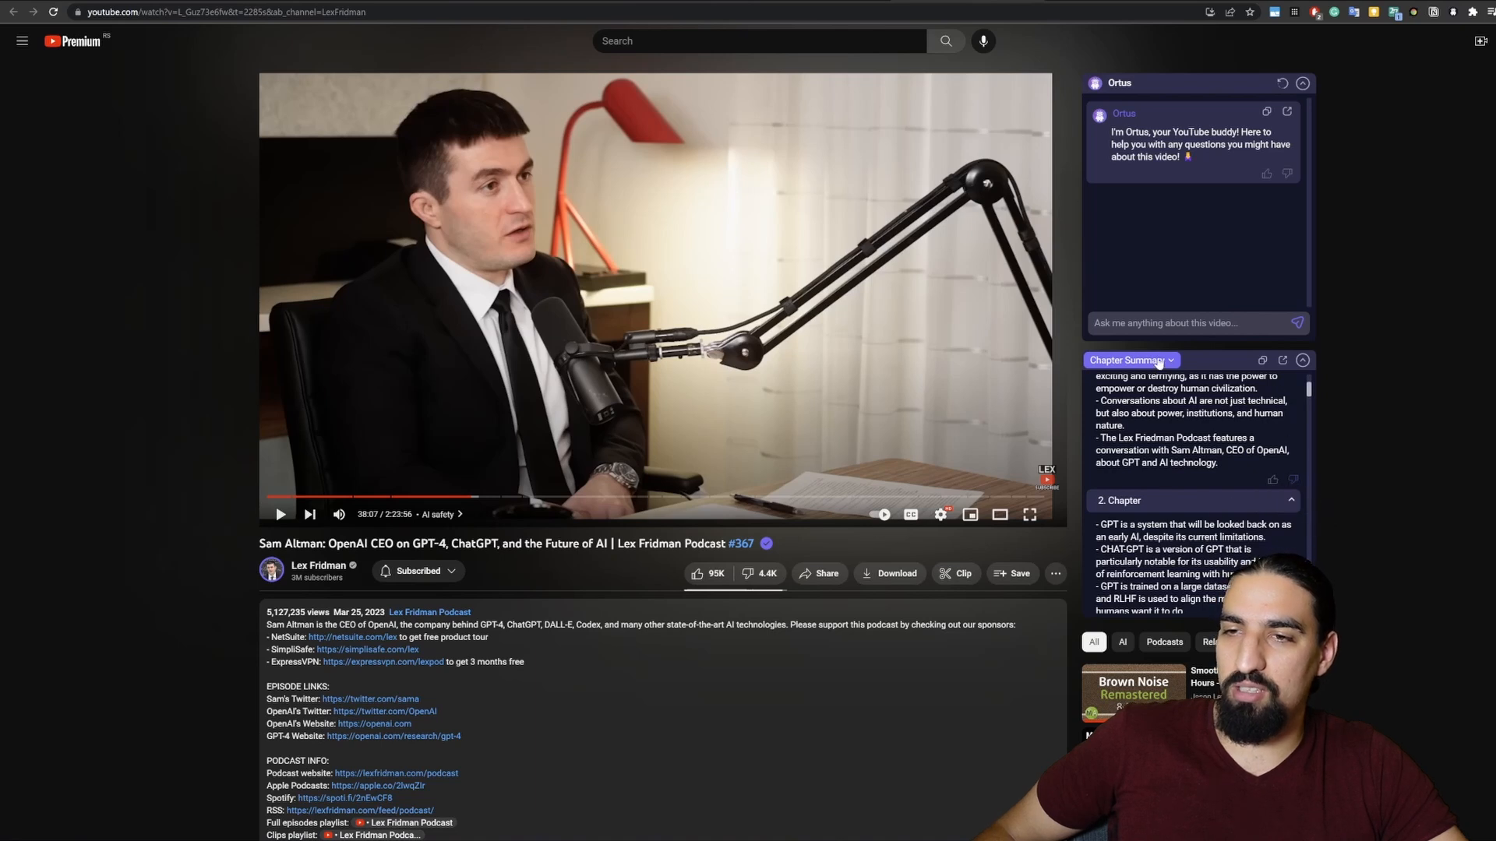
pyautogui.click(1131, 360)
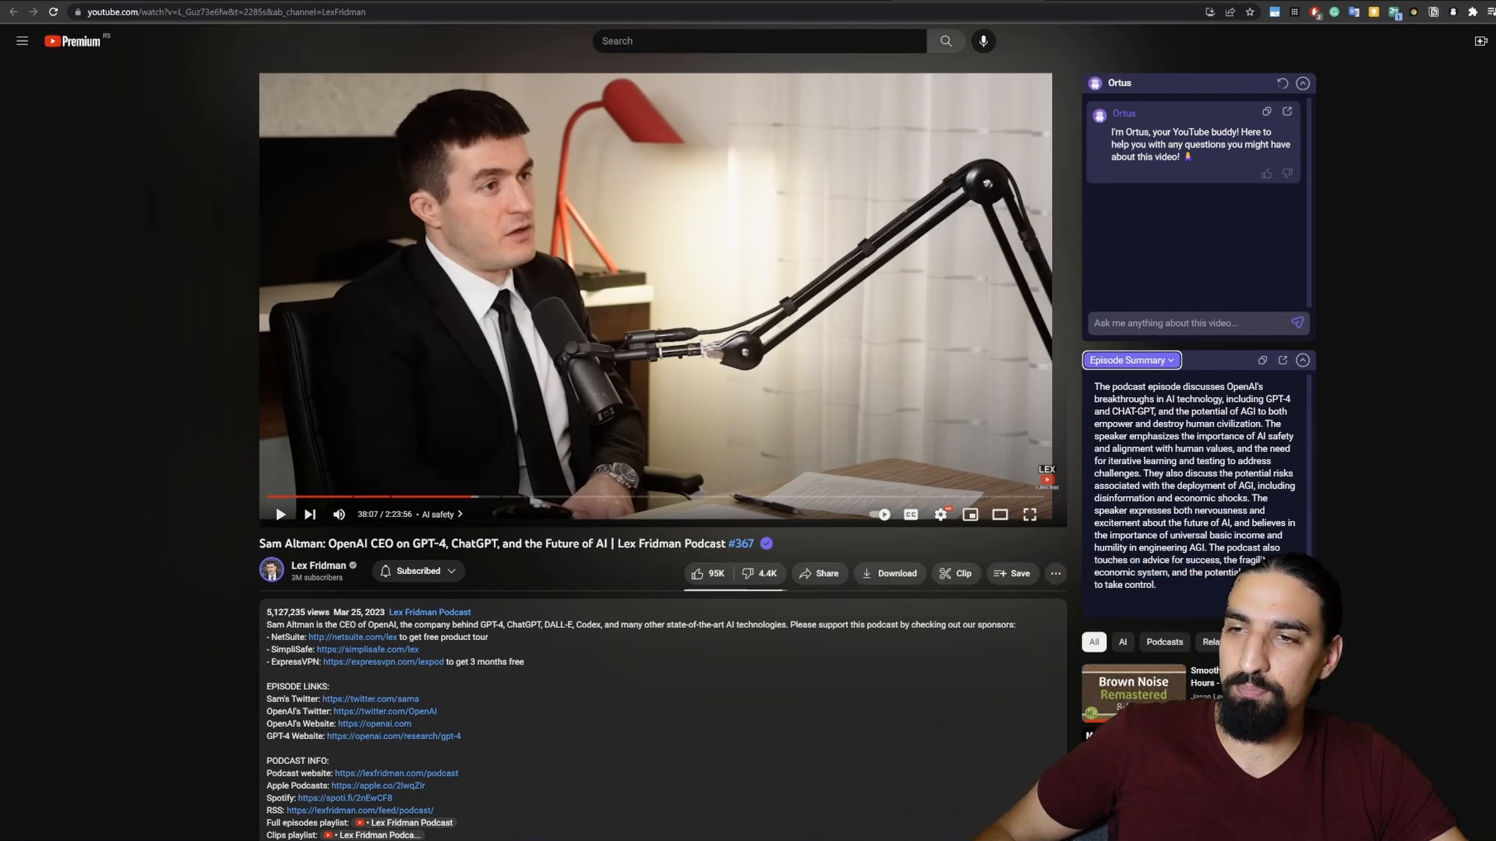
pyautogui.moveTo(1261, 360)
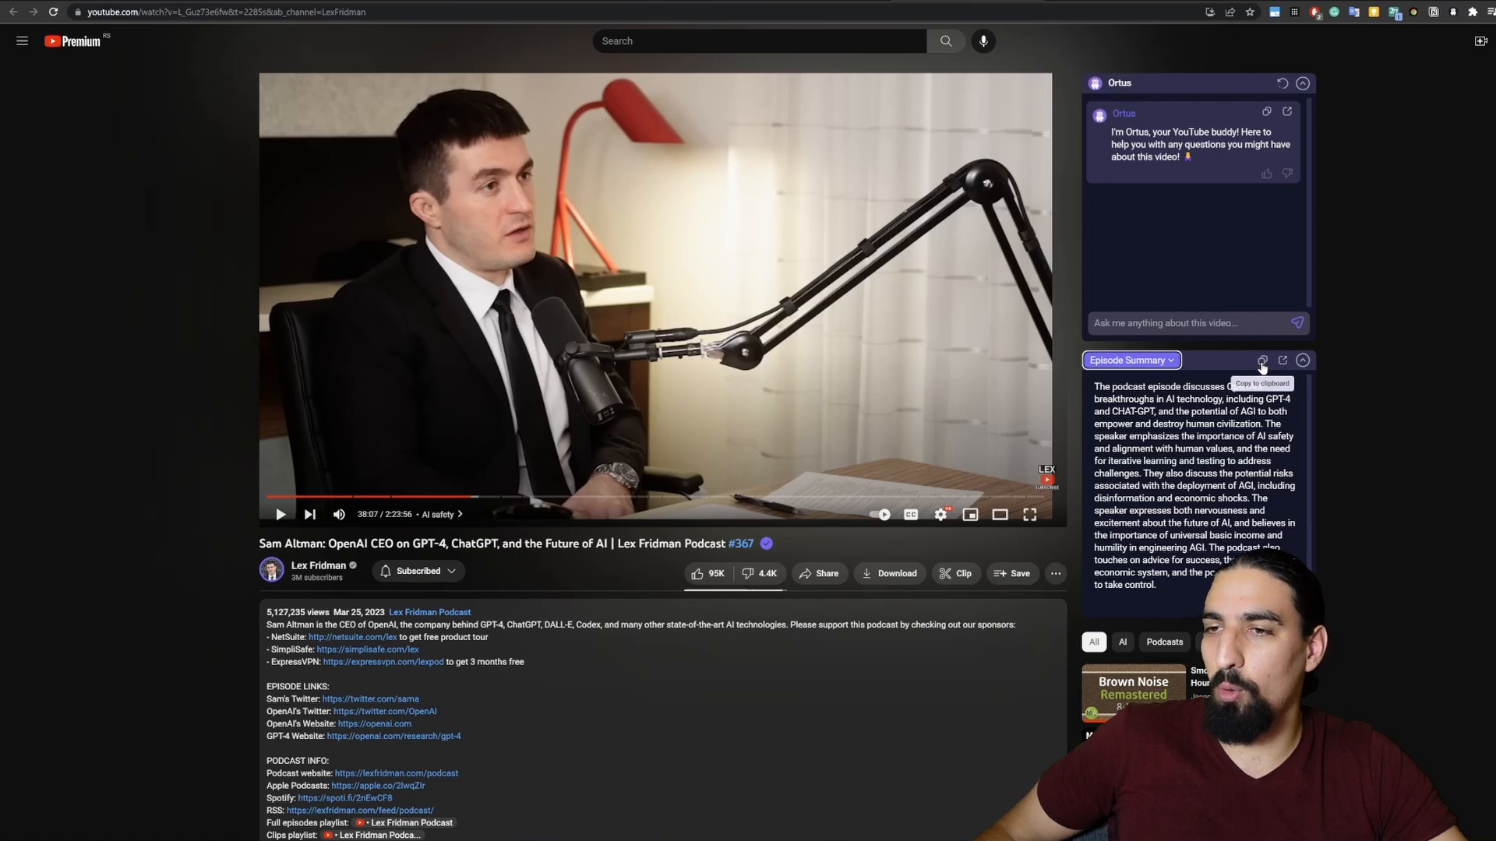
# Step: Copy Ortus's Sam Altman episode summary to the clipboard for pasting into Notion
pyautogui.click(1262, 360)
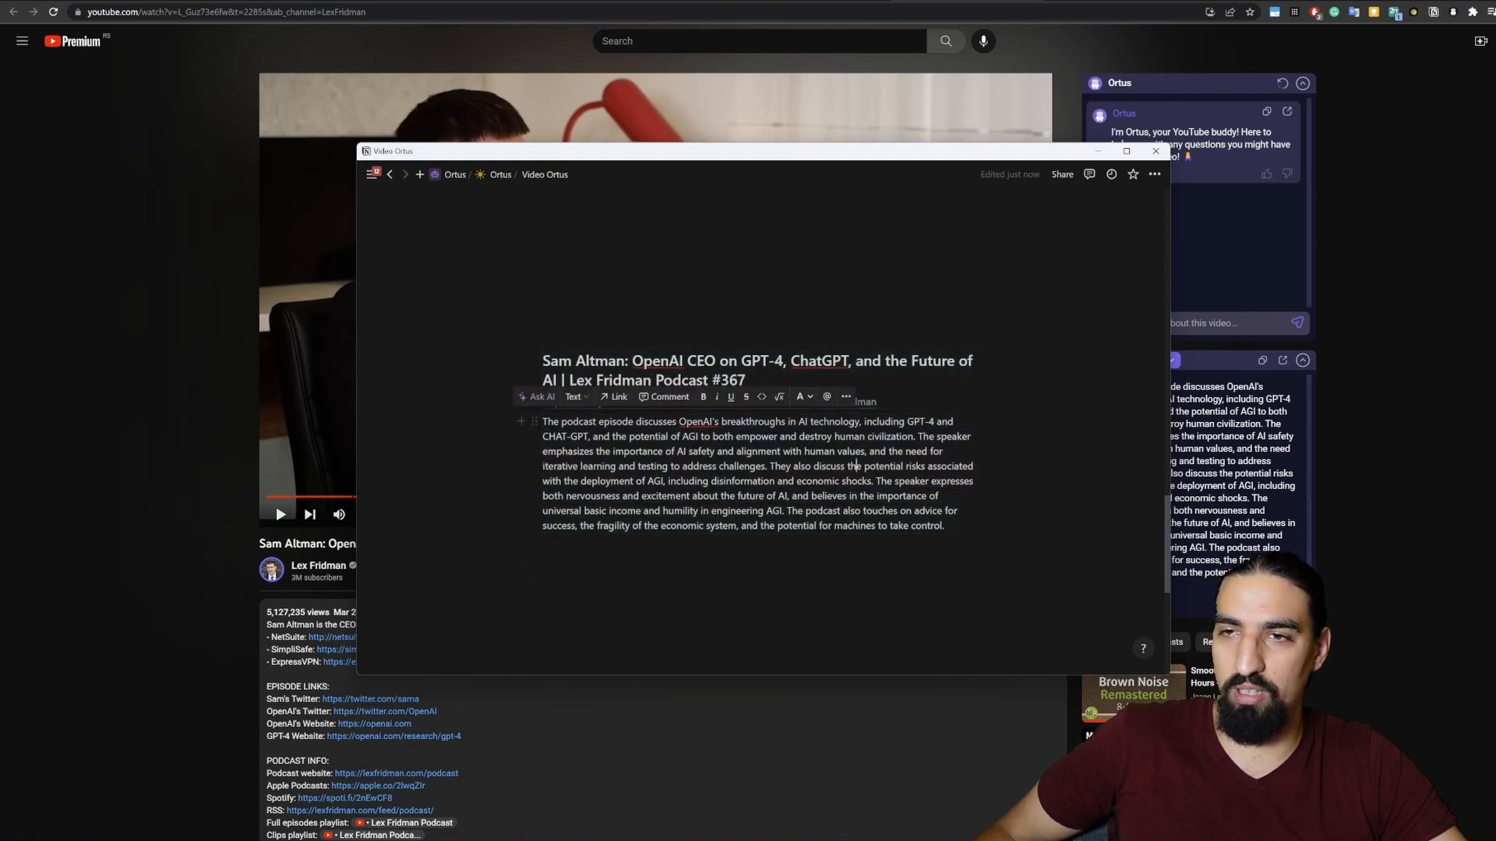
pyautogui.click(1155, 150)
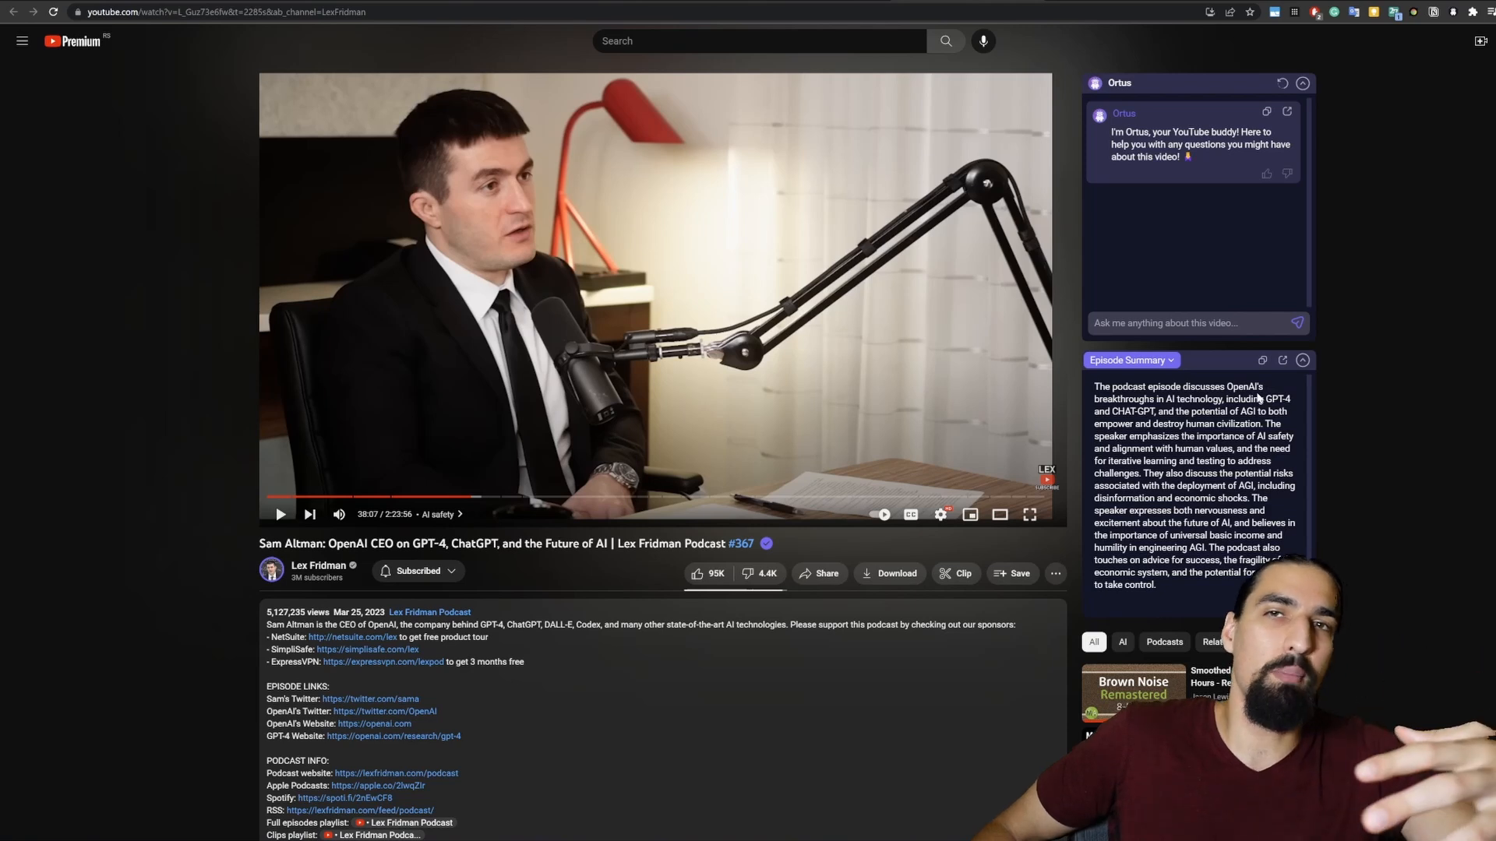
pyautogui.moveTo(1338, 374)
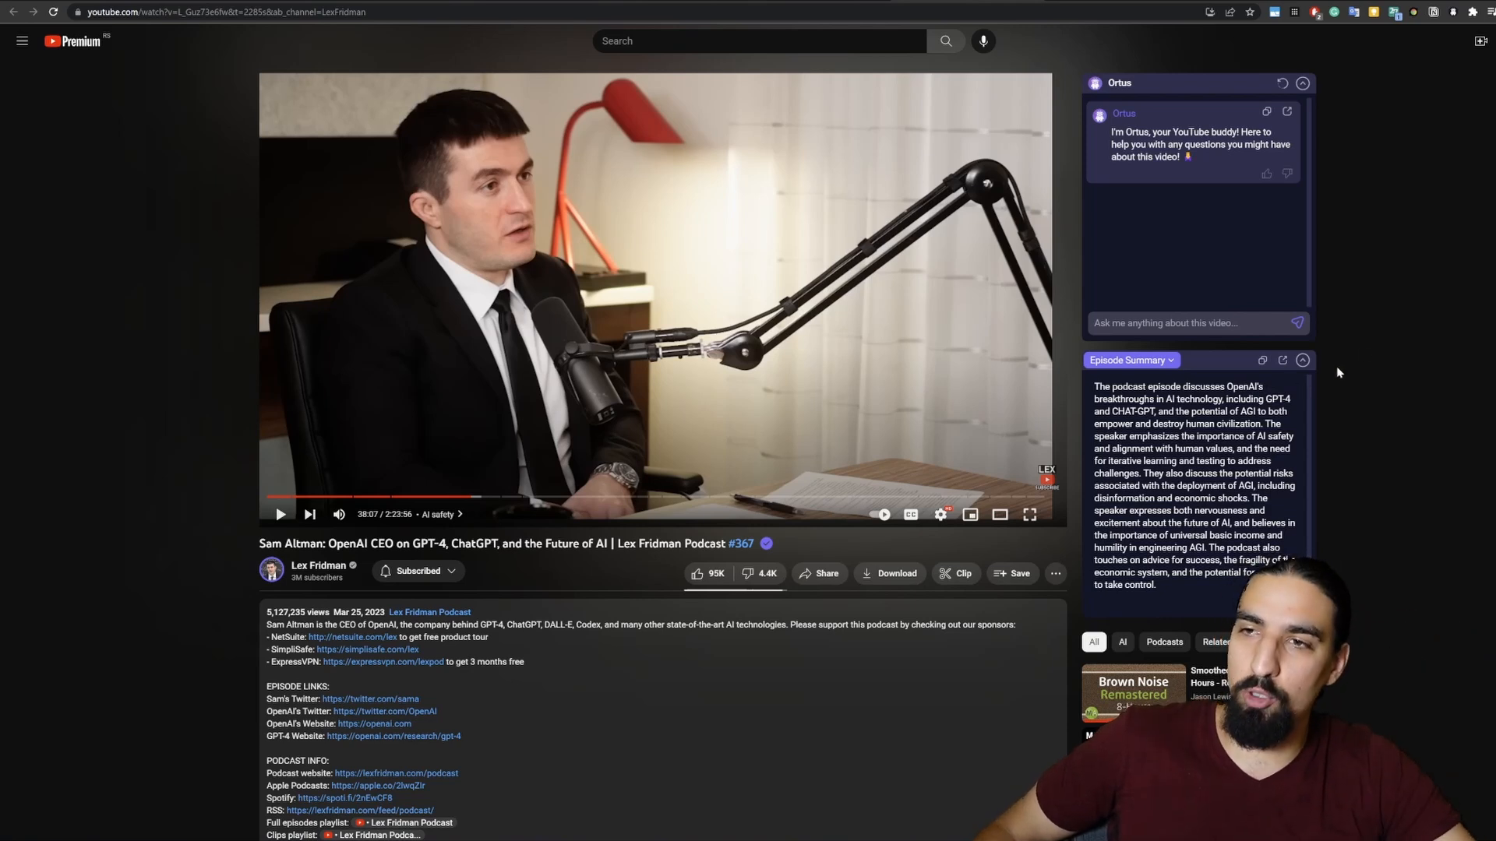
pyautogui.click(1300, 360)
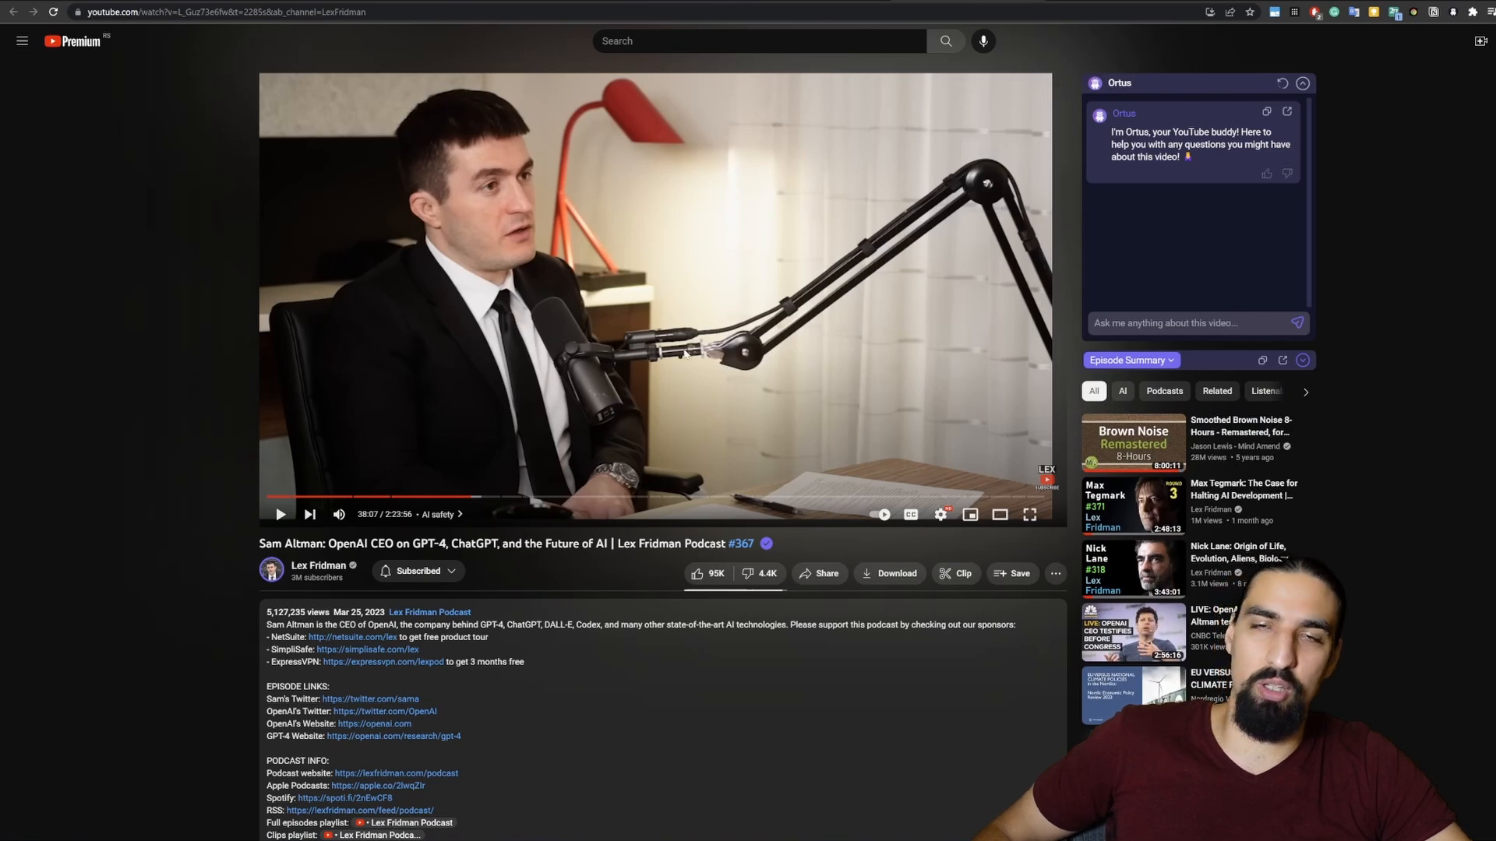
pyautogui.moveTo(1334, 309)
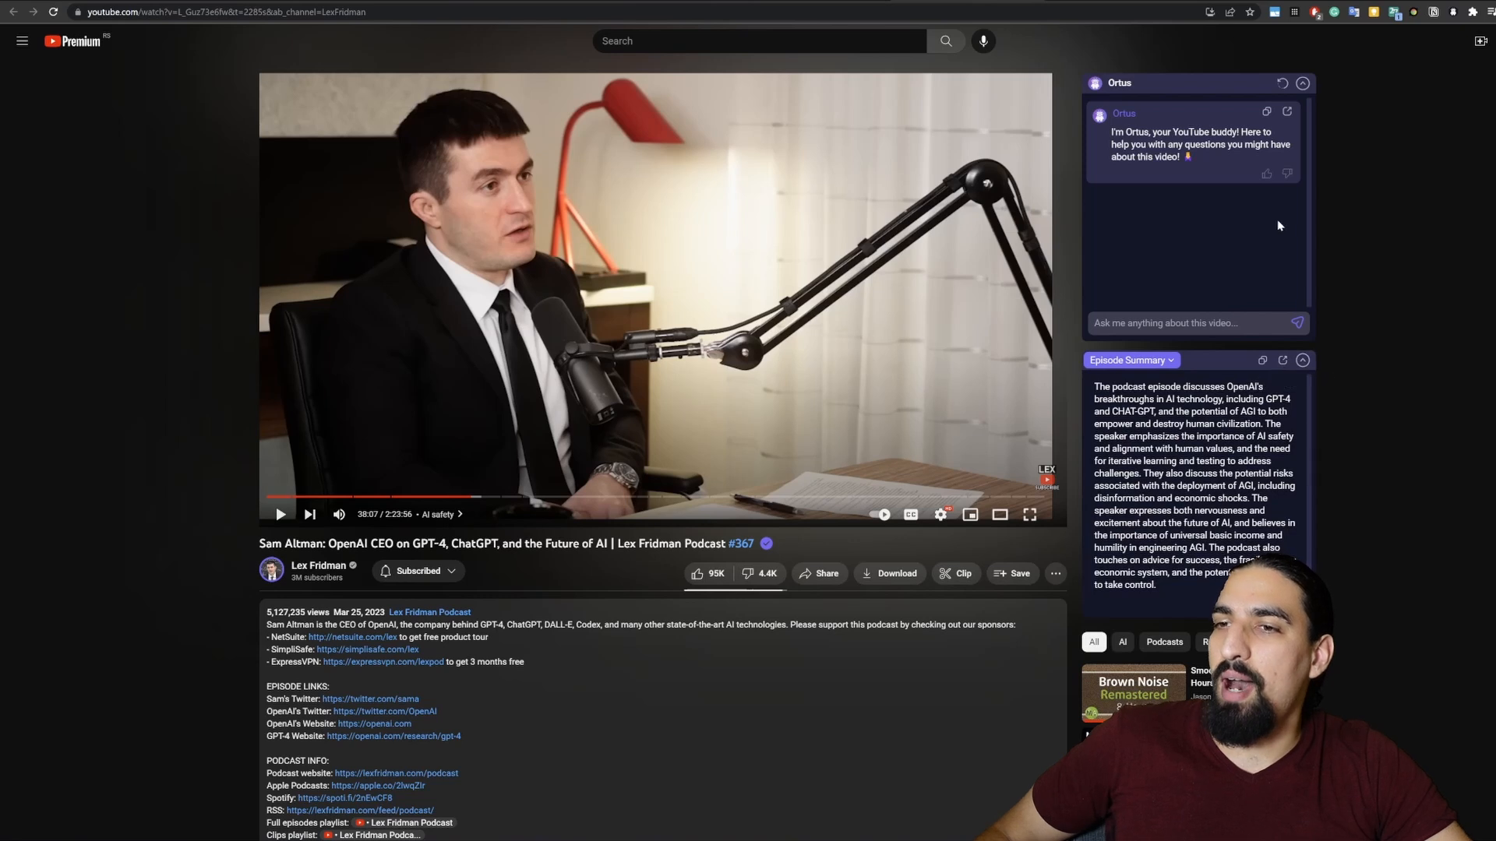
pyautogui.moveTo(1257, 124)
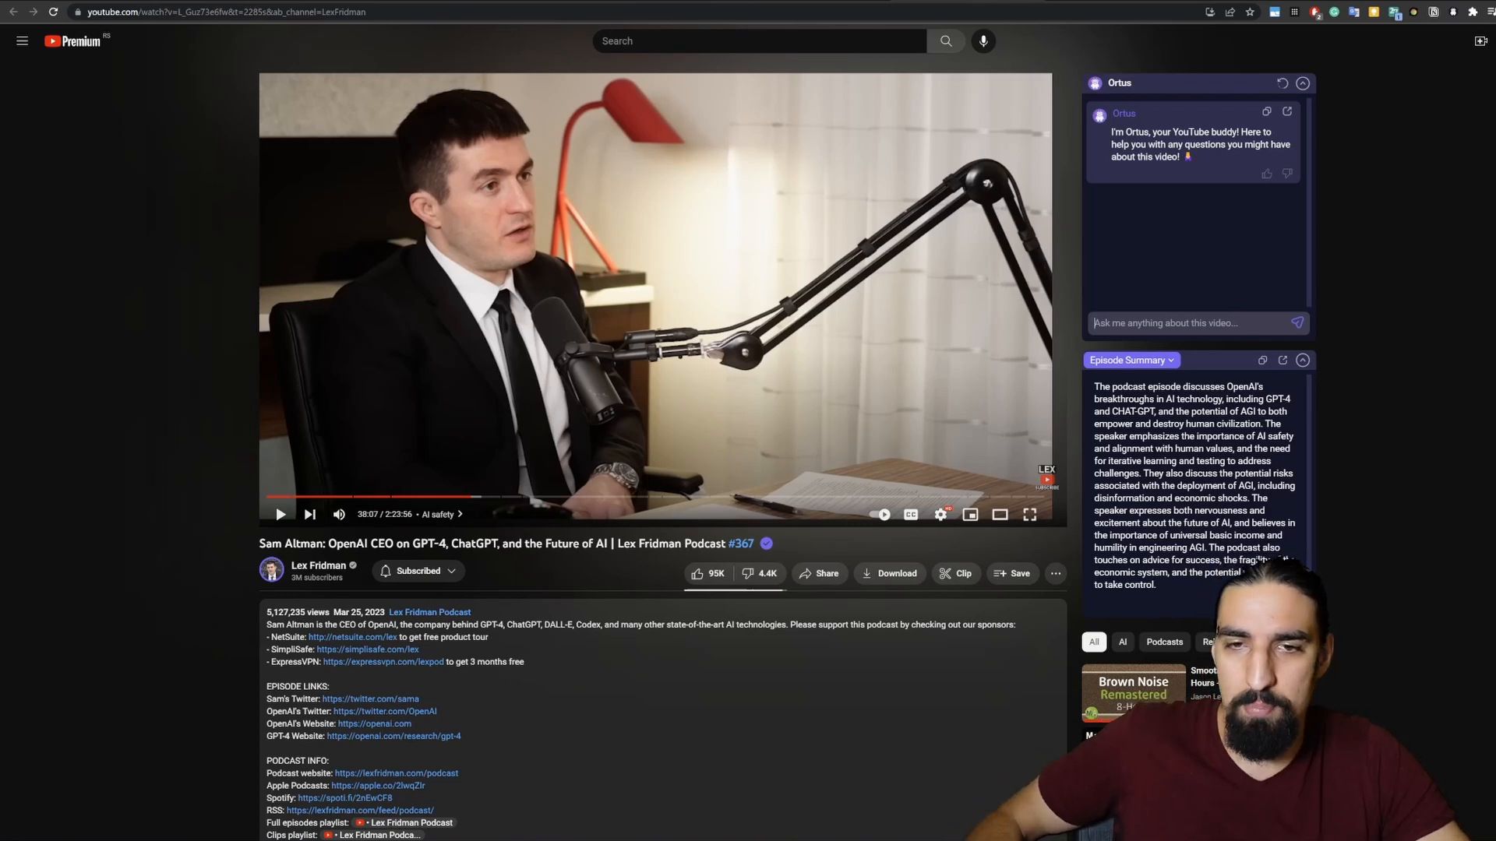
pyautogui.moveTo(510, 497)
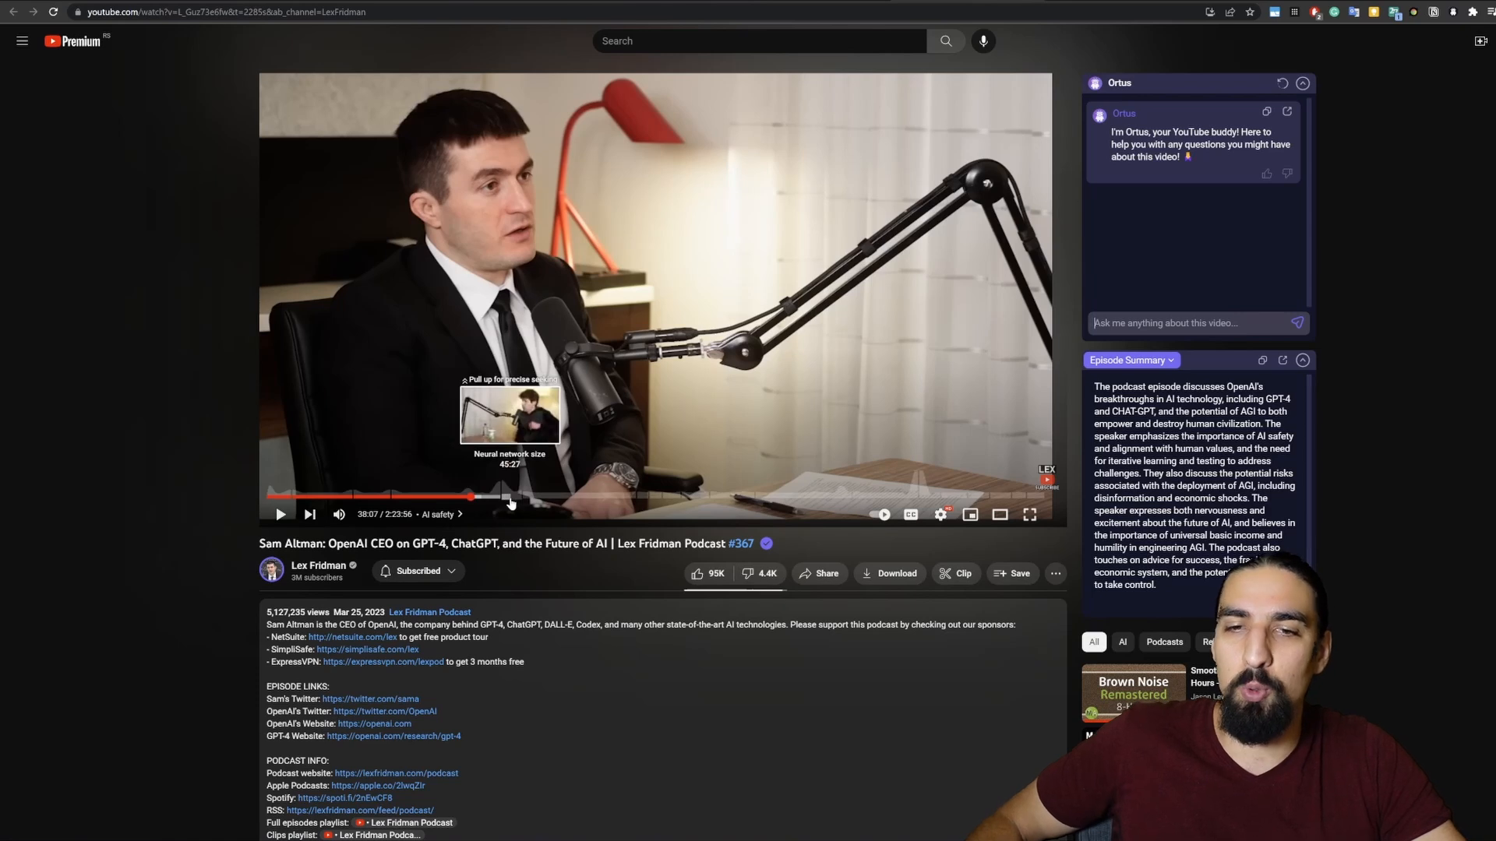
pyautogui.moveTo(1440, 360)
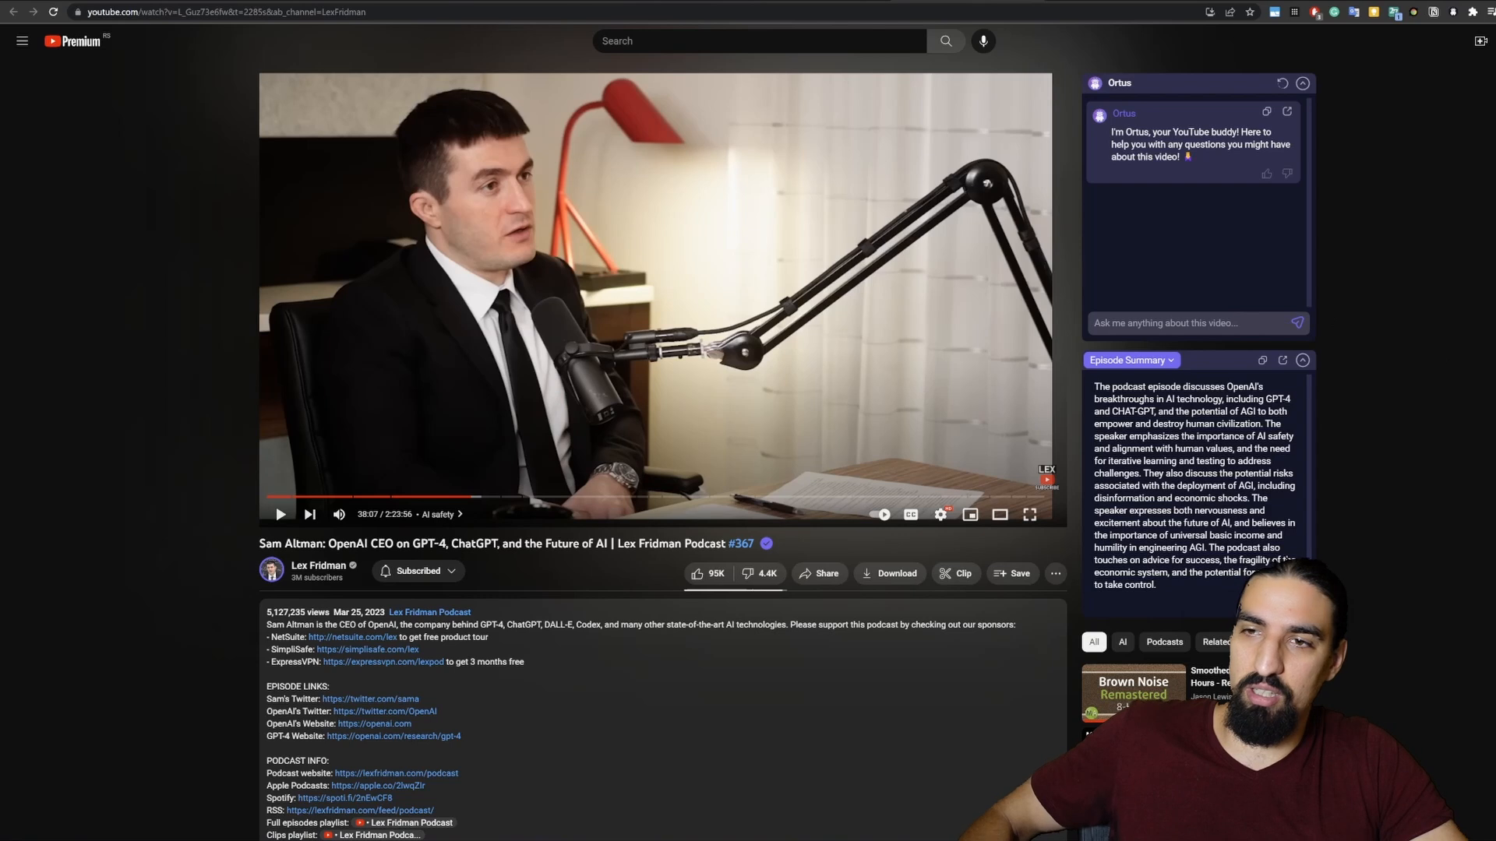
# Step: Ask Ortus about neural networks and jump the video to the cited 43:26–43:54 moment
pyautogui.write('what did they say about the neural netowk')
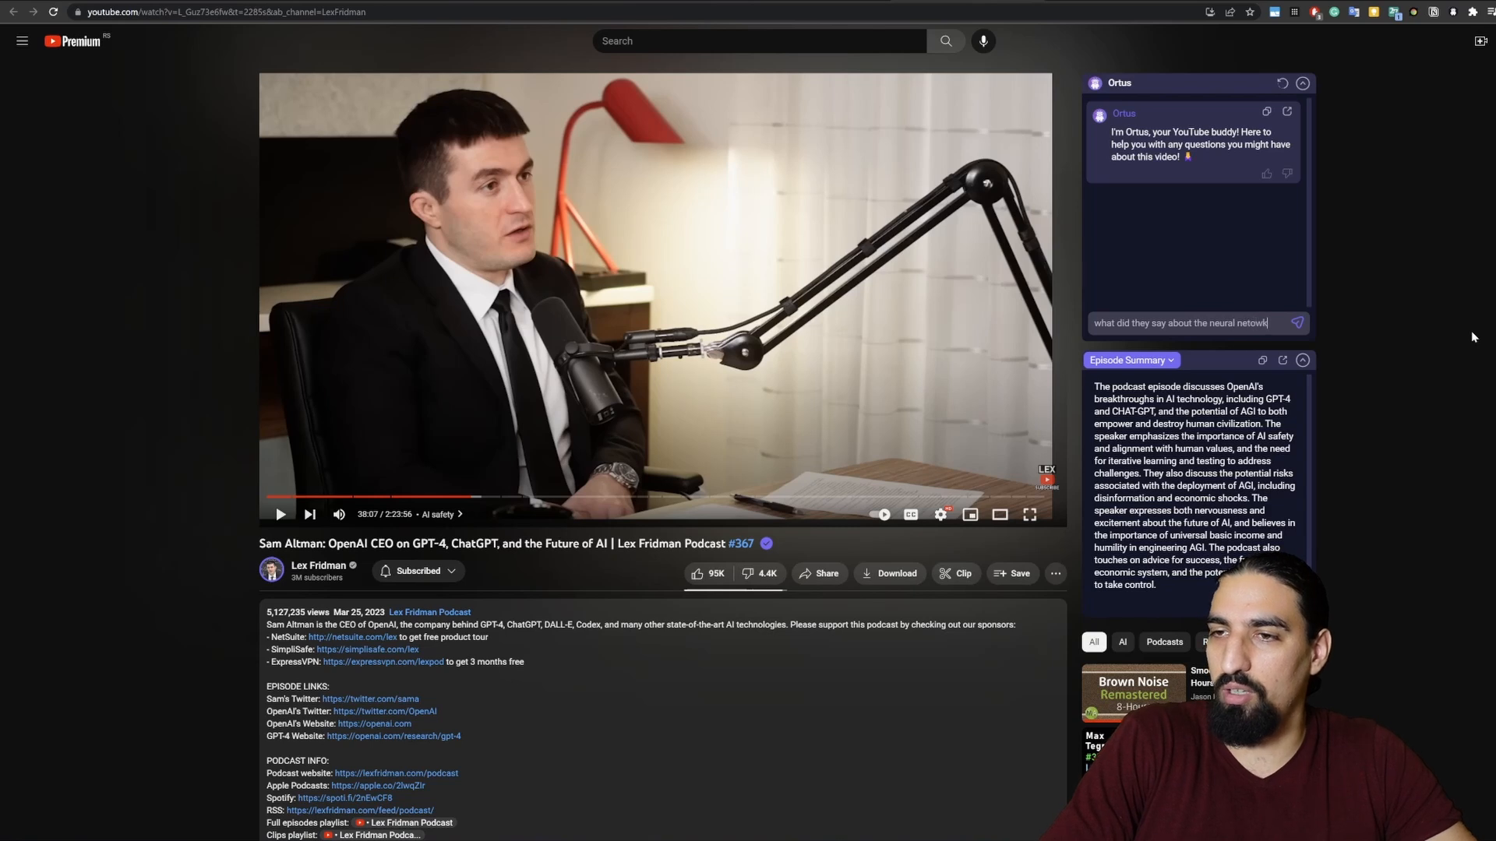
pyautogui.press('Backspace')
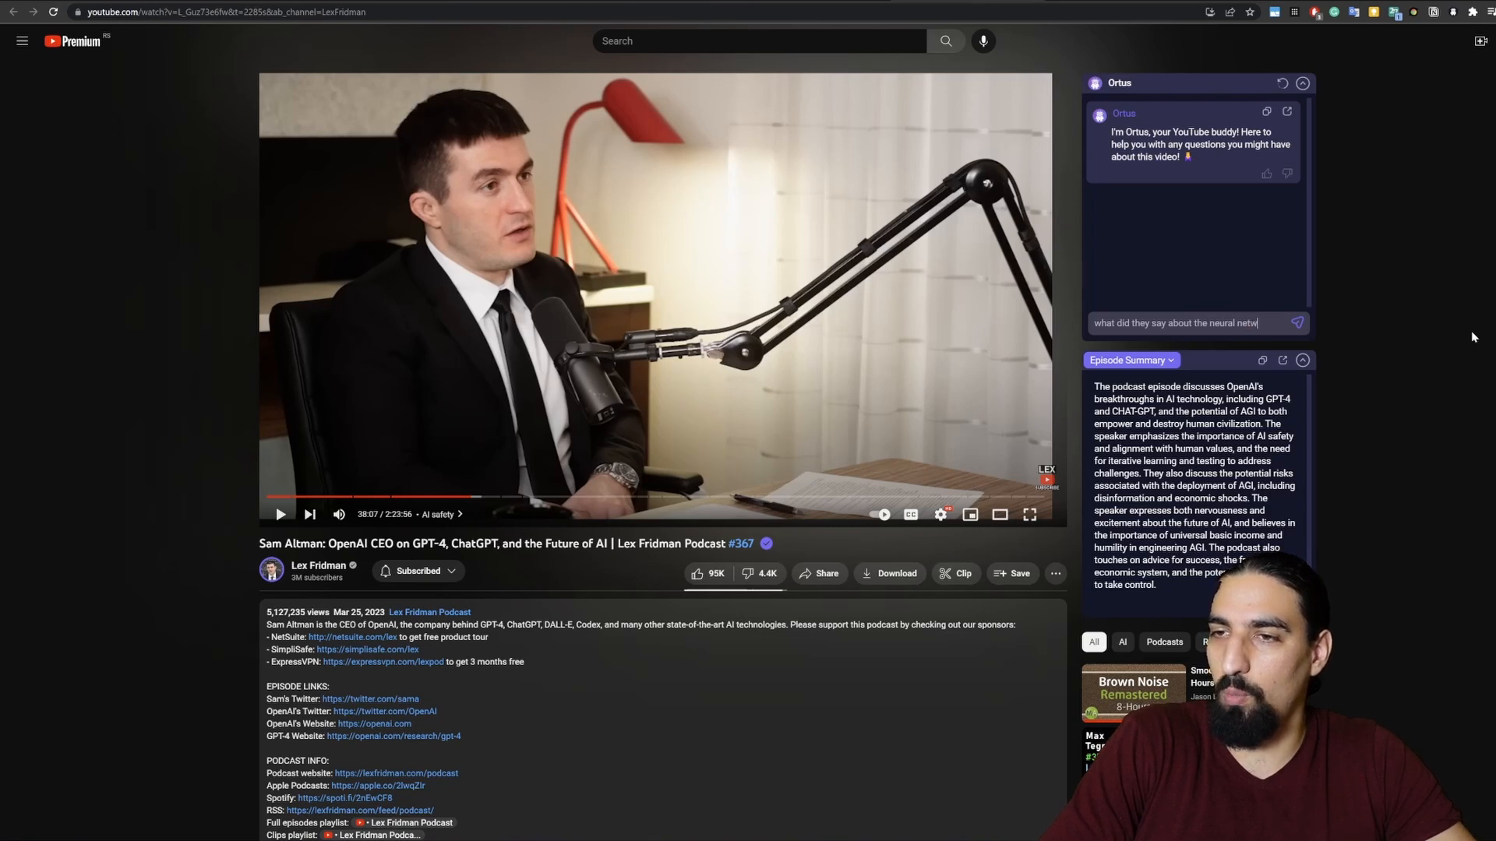
pyautogui.click(1295, 323)
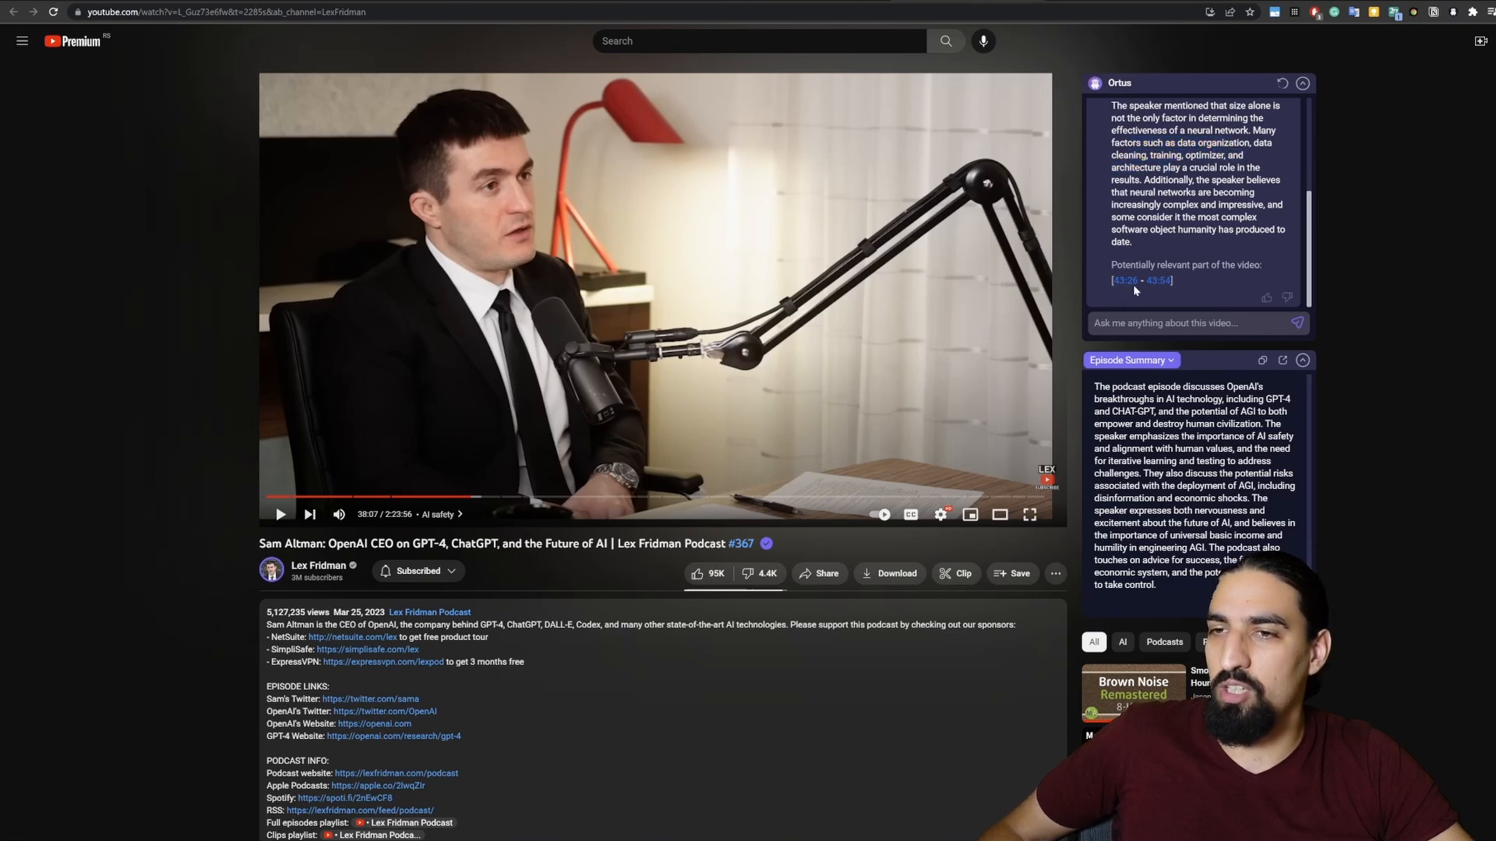
pyautogui.moveTo(1126, 293)
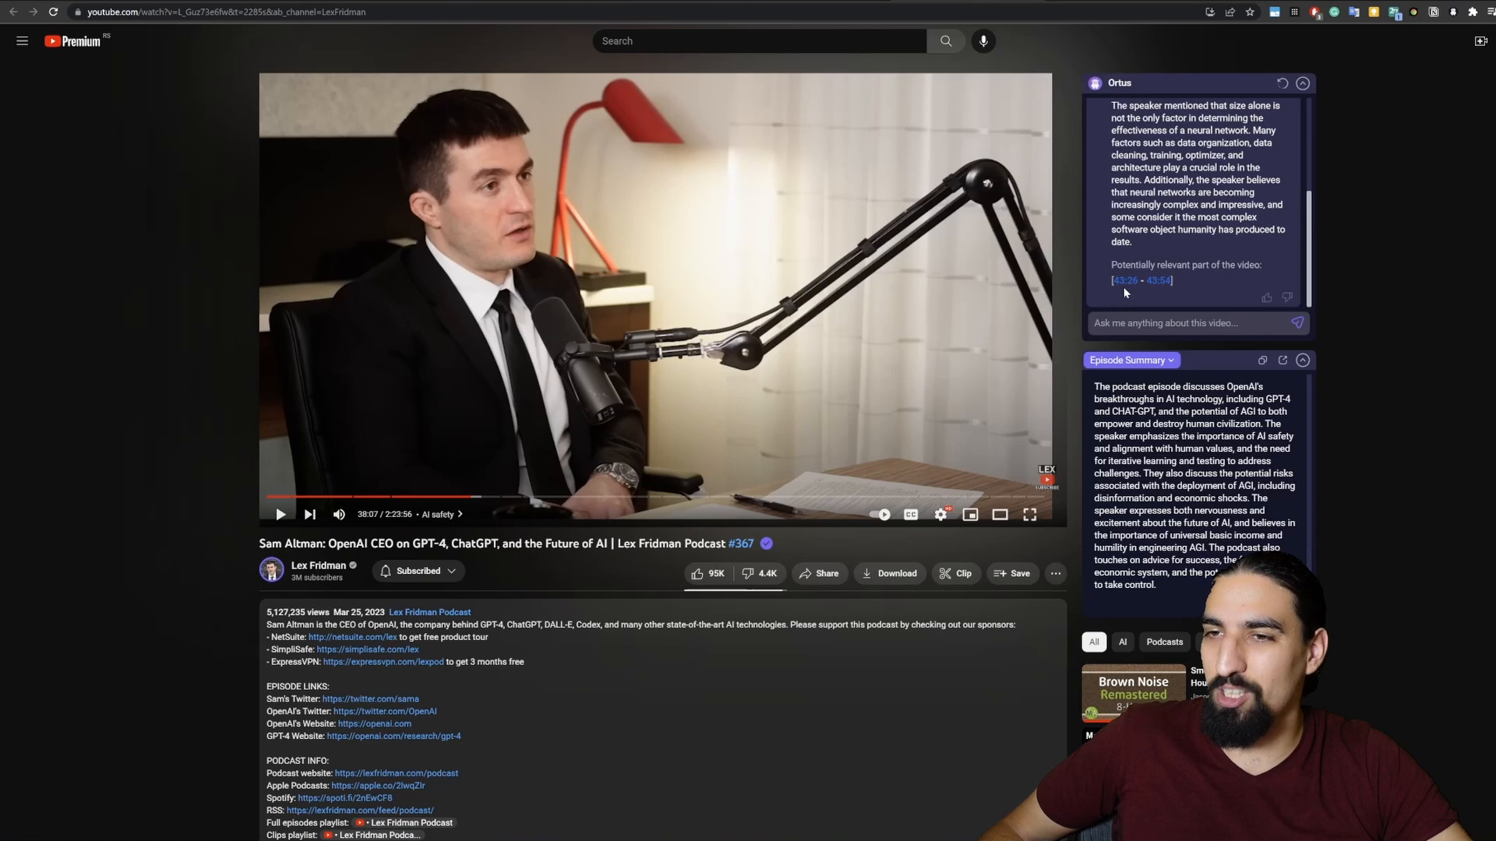
pyautogui.click(1123, 281)
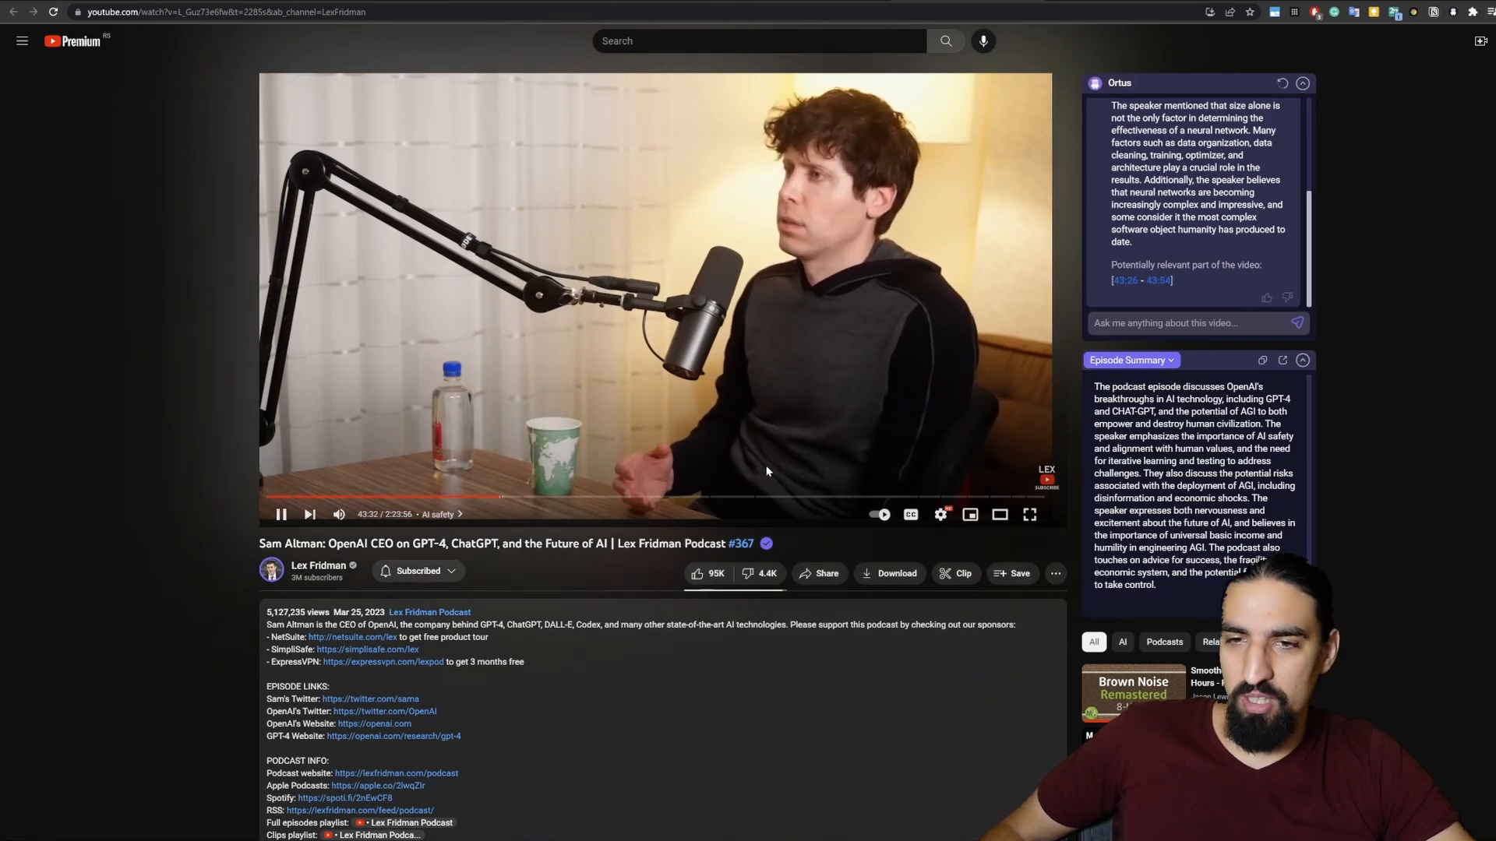
pyautogui.moveTo(876, 496)
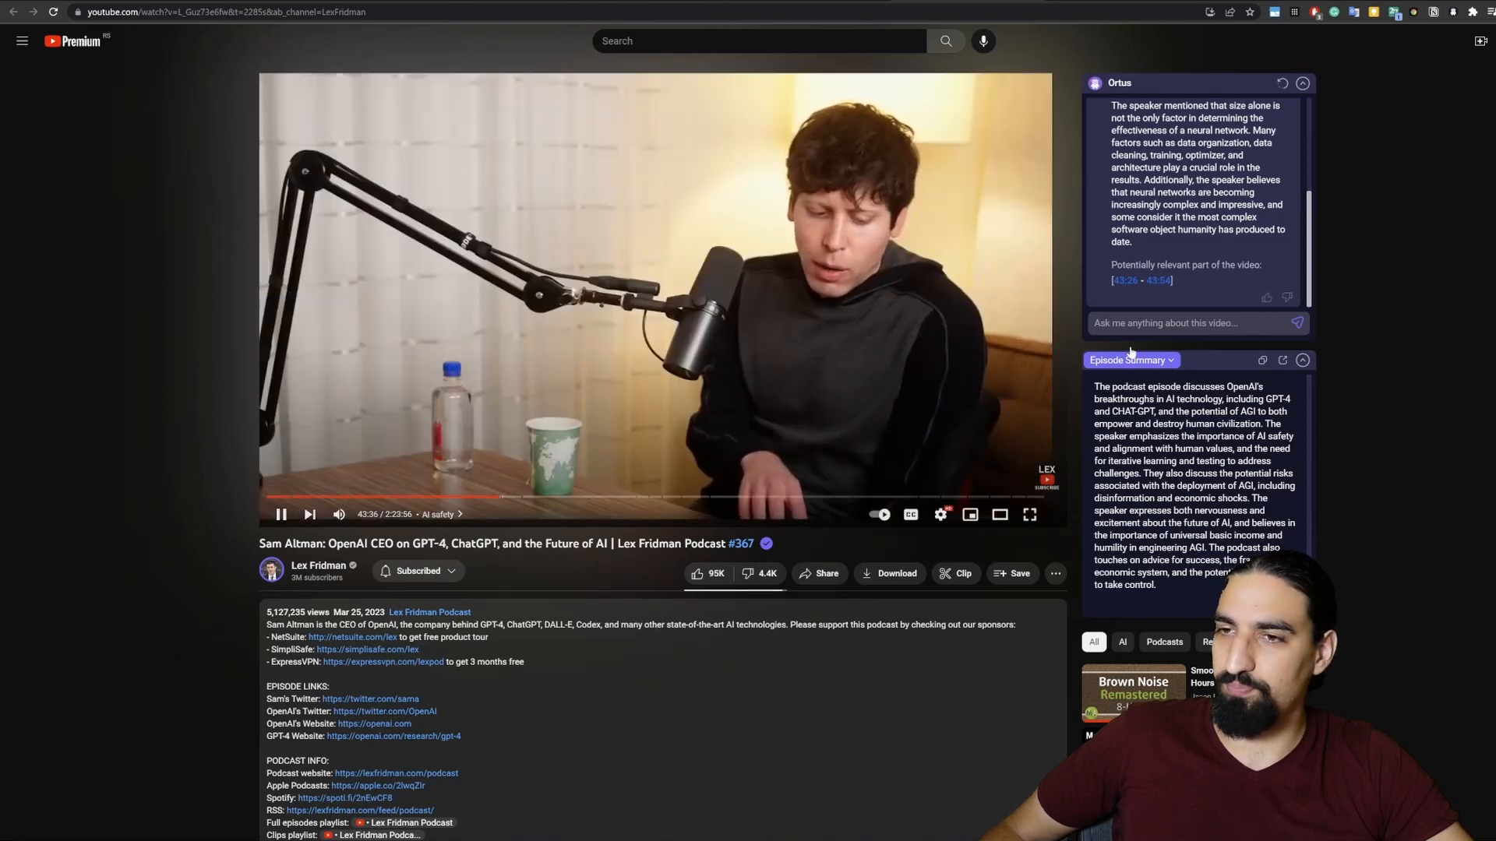
# Step: Ask Ortus what they said about Elon Musk and jump to the cited 1:23:02–1:23:41 part
pyautogui.write('w')
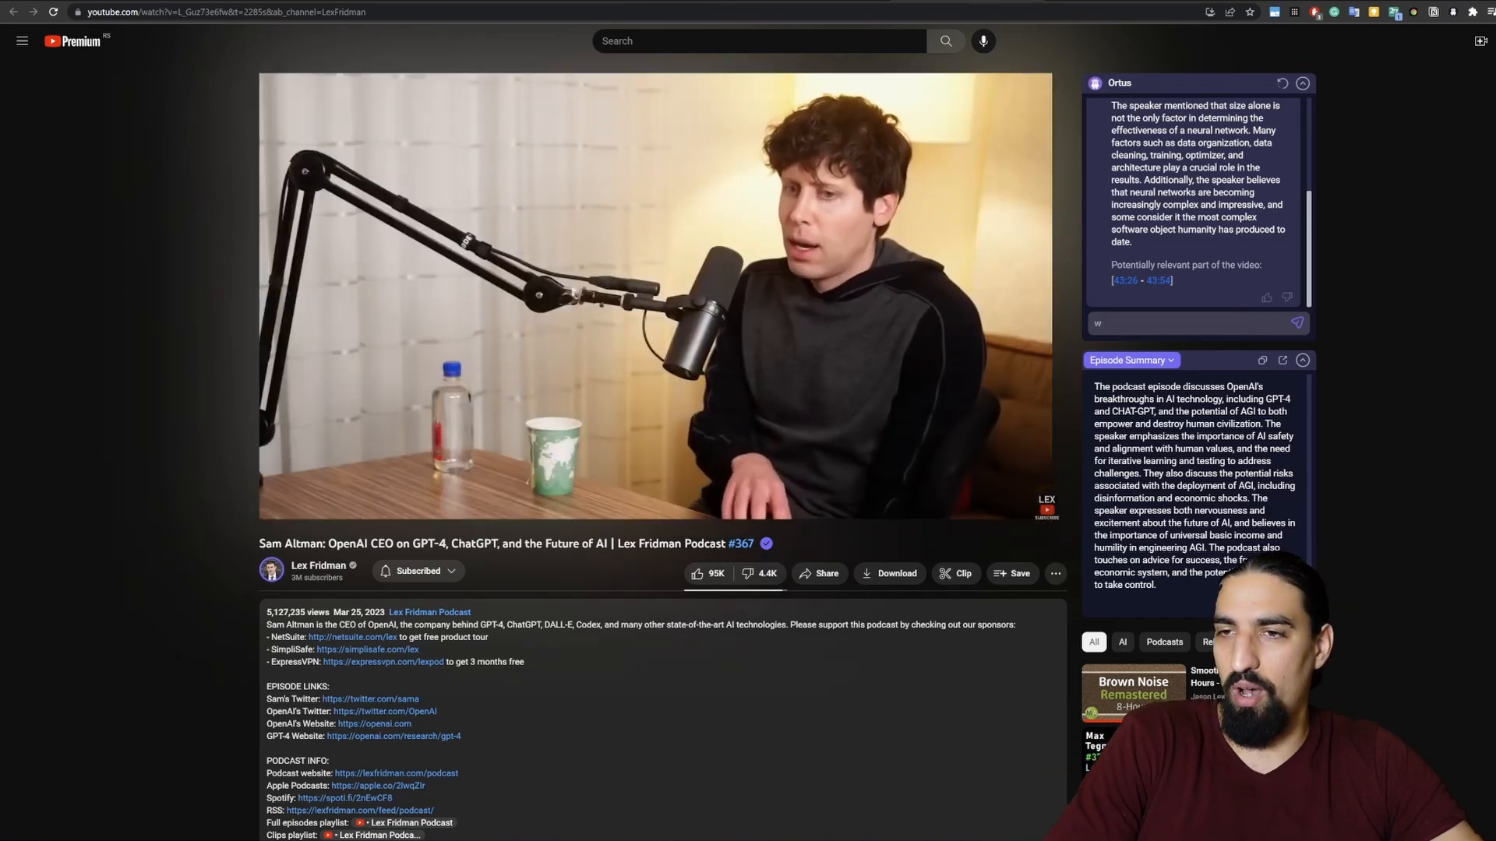
pyautogui.write('what did they say babo')
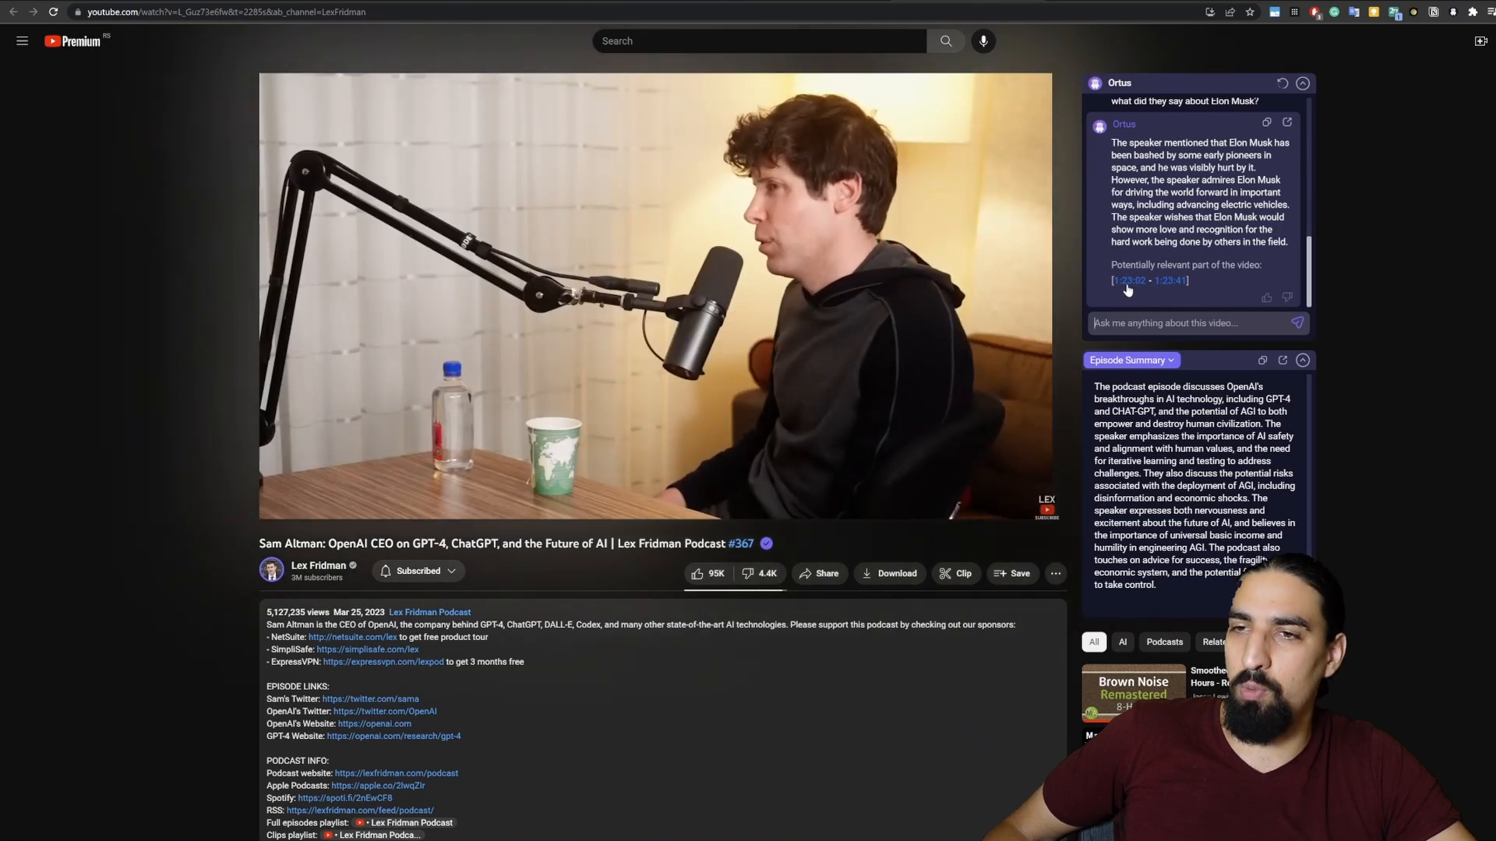
pyautogui.click(1126, 280)
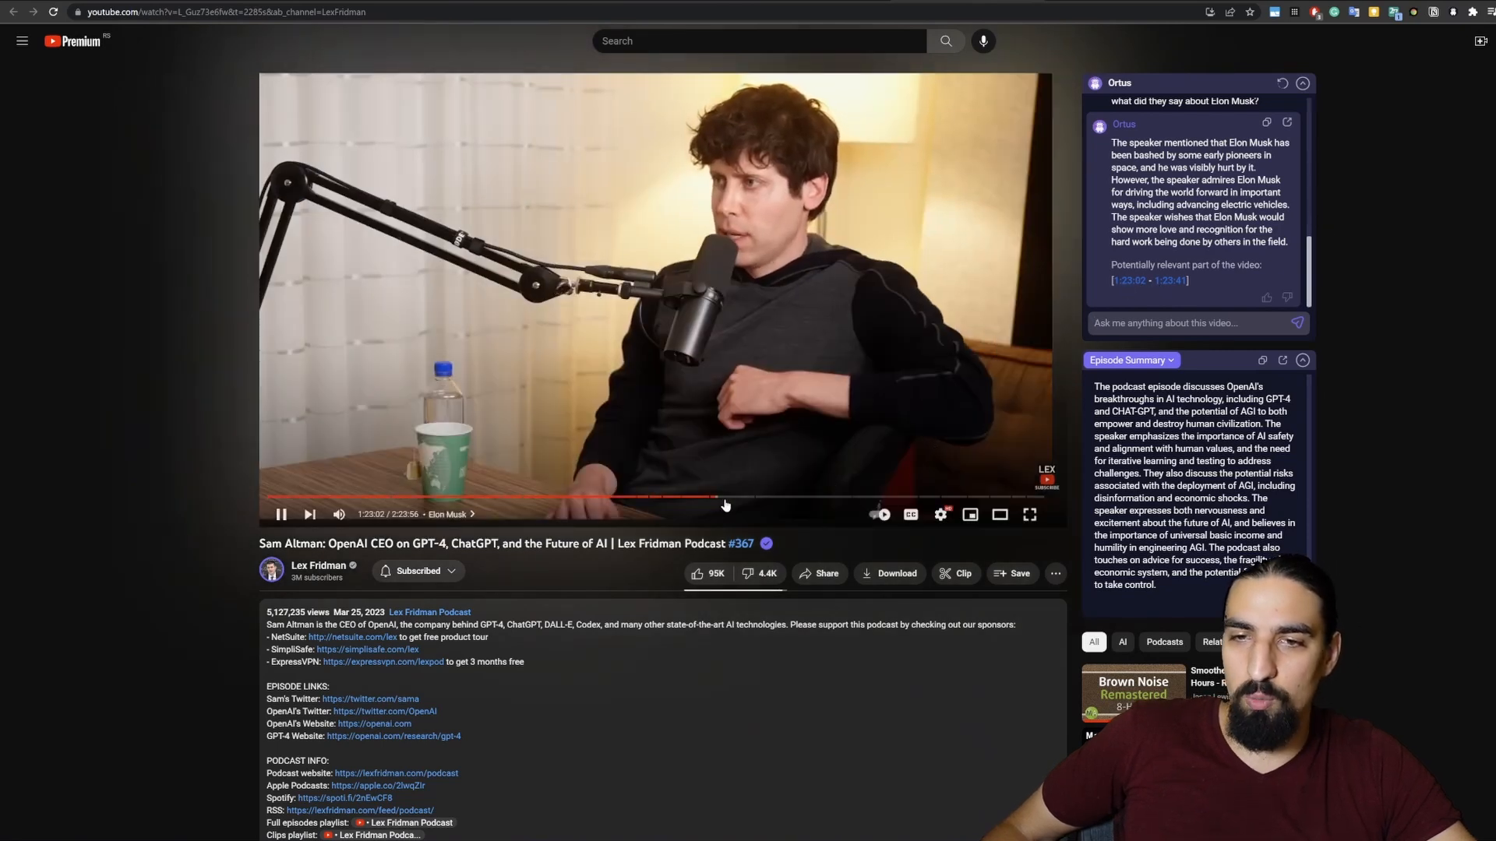
pyautogui.moveTo(718, 497)
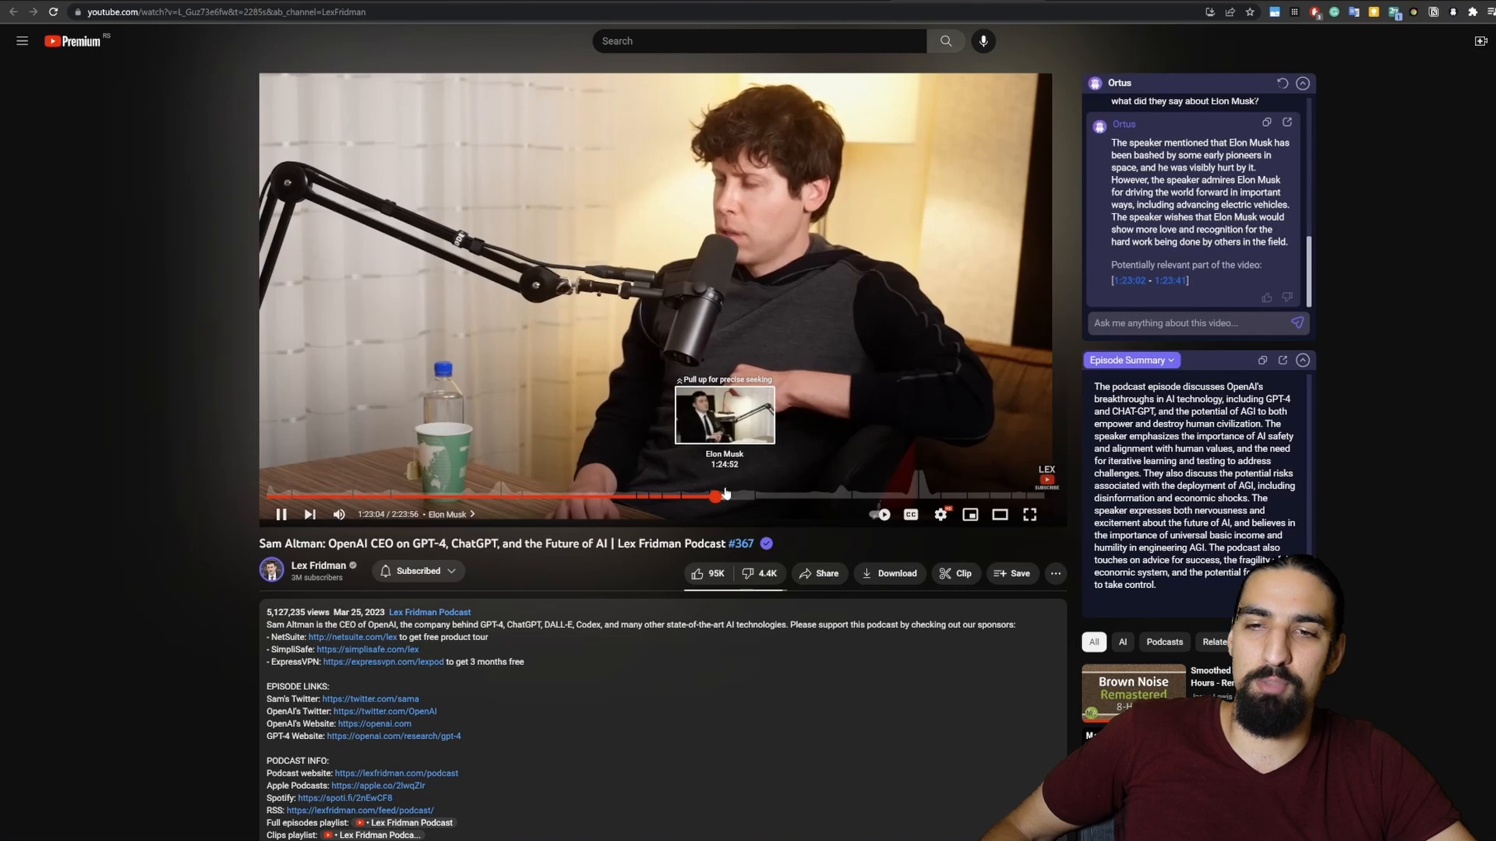
pyautogui.moveTo(726, 496)
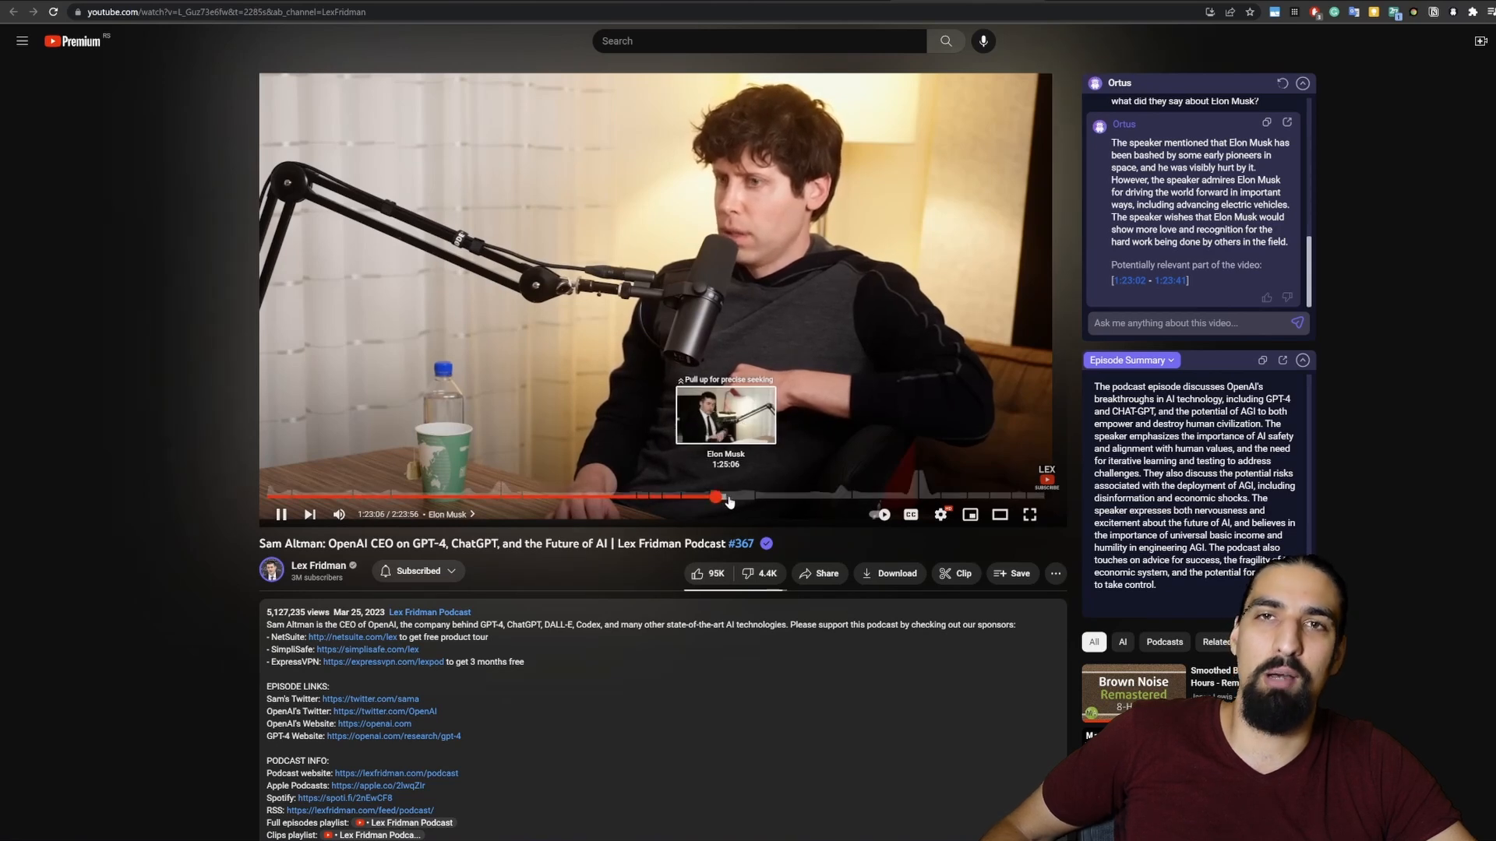
pyautogui.moveTo(887, 344)
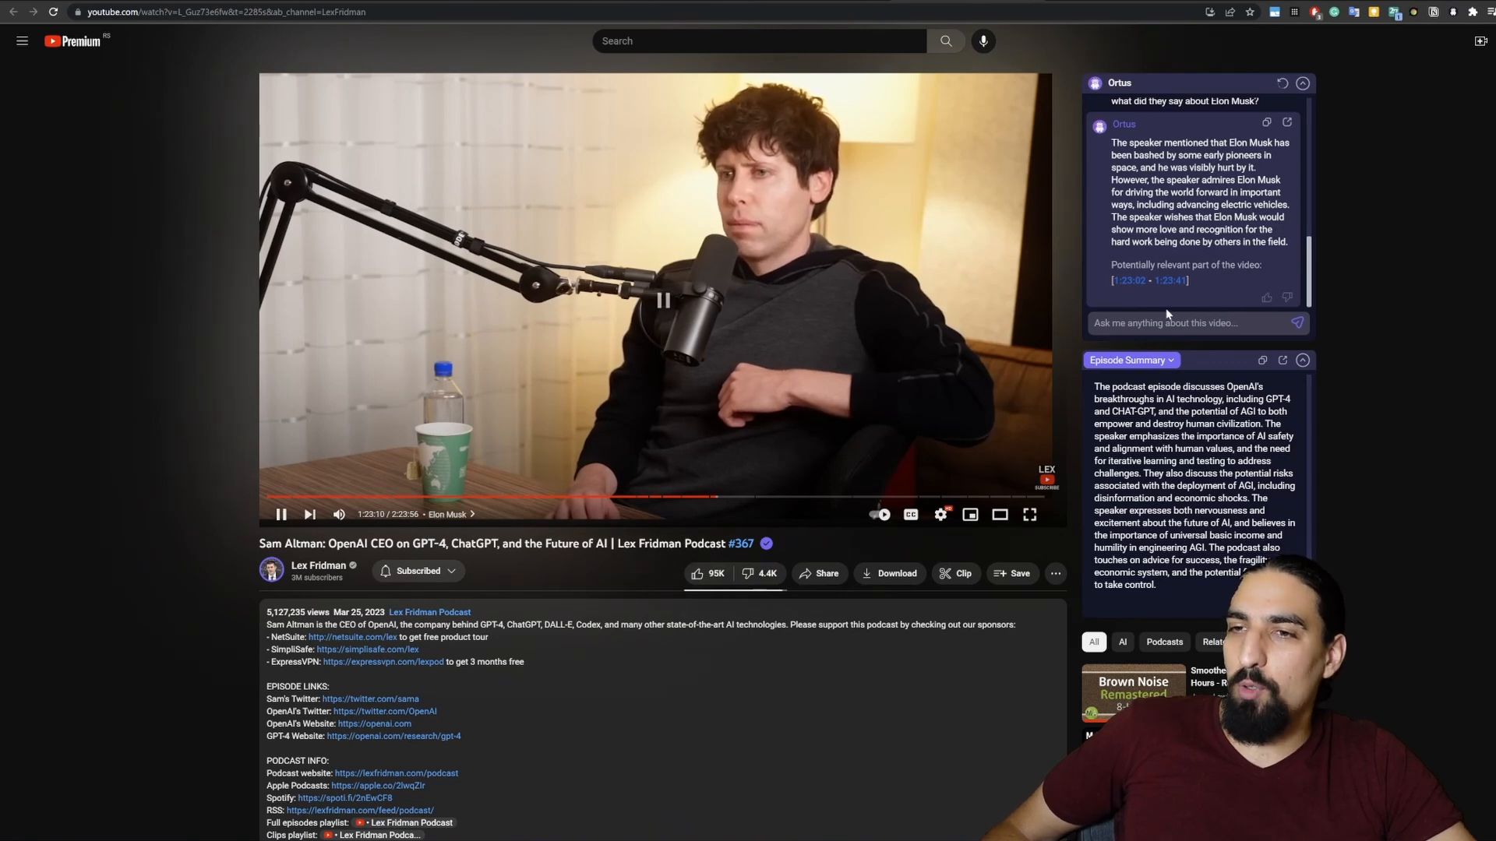
# Step: Ask Ortus 'what are the key insights' and read its three-insight reply
pyautogui.click(281, 515)
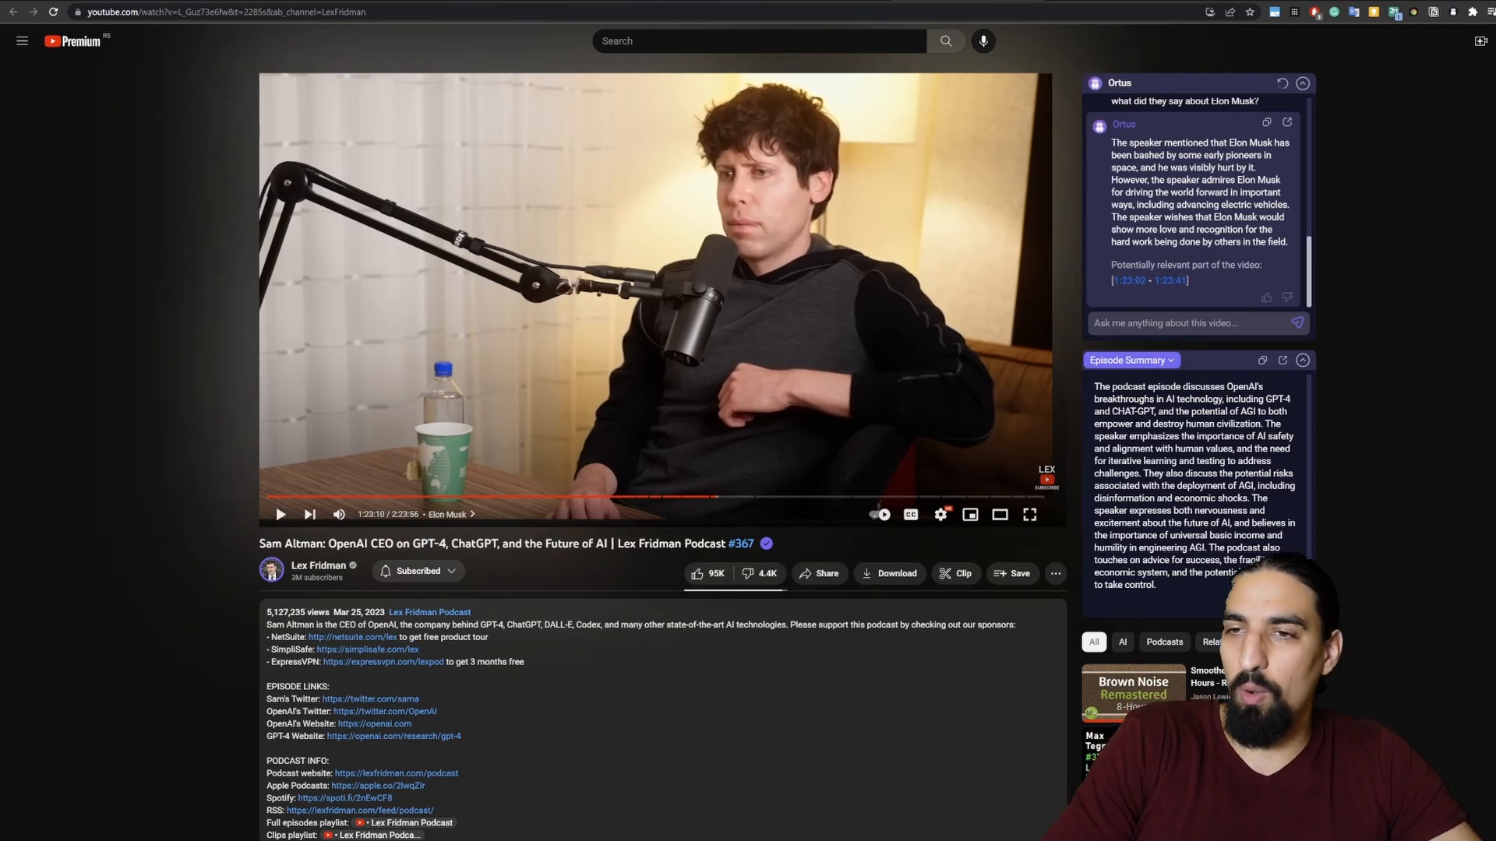
pyautogui.write('what are the ke')
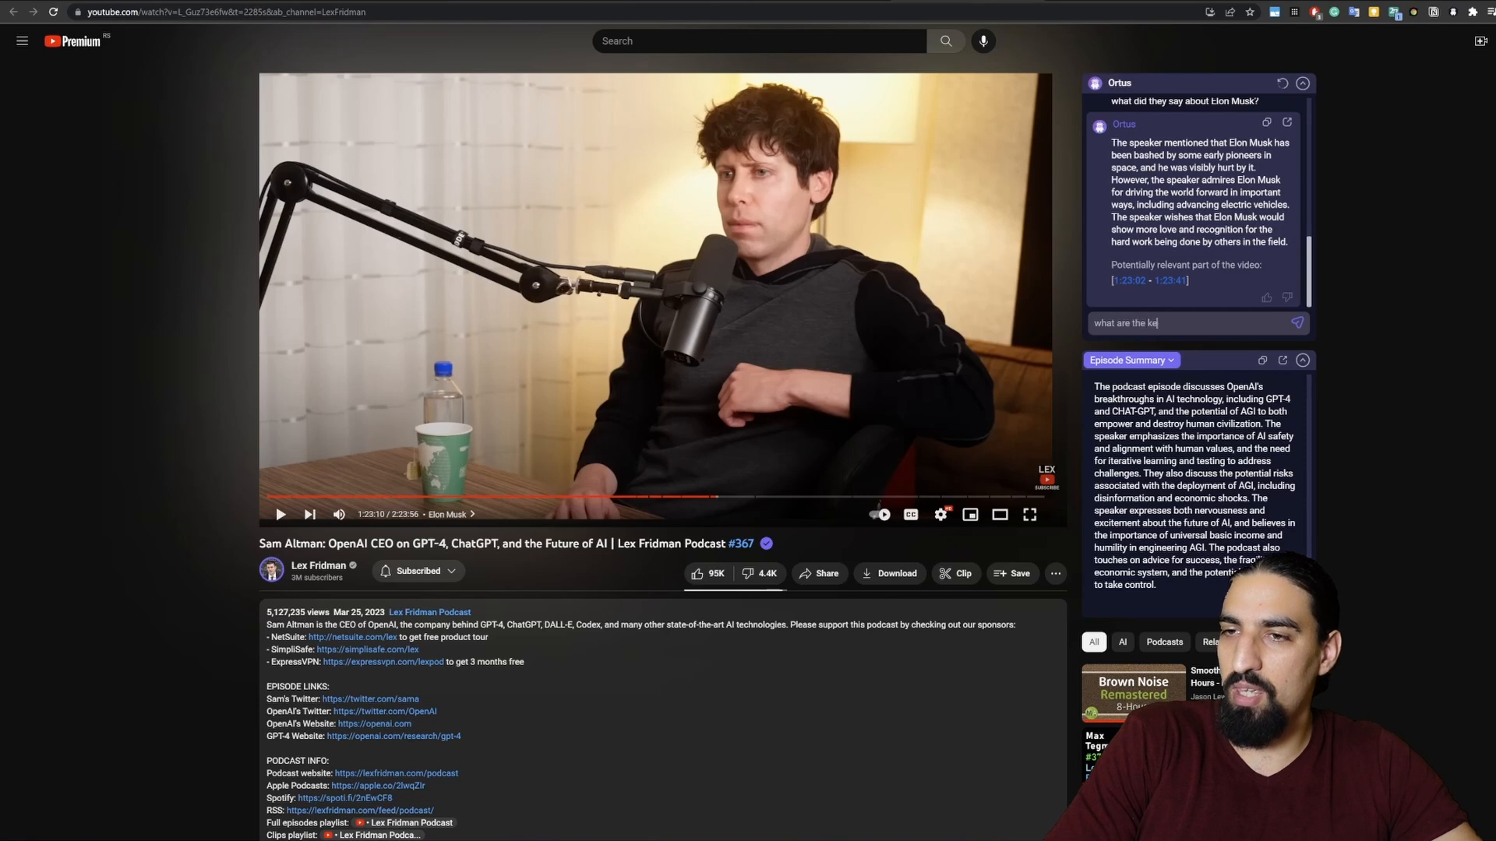
pyautogui.write('y insights')
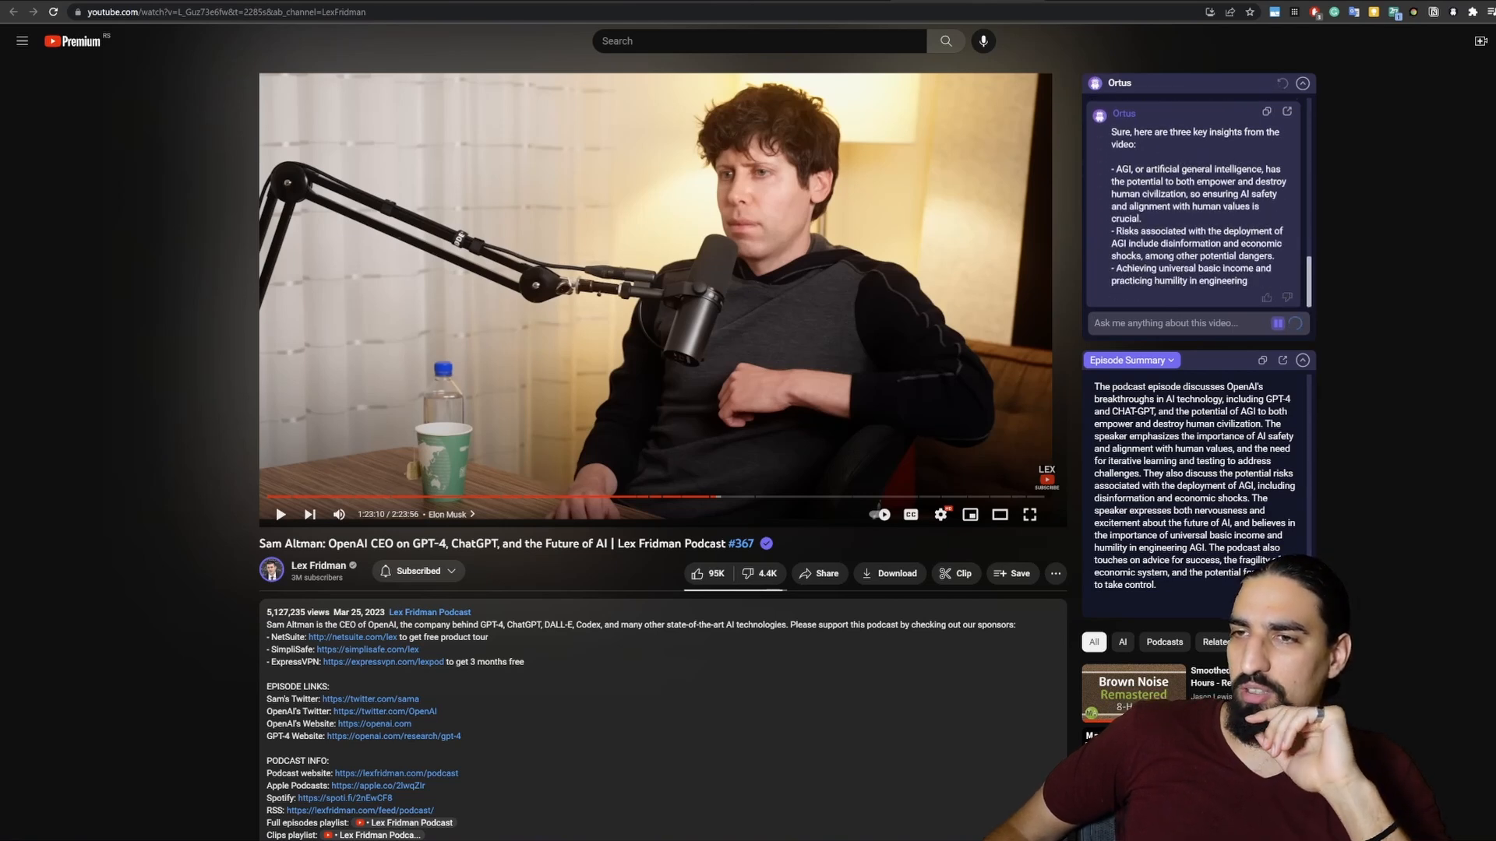
pyautogui.scroll(-3)
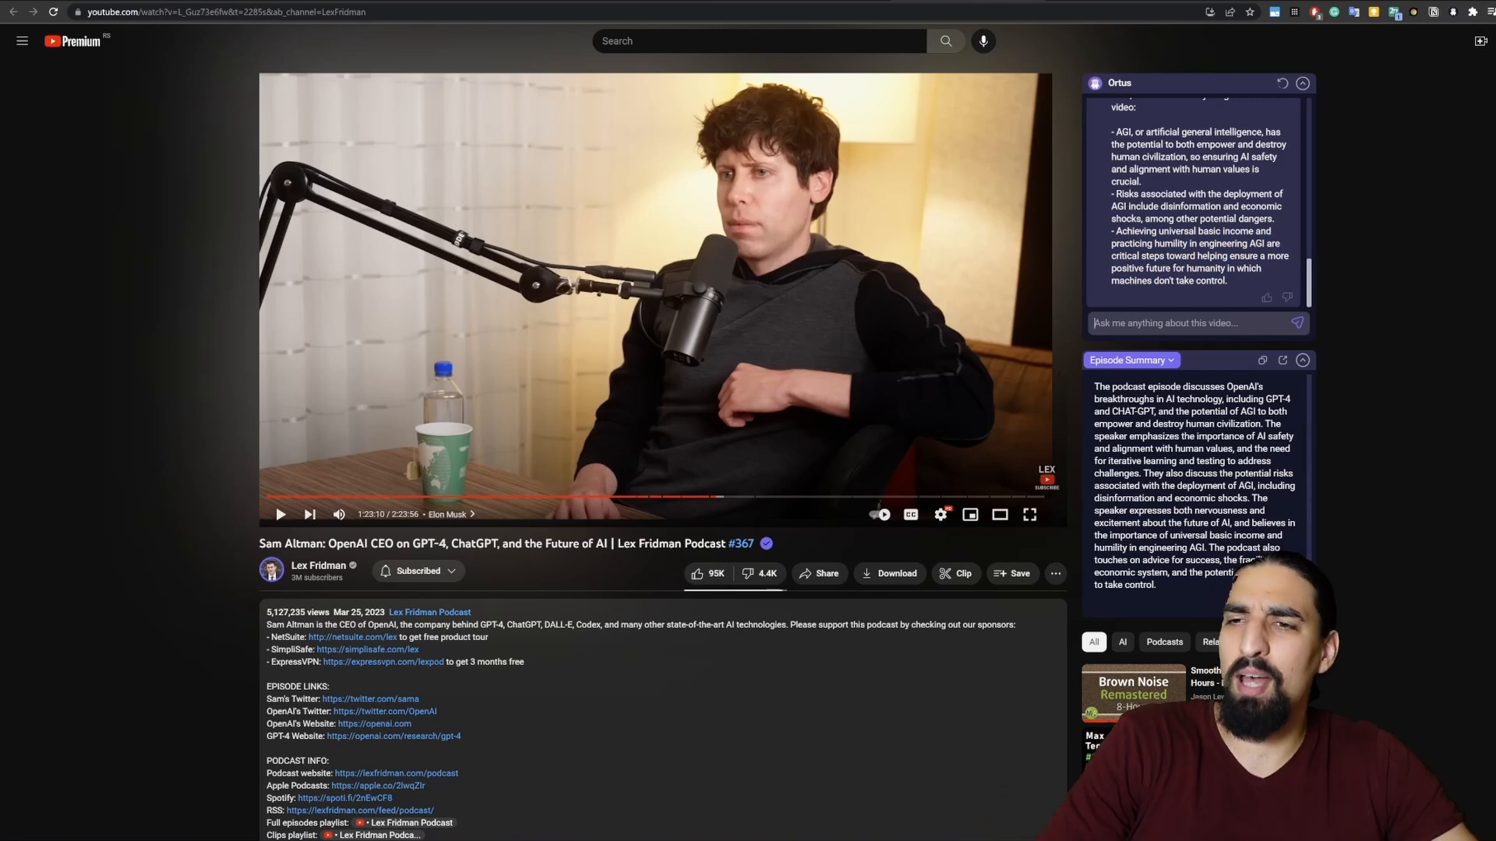
# Step: Ask Ortus 'what happens at minute 23' and read its AI-safety bullet summary
pyautogui.write('w')
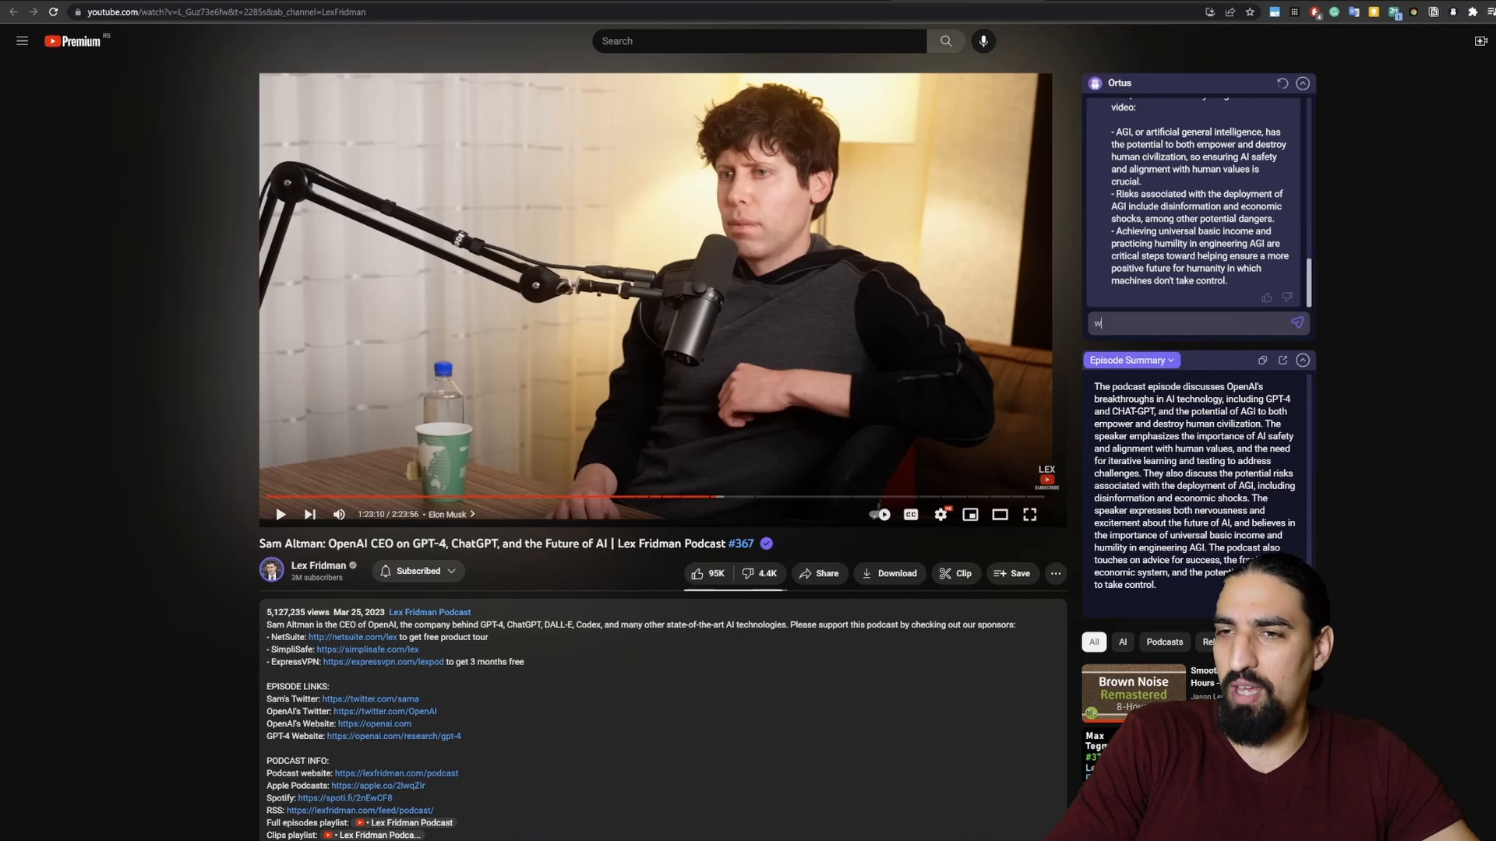
pyautogui.write('hat happens a')
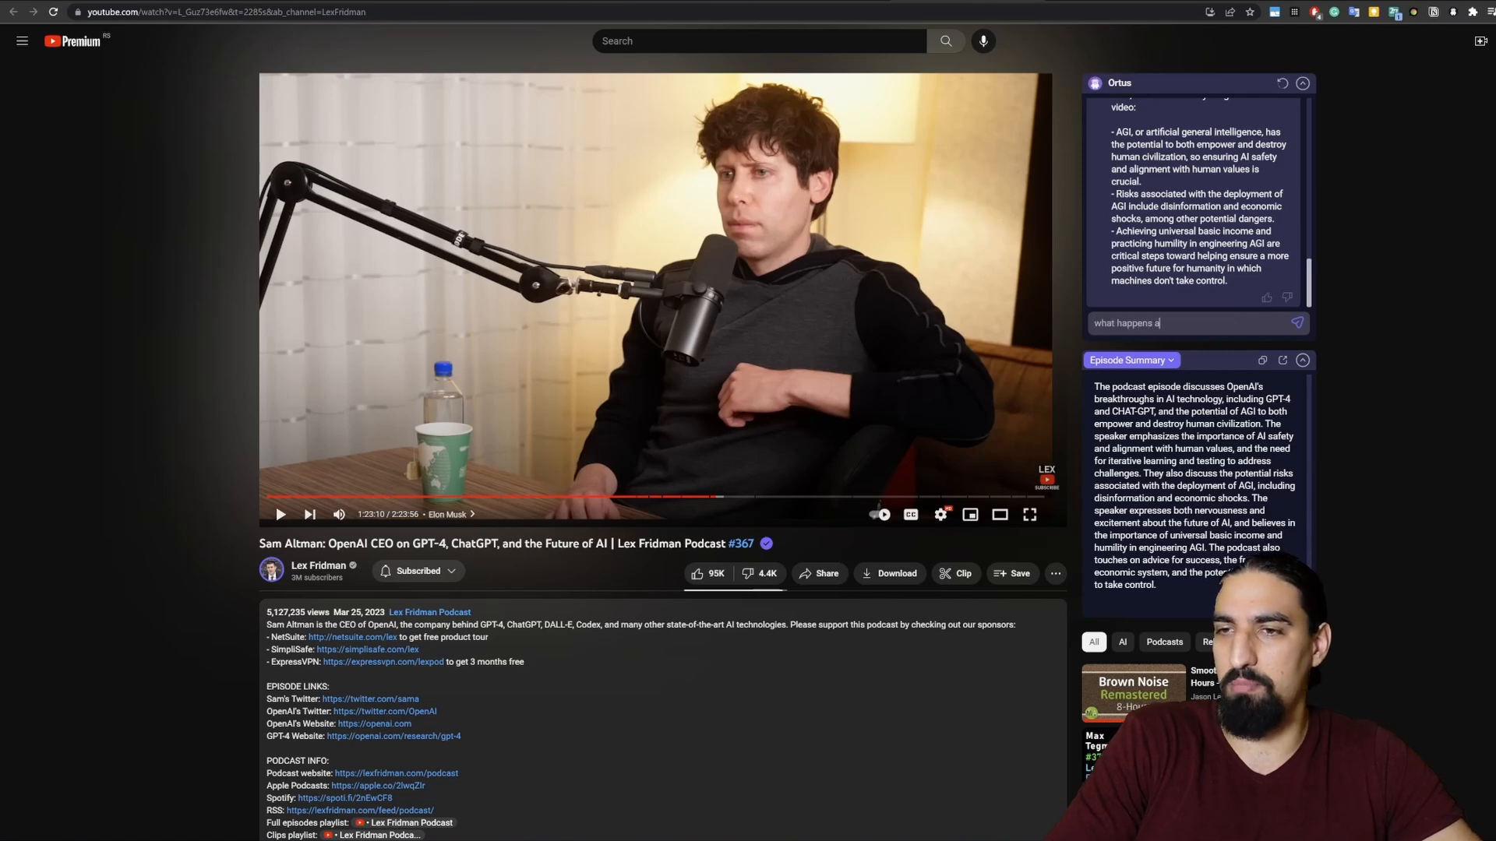
pyautogui.write('t minute 23')
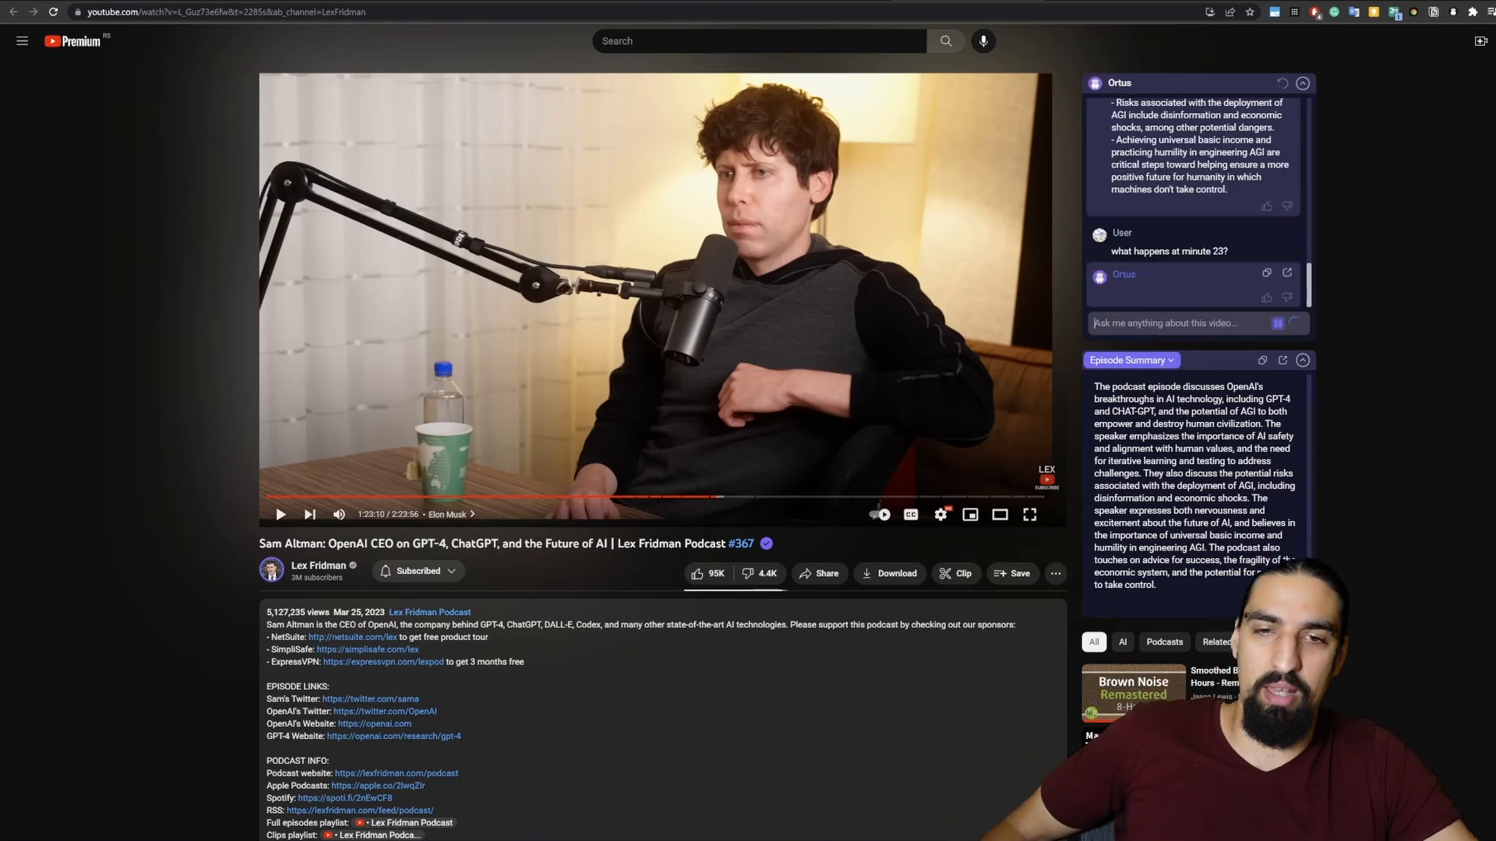
pyautogui.moveTo(398, 497)
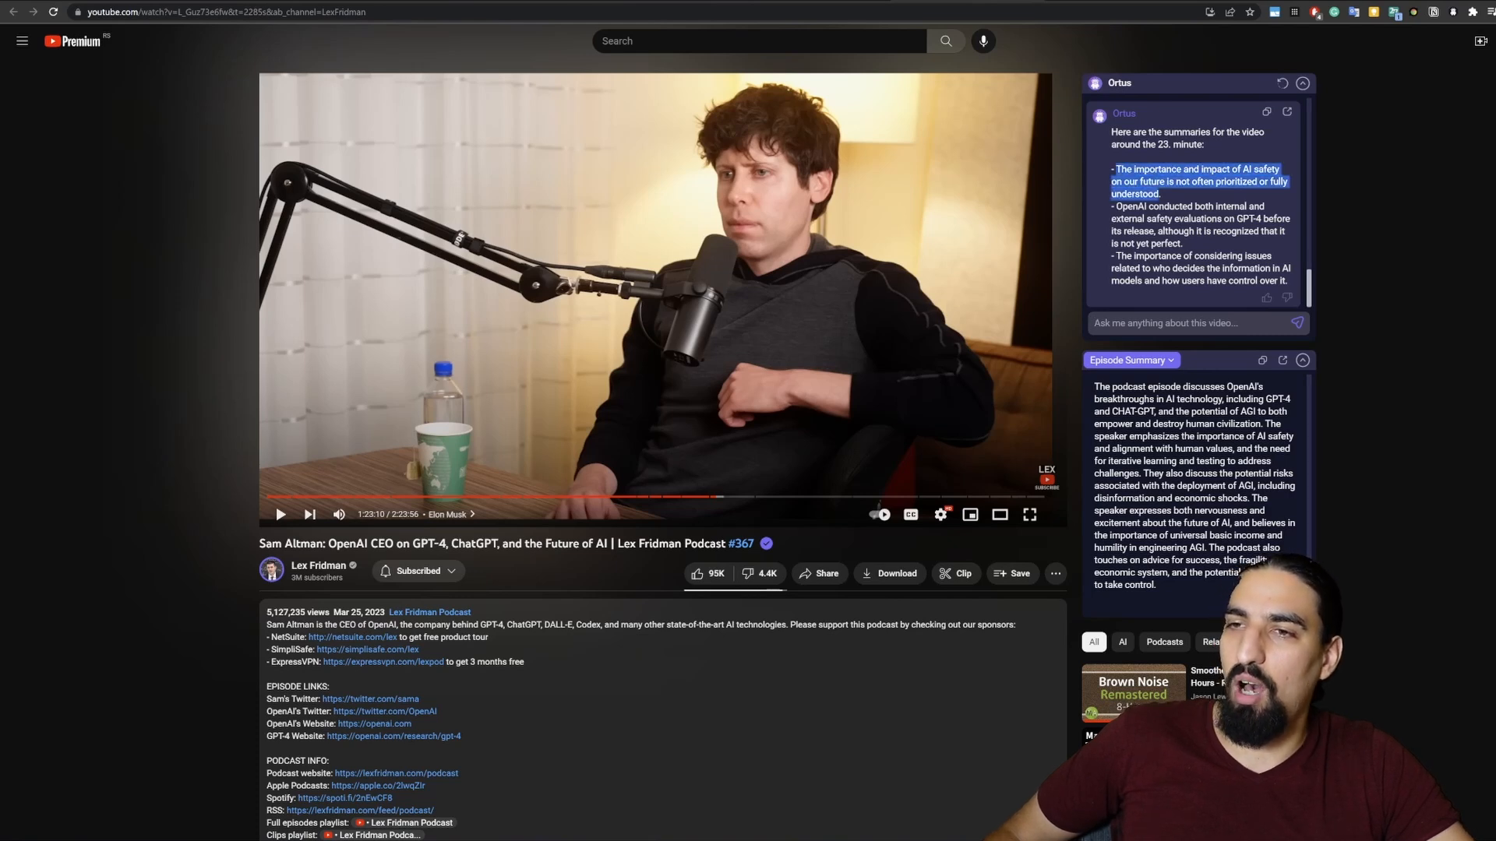
pyautogui.click(1166, 197)
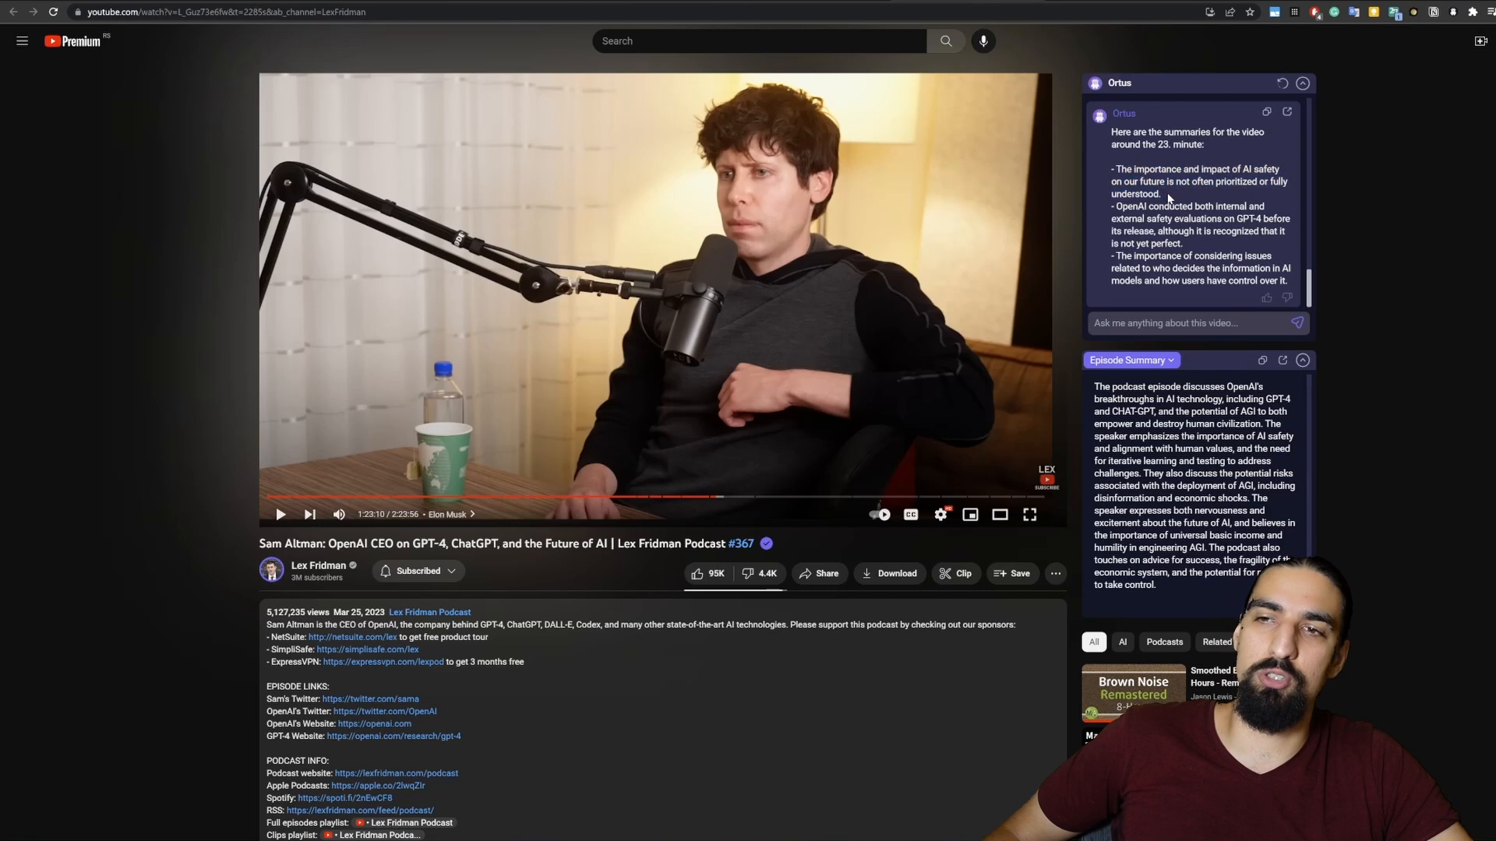
pyautogui.moveTo(455, 497)
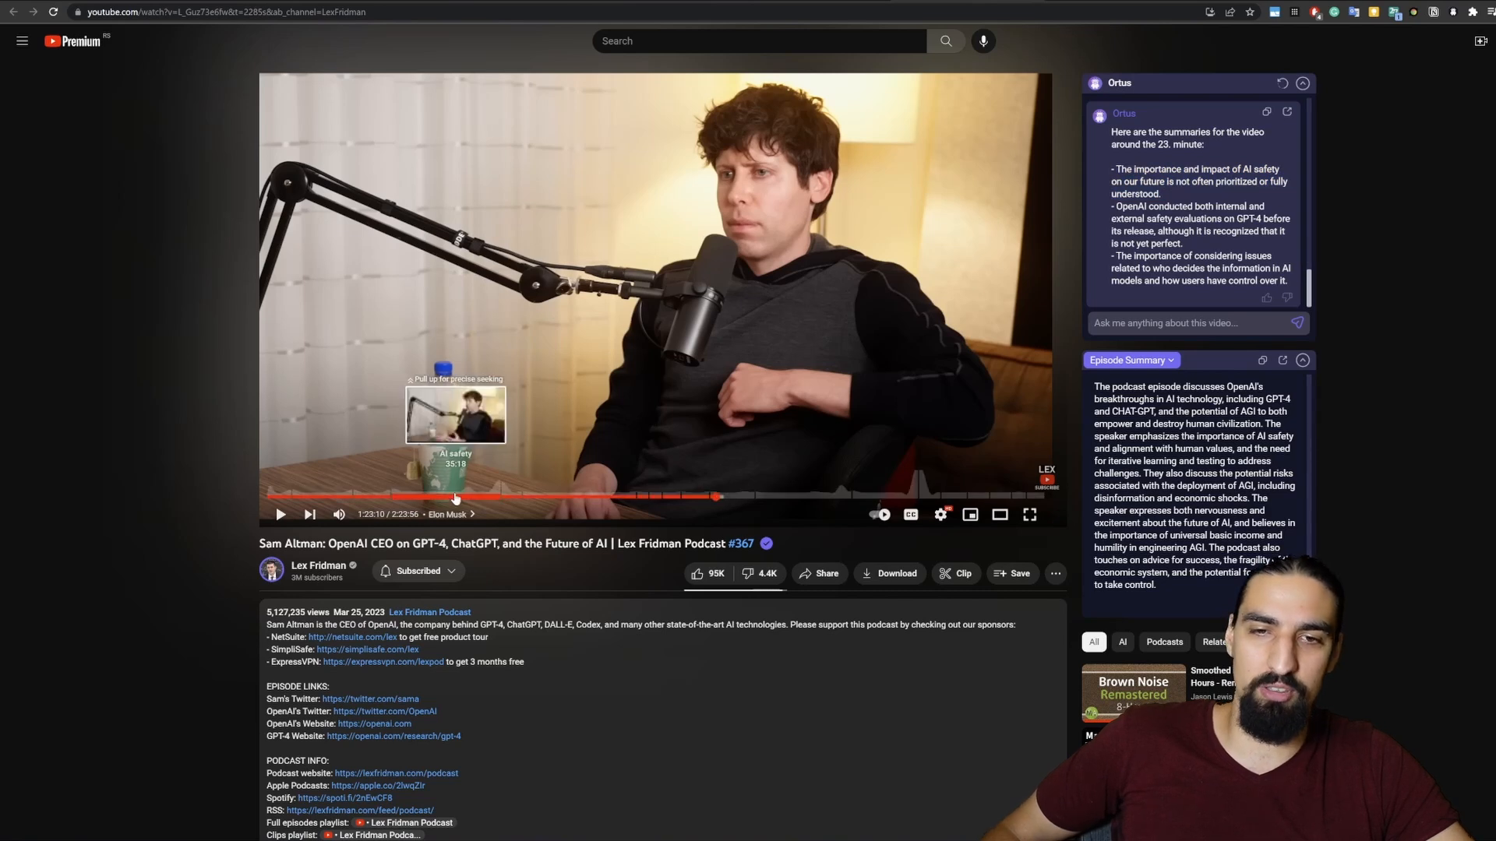
pyautogui.moveTo(401, 498)
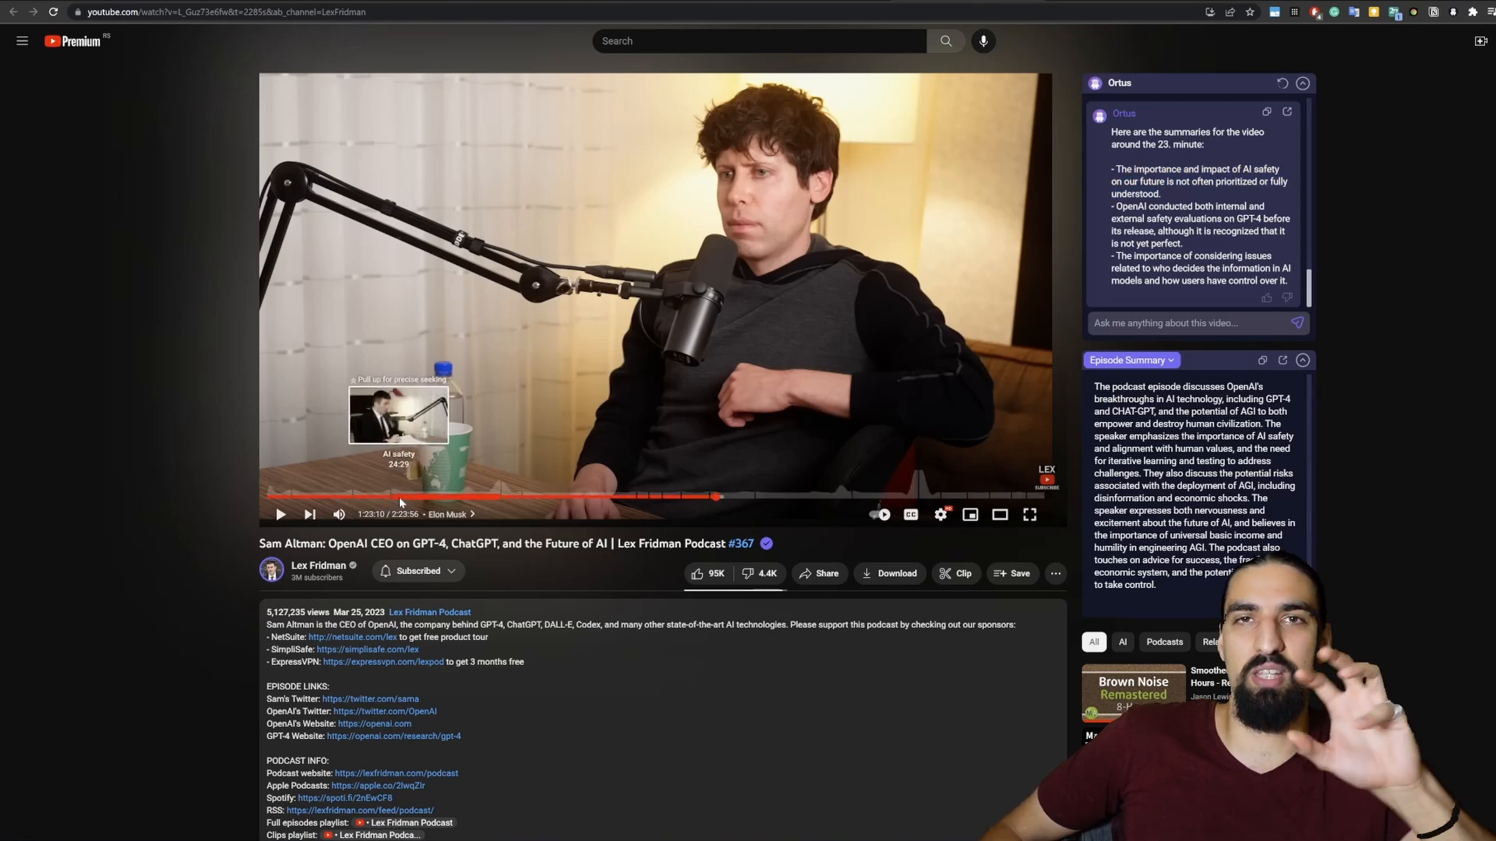
pyautogui.moveTo(936, 376)
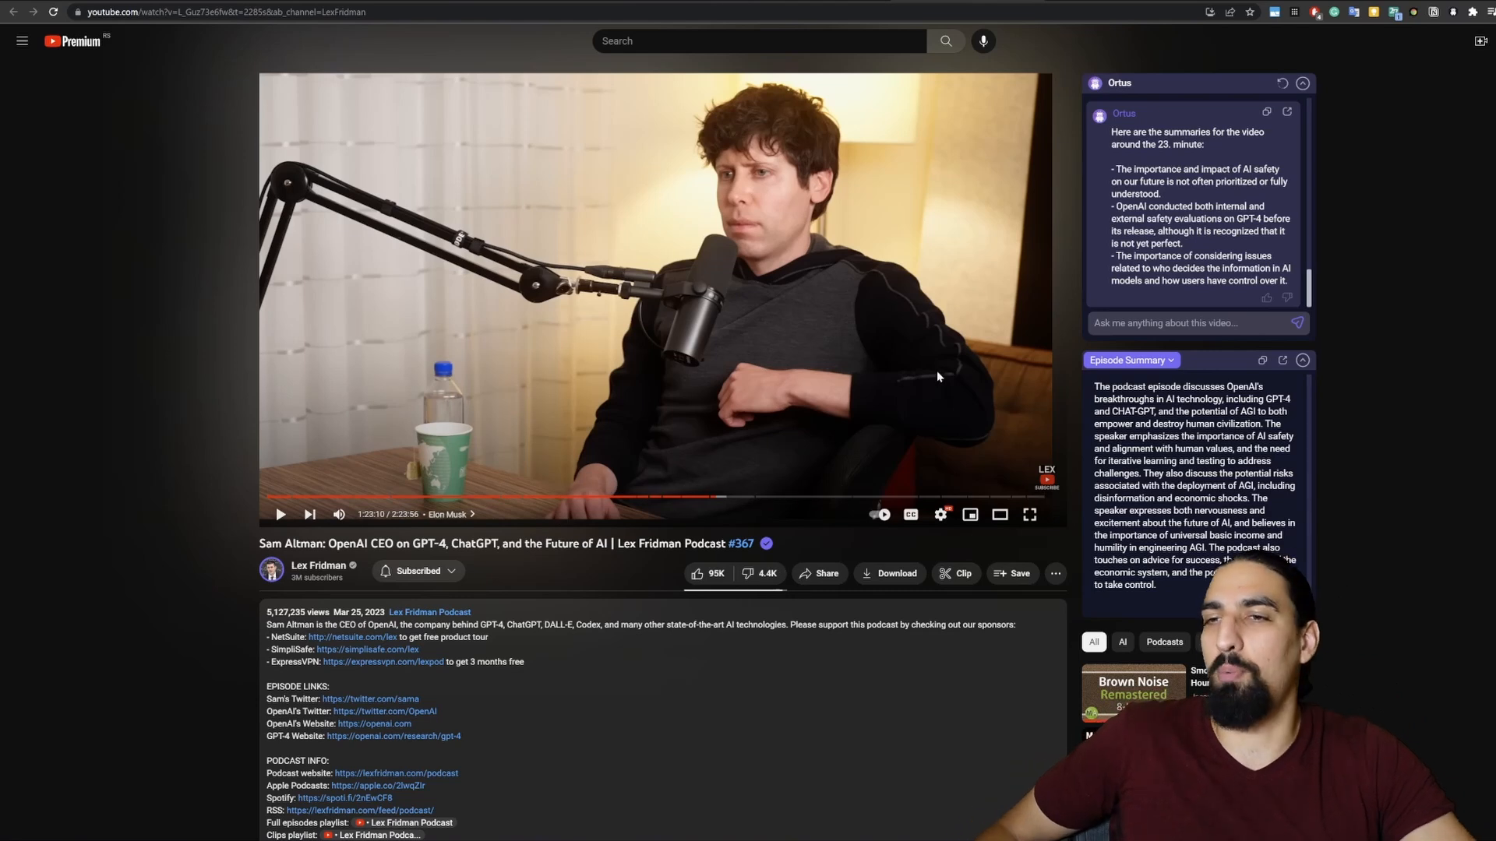
pyautogui.moveTo(1208, 246)
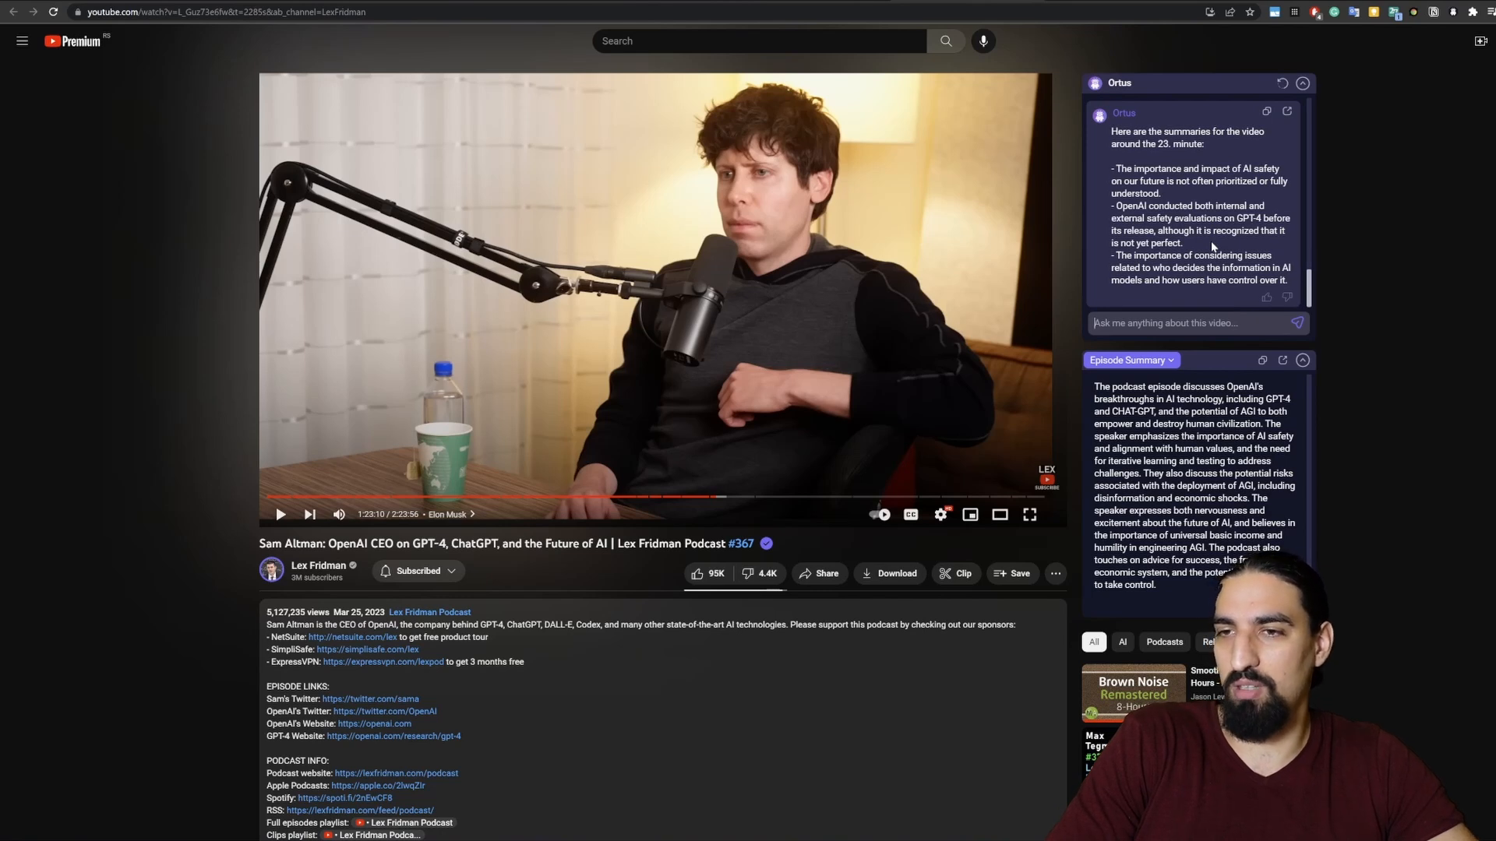
# Step: Ask Ortus for similar videos and select the first recommended video's link
pyautogui.write('give me some simi')
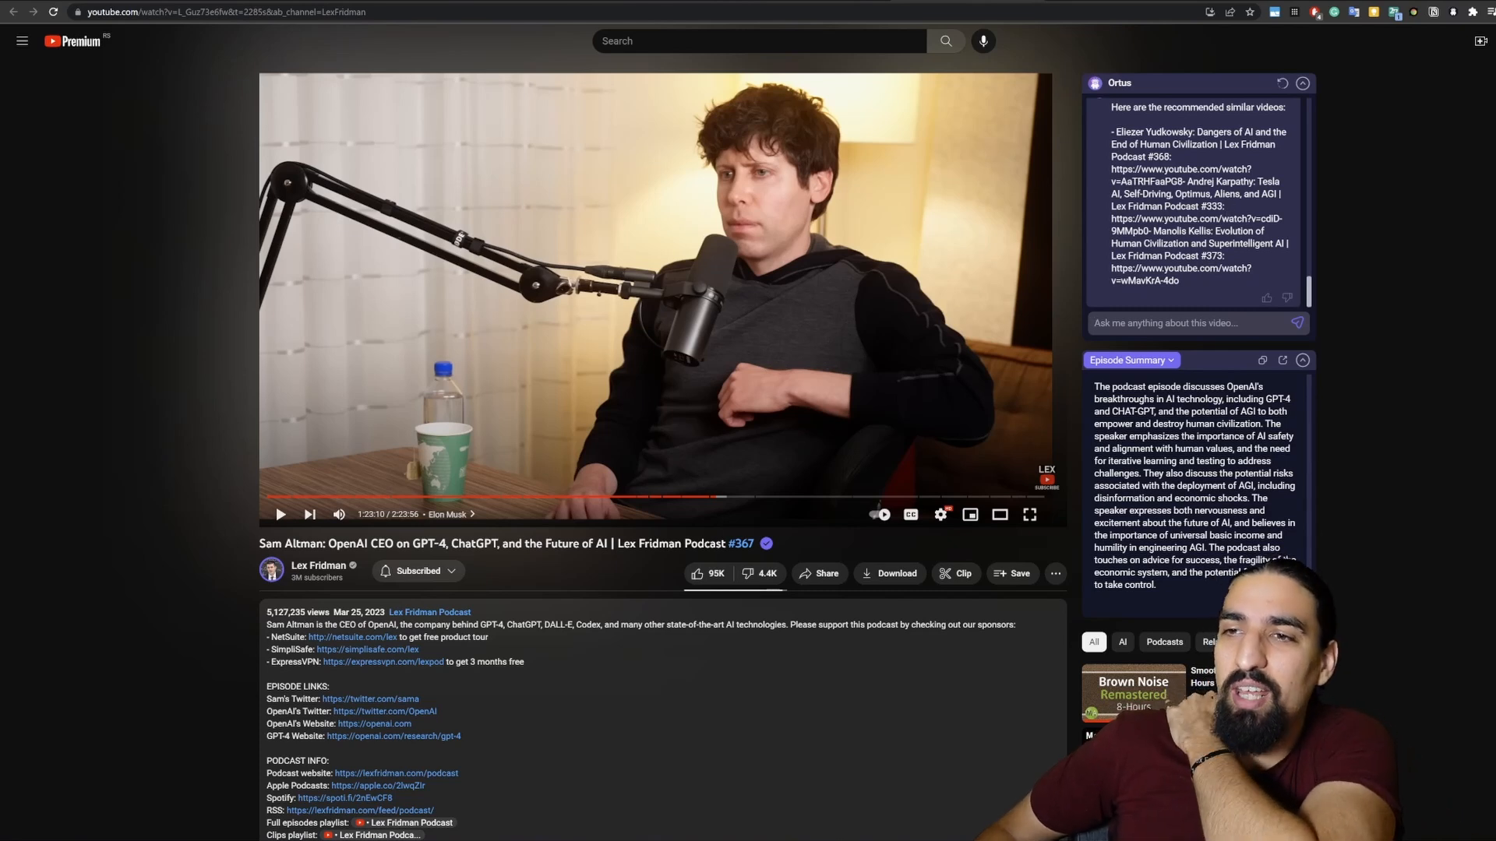
pyautogui.doubleClick(1214, 181)
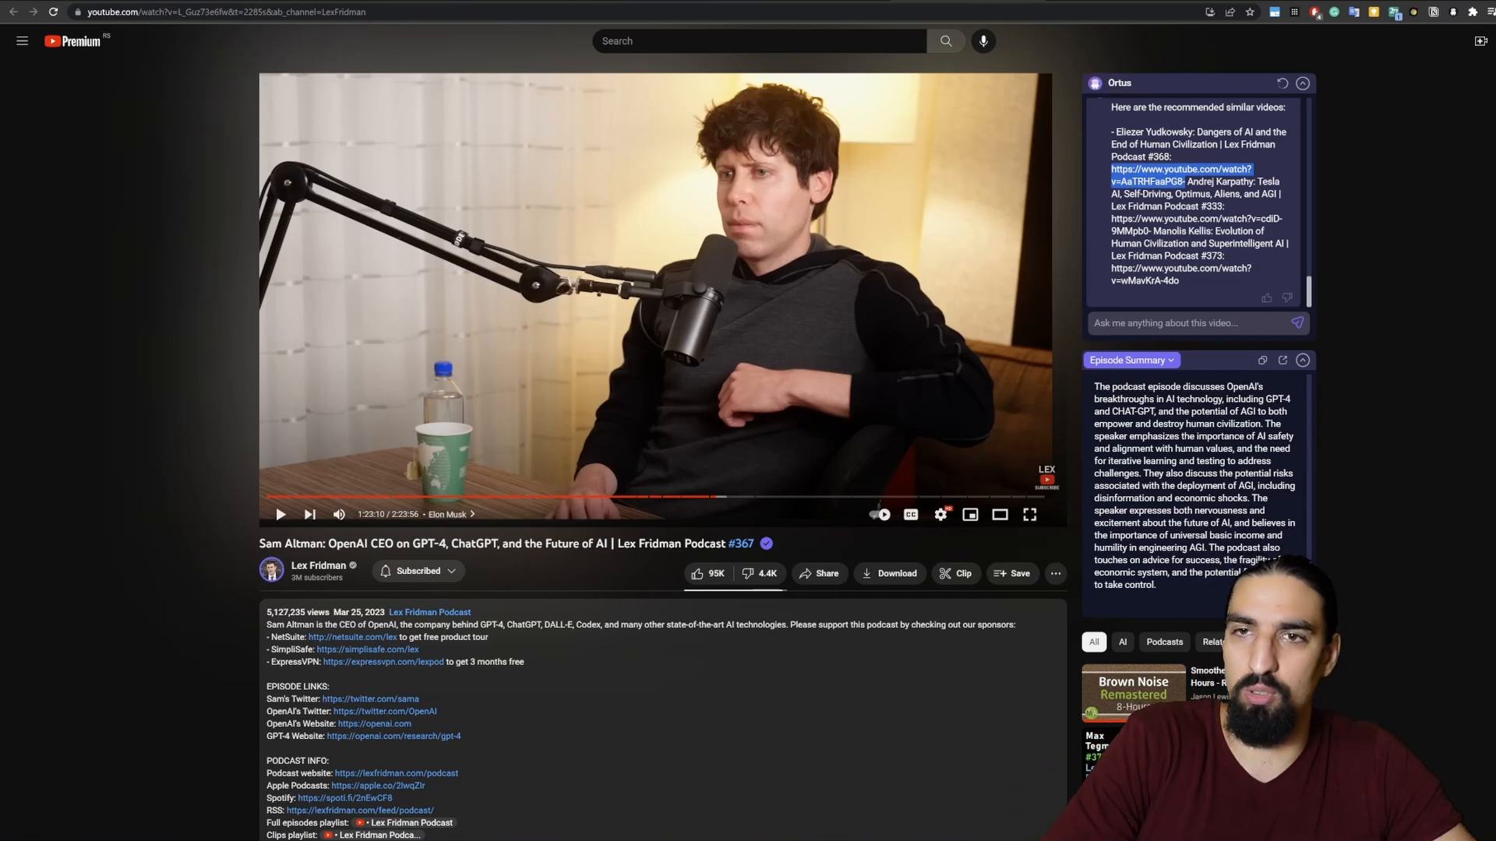
pyautogui.click(1181, 174)
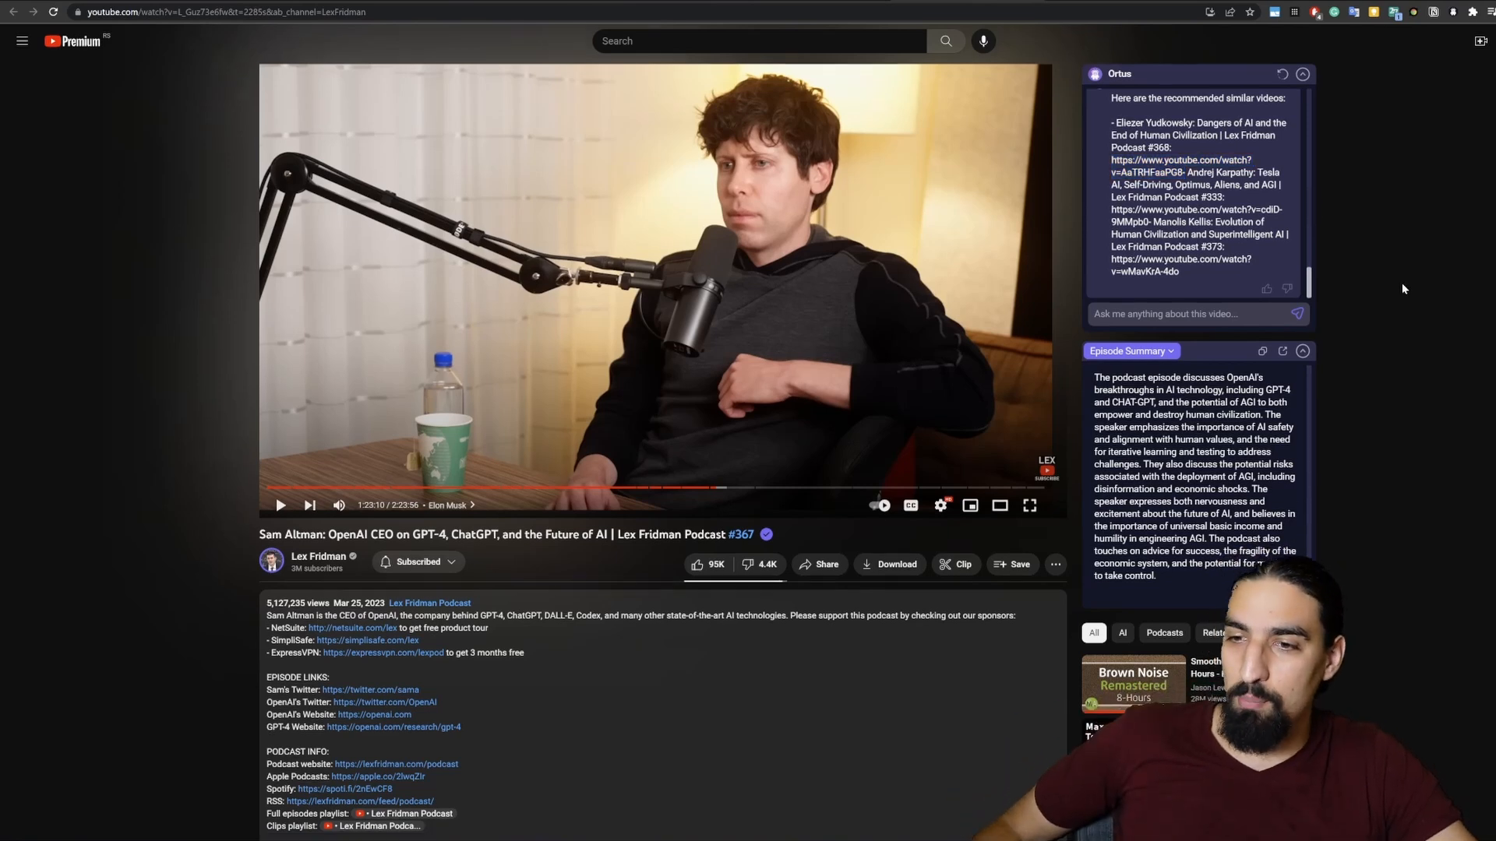
# Step: Open Greylock's 'OpenAI CEO Sam Altman | AI for the Next Era' from the YouTube sidebar
pyautogui.scroll(-3)
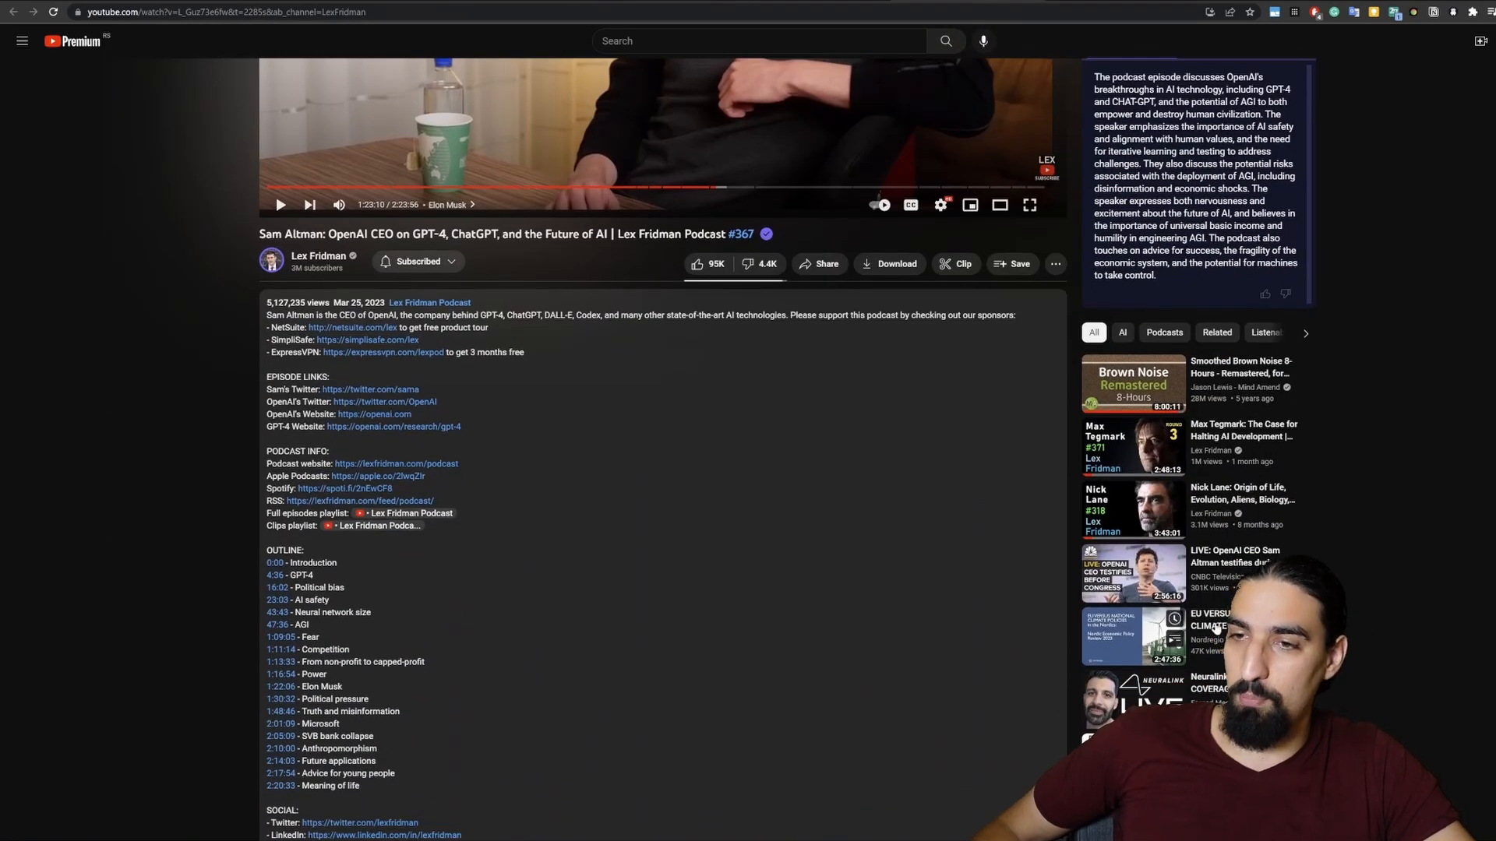
pyautogui.scroll(-3)
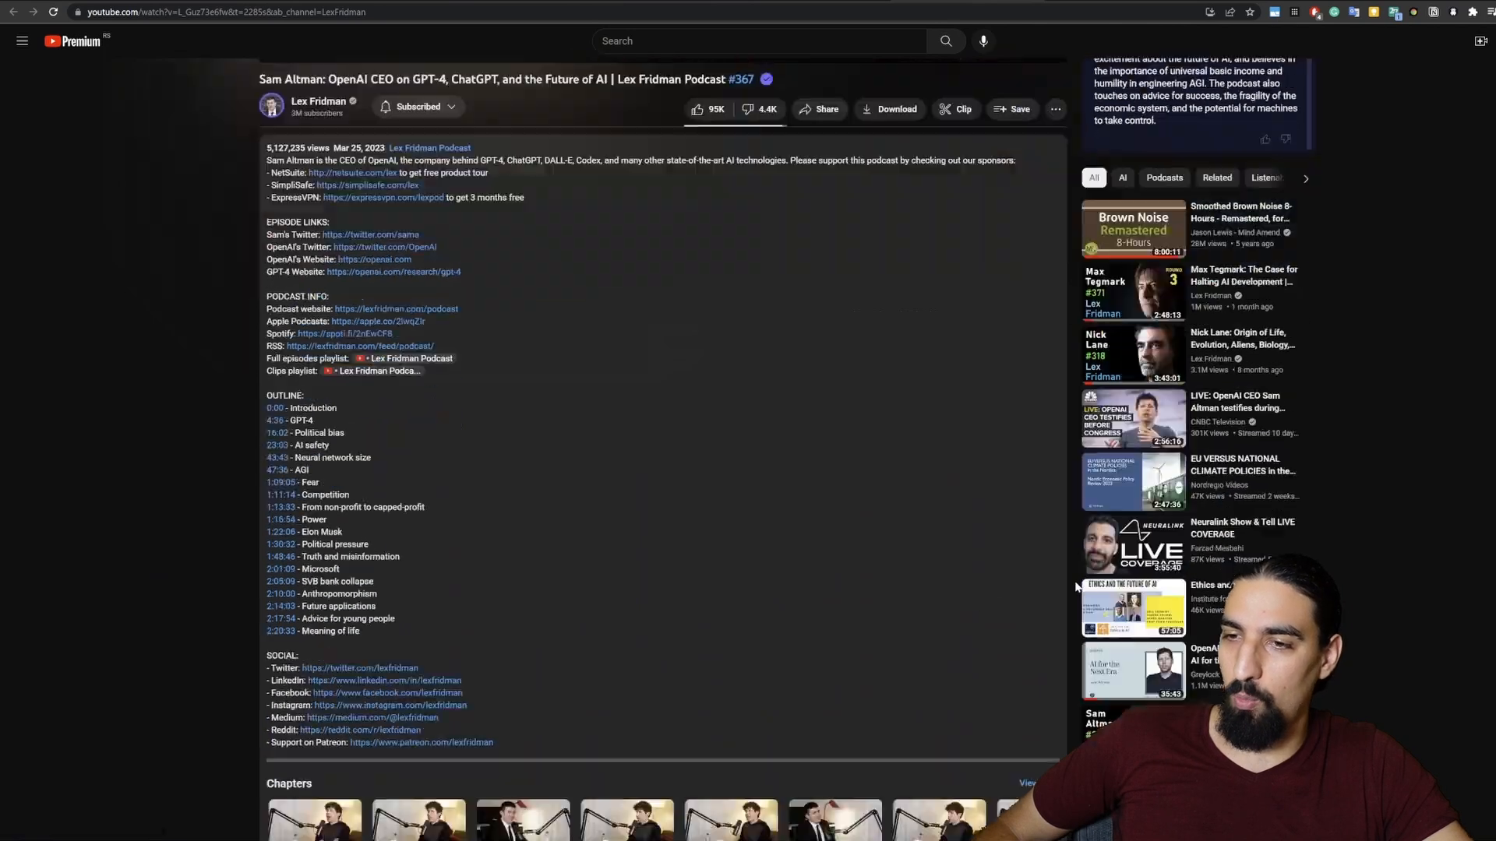
pyautogui.scroll(-3)
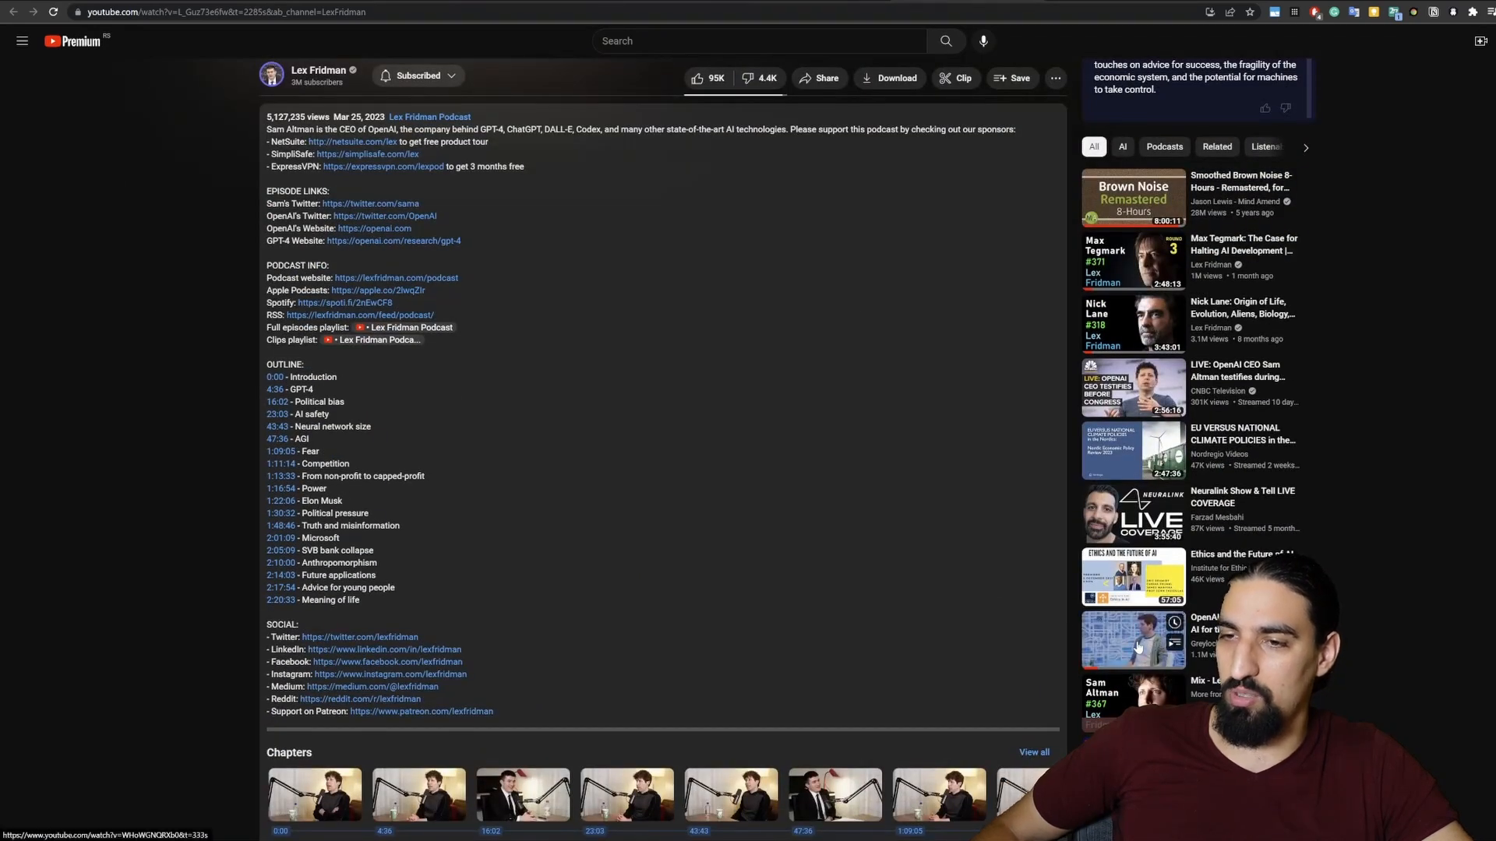
pyautogui.click(1132, 638)
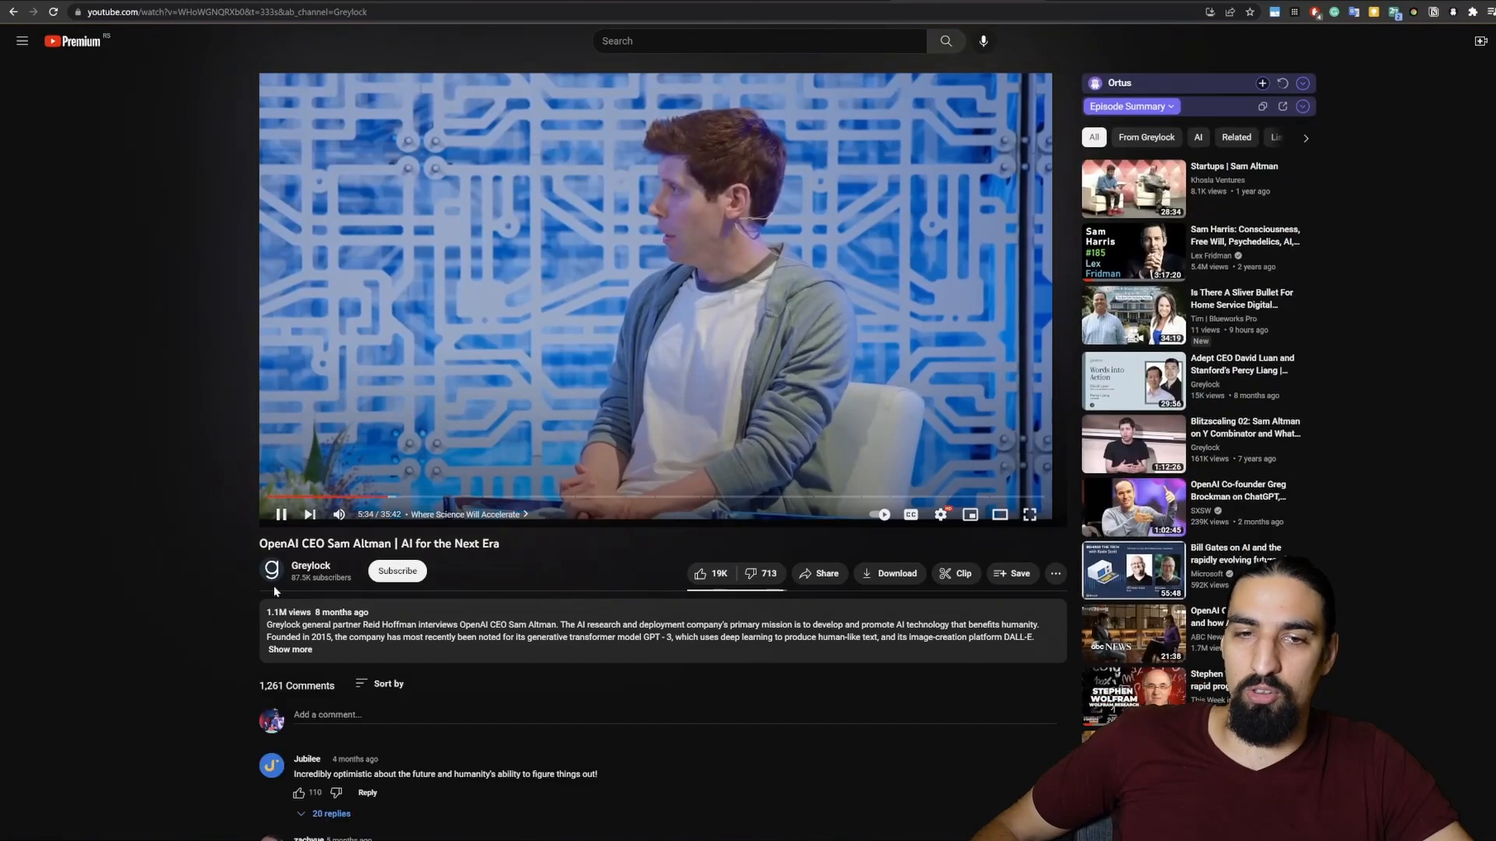
# Step: Pause the Greylock video, upvote it for Ortus support, and expand its unsupported-video summary
pyautogui.click(655, 298)
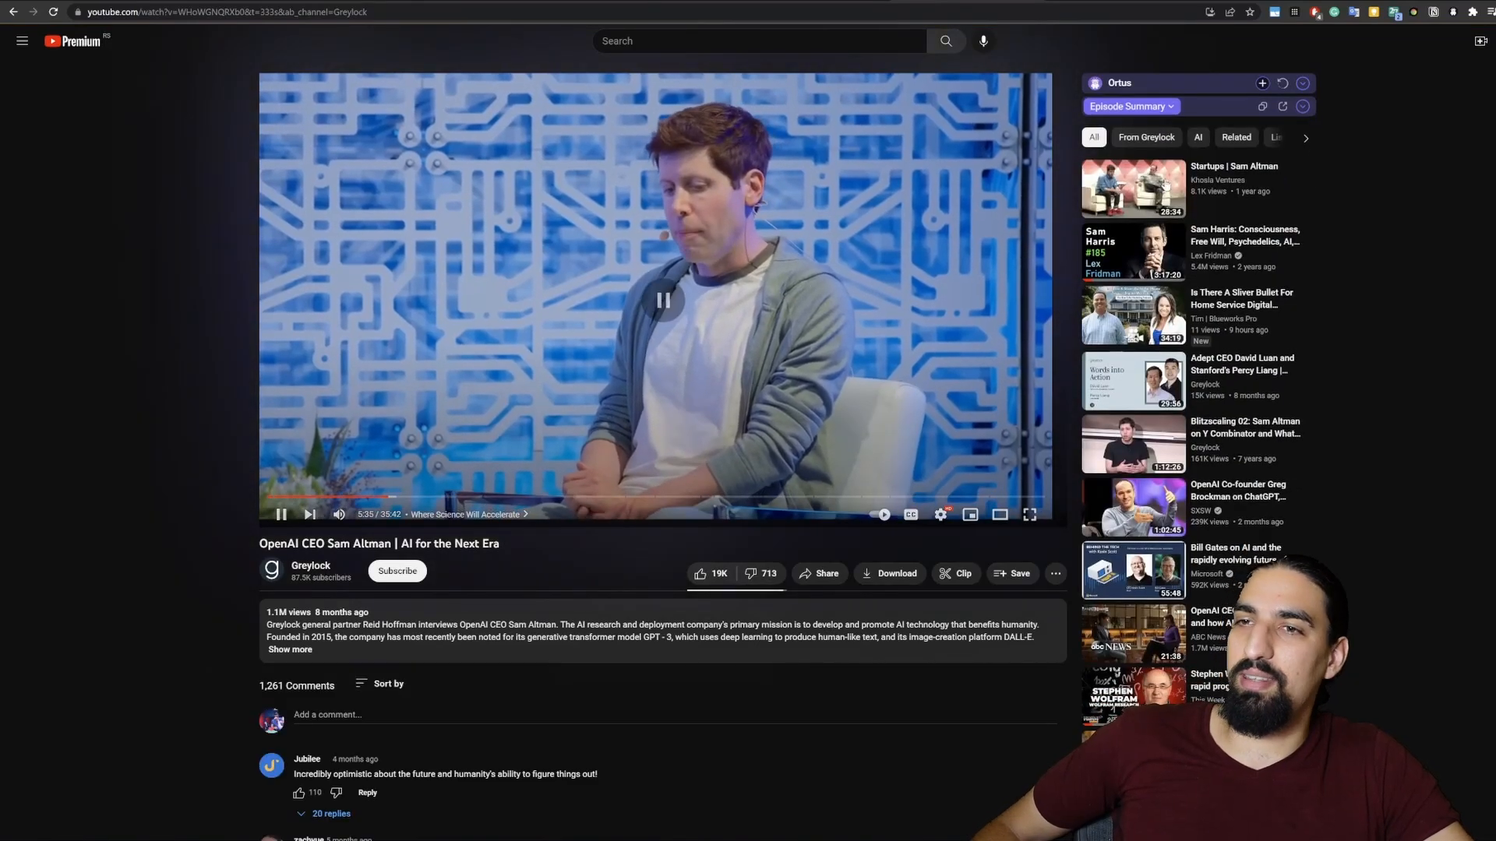
pyautogui.click(662, 298)
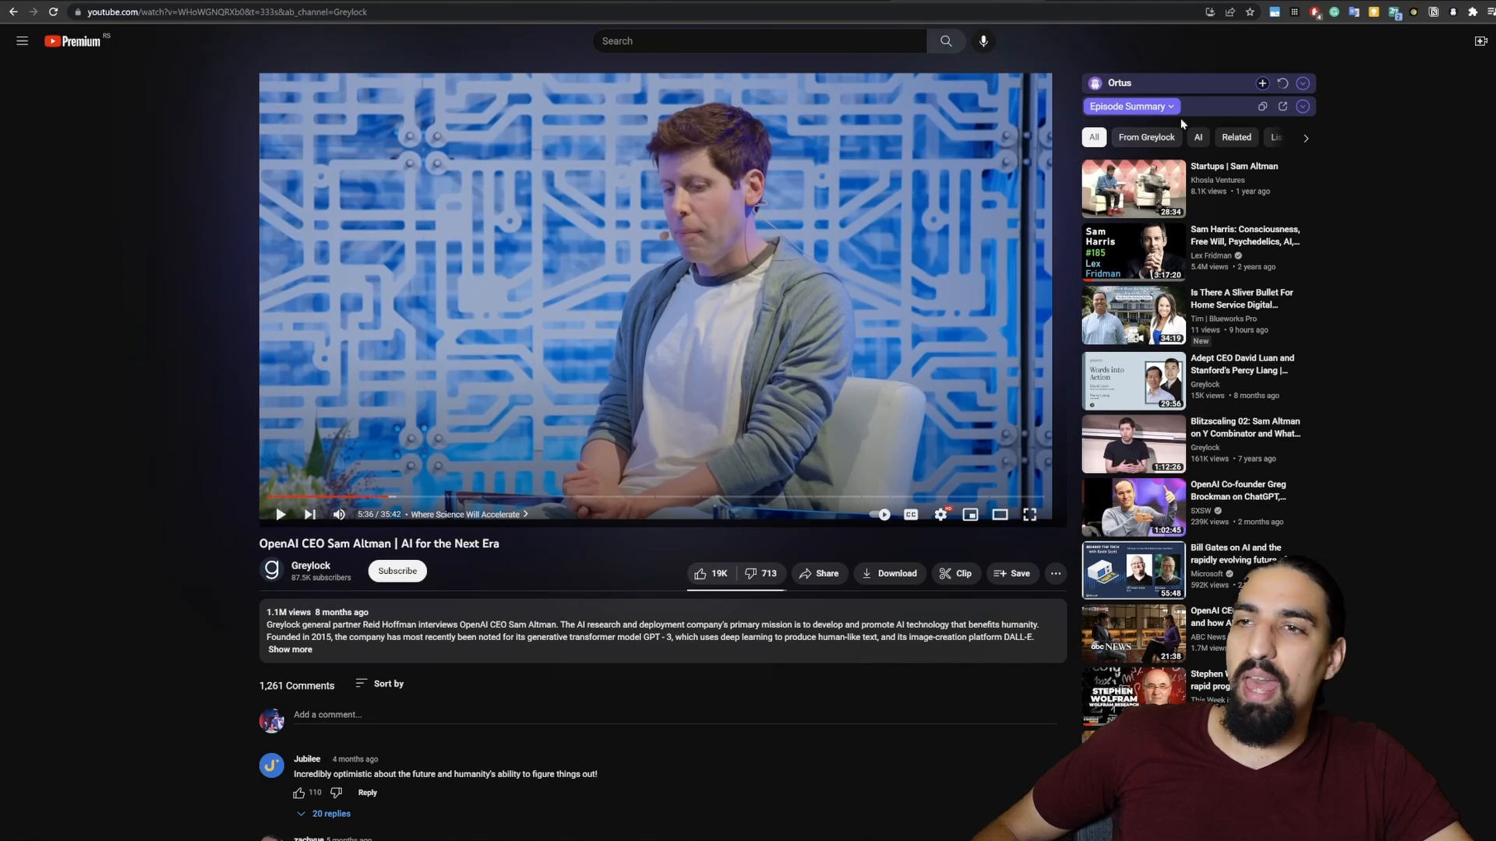
pyautogui.moveTo(1262, 84)
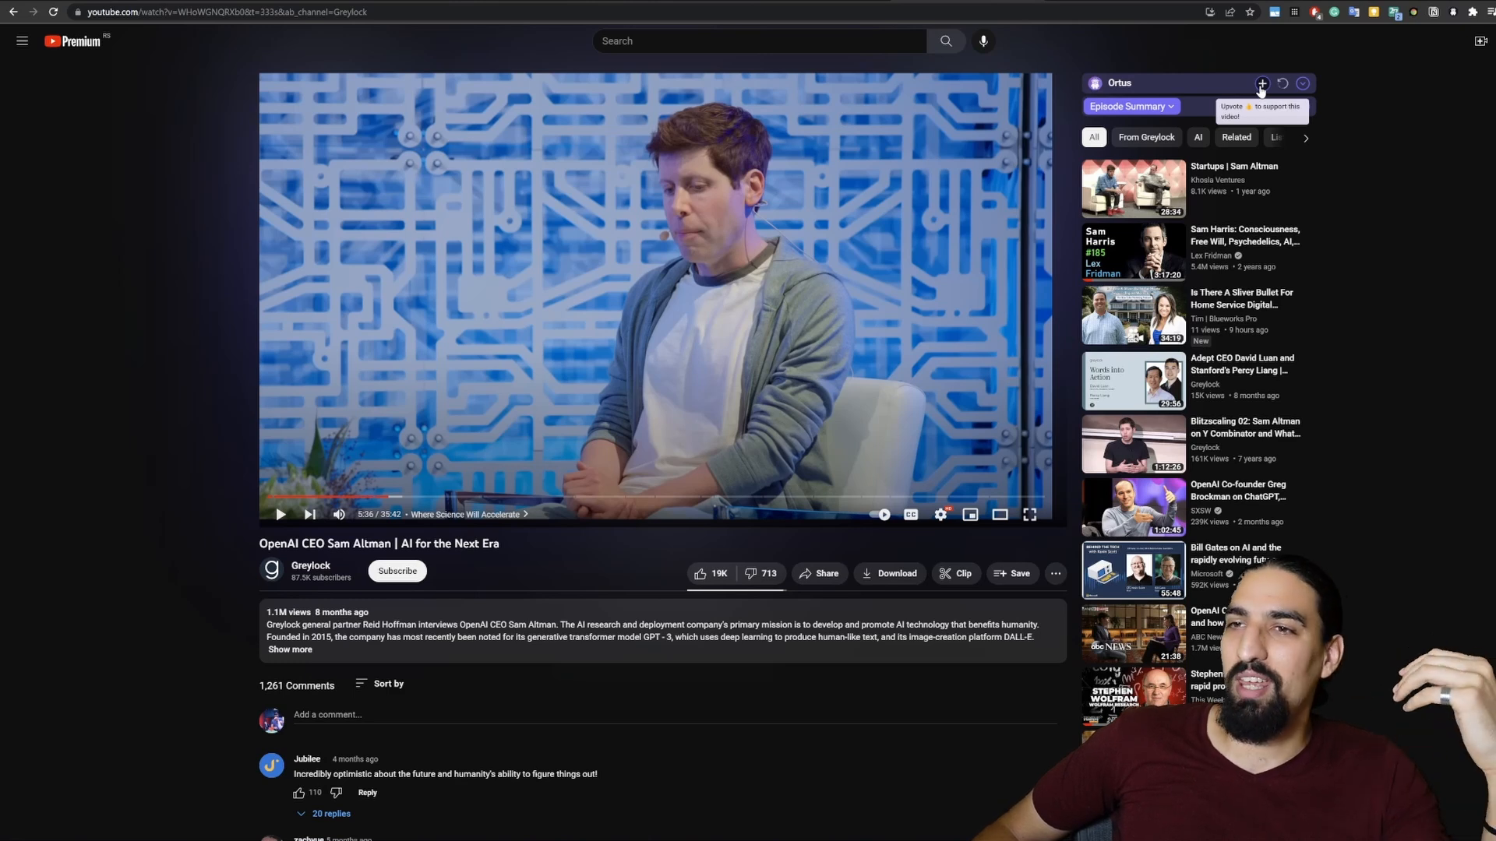
pyautogui.click(1262, 83)
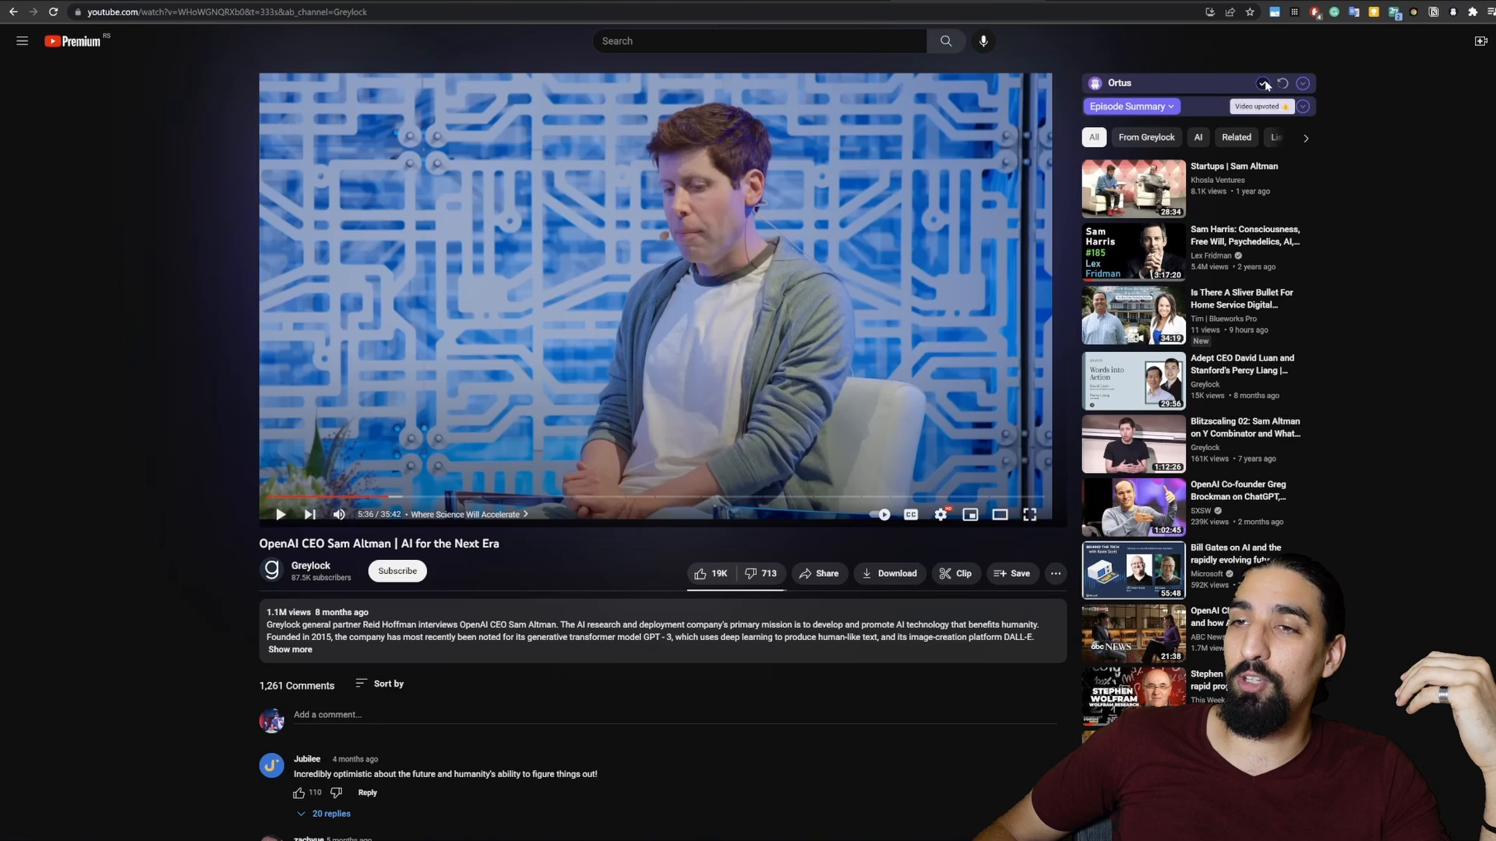
pyautogui.click(1262, 83)
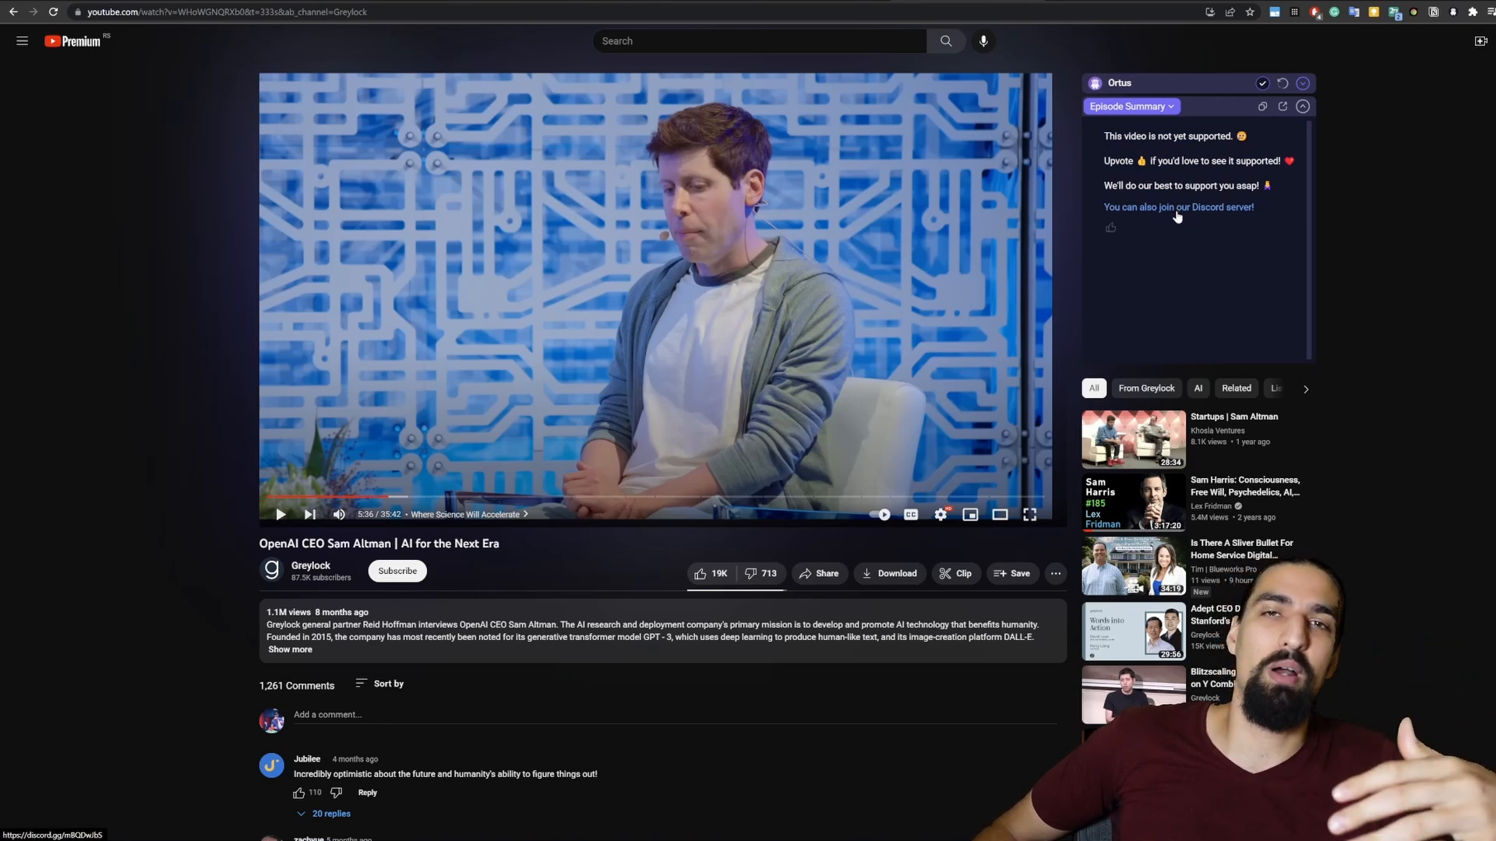
pyautogui.moveTo(1175, 210)
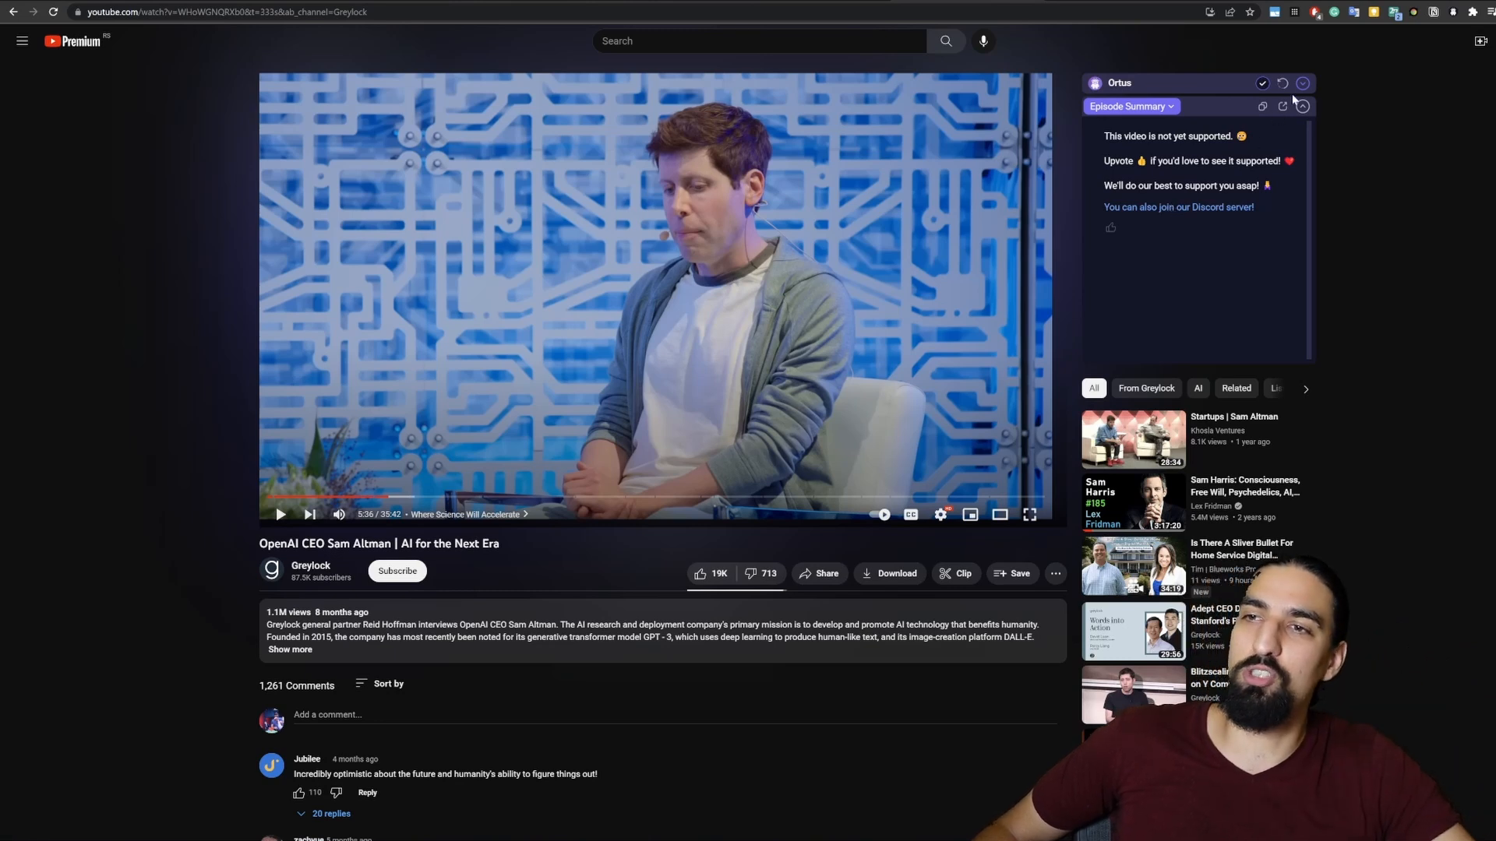
# Step: Ask the Ortus chat 'who is Sam Altman?' for the Greylock video
pyautogui.click(1301, 83)
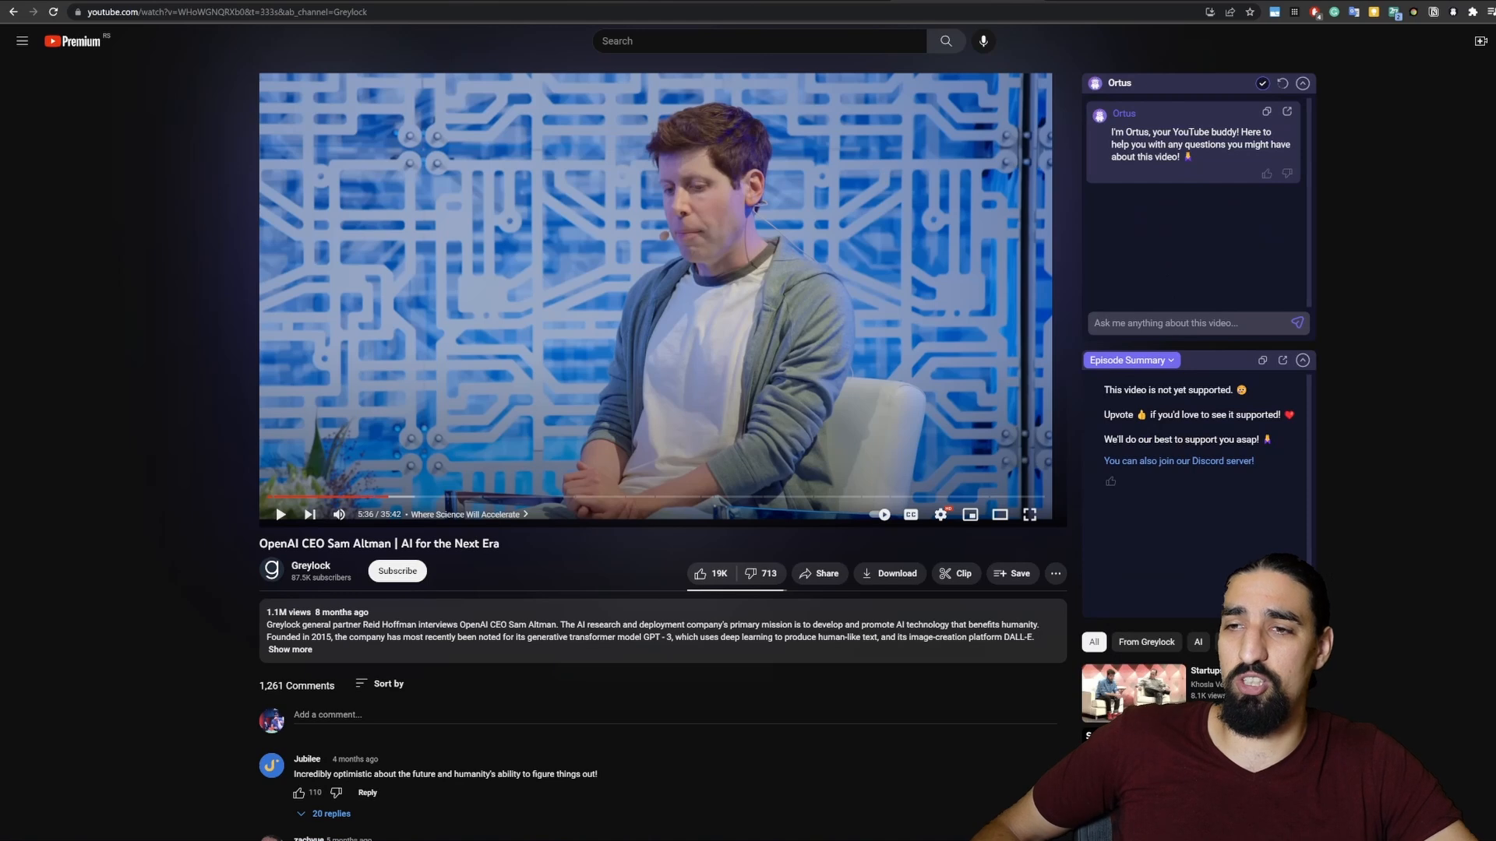
pyautogui.moveTo(1397, 272)
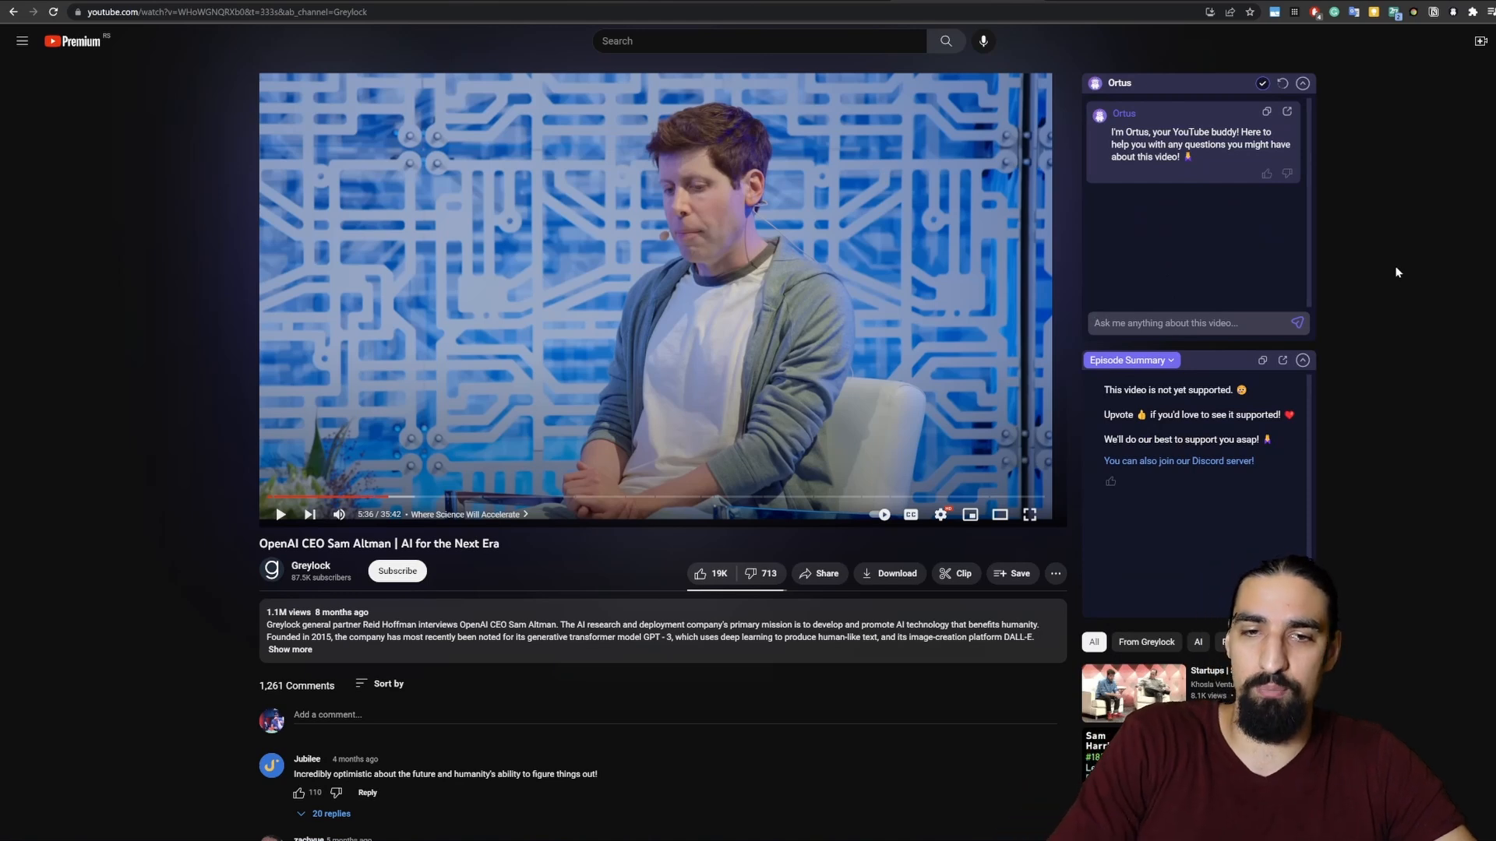
pyautogui.write('how is')
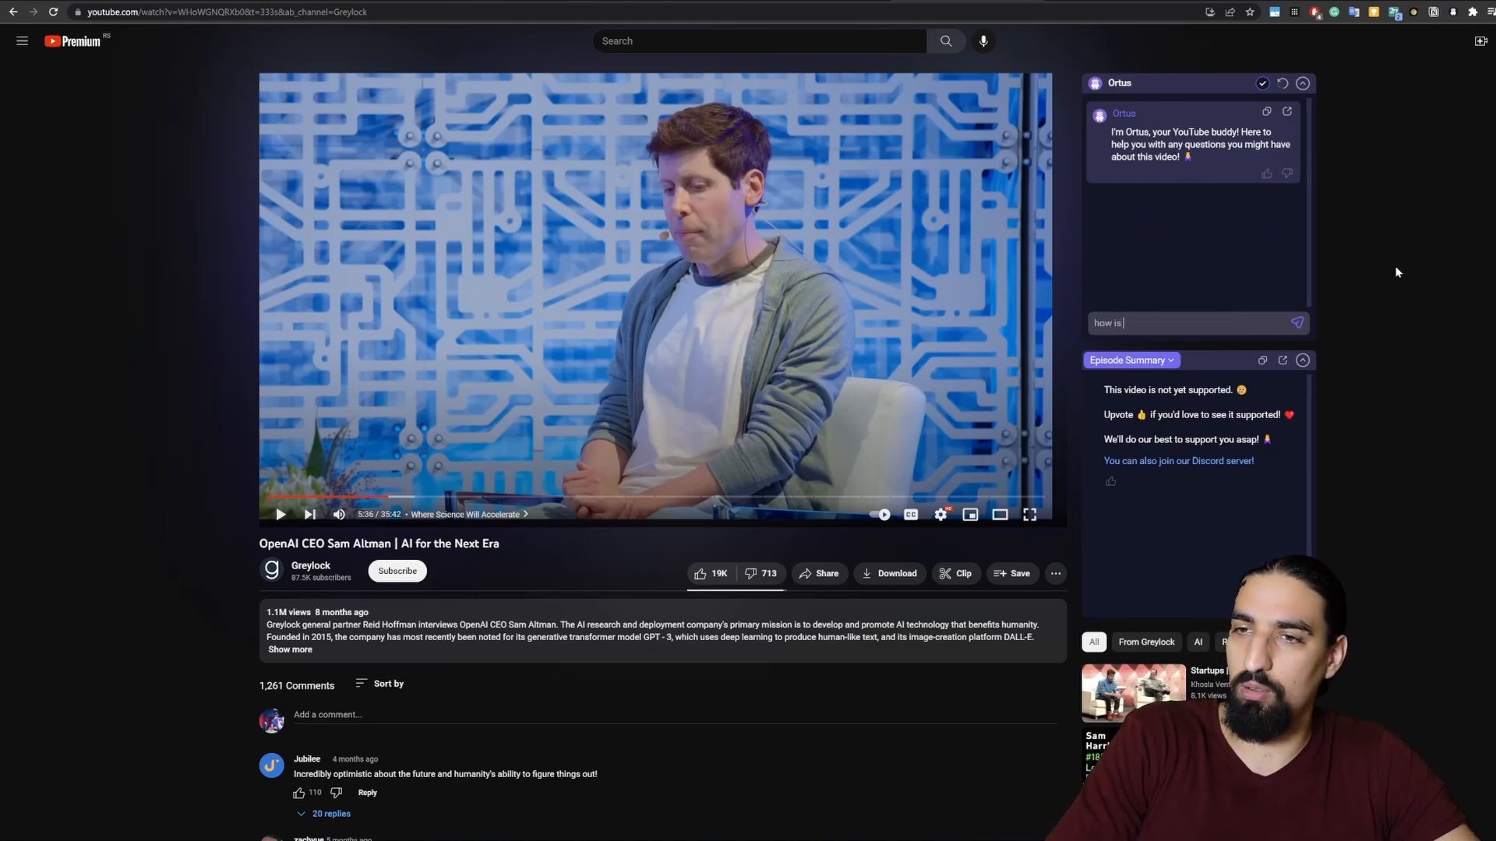
pyautogui.write('who is Sam')
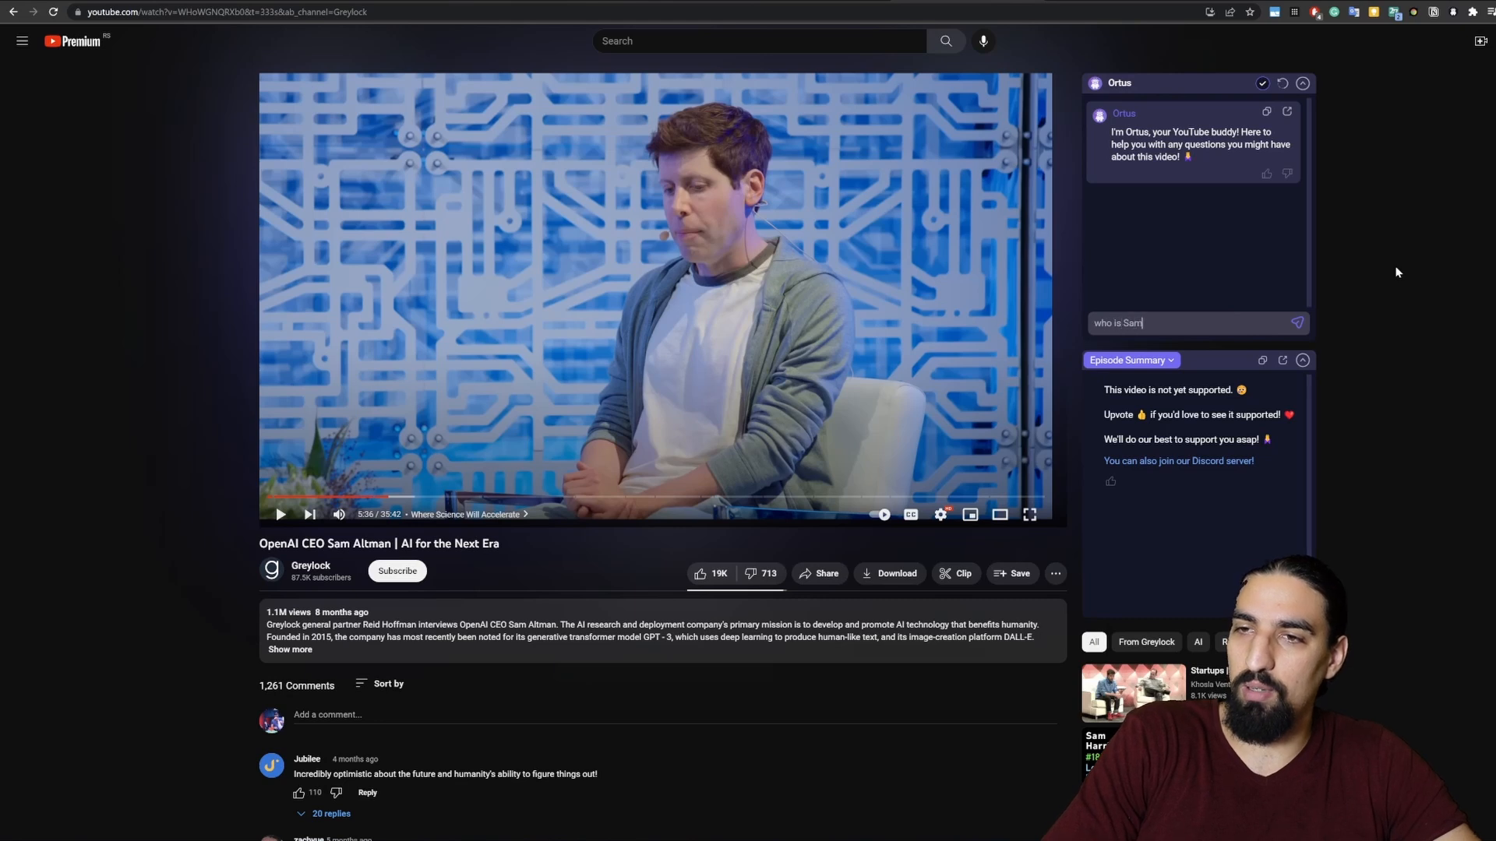
pyautogui.write('Altman?')
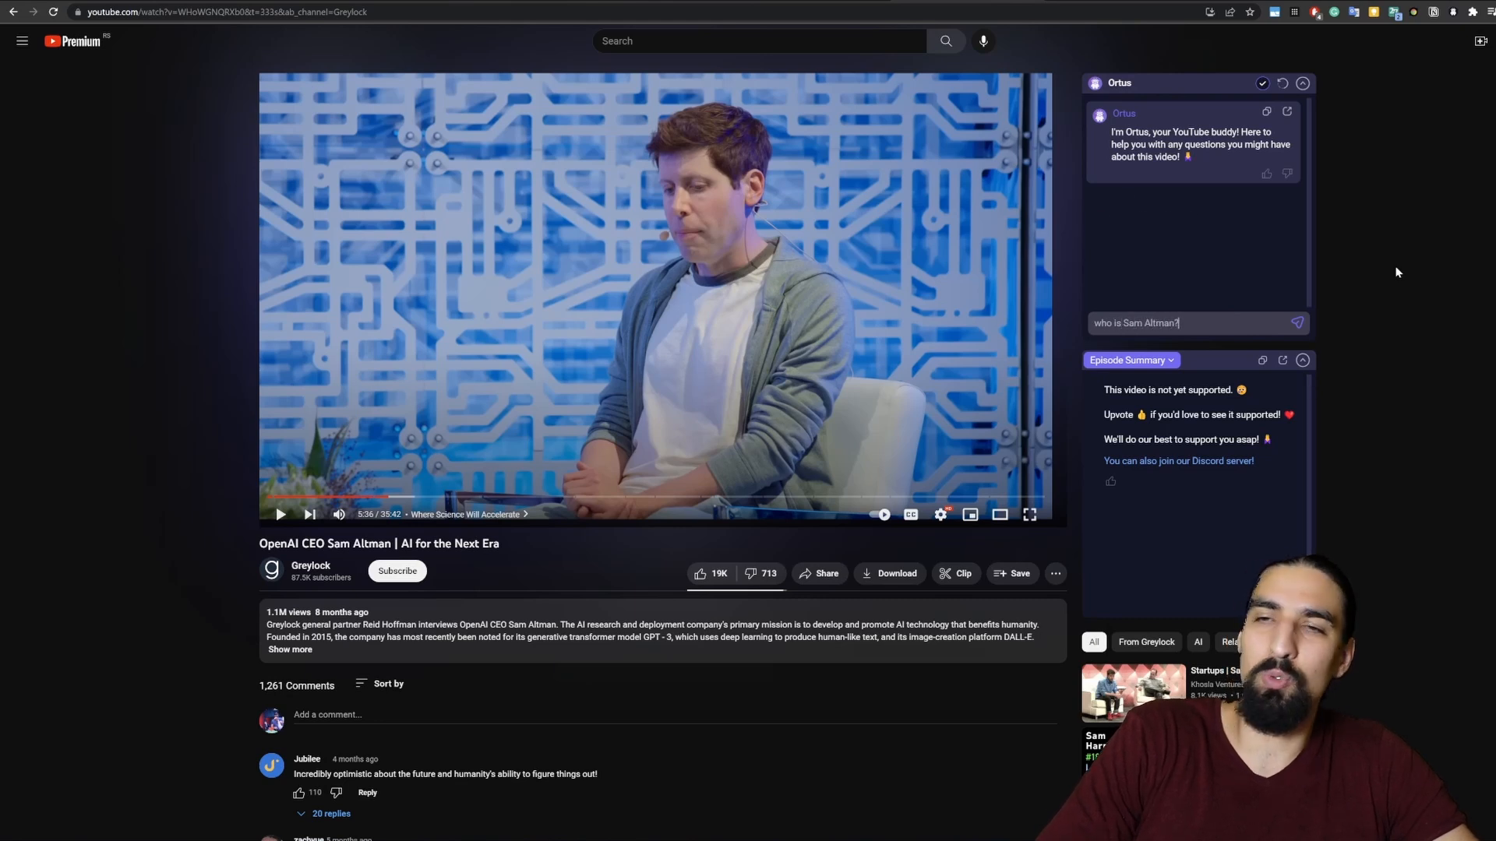
pyautogui.click(1296, 323)
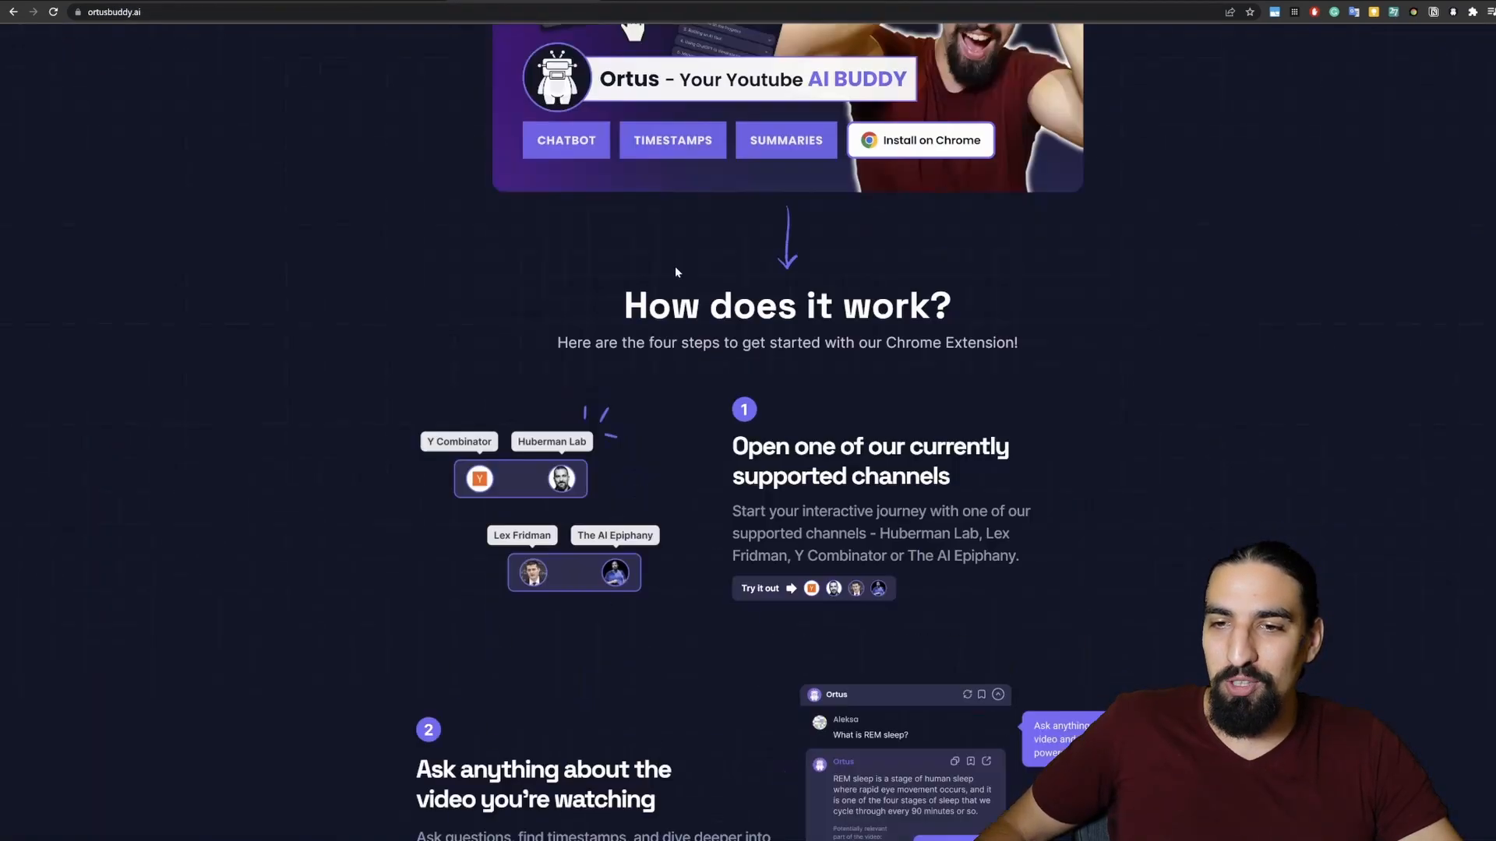
# Step: Open the supported The AI Epiphany DeepMind video from ortusbuddy.ai's Try it out section
pyautogui.scroll(-3)
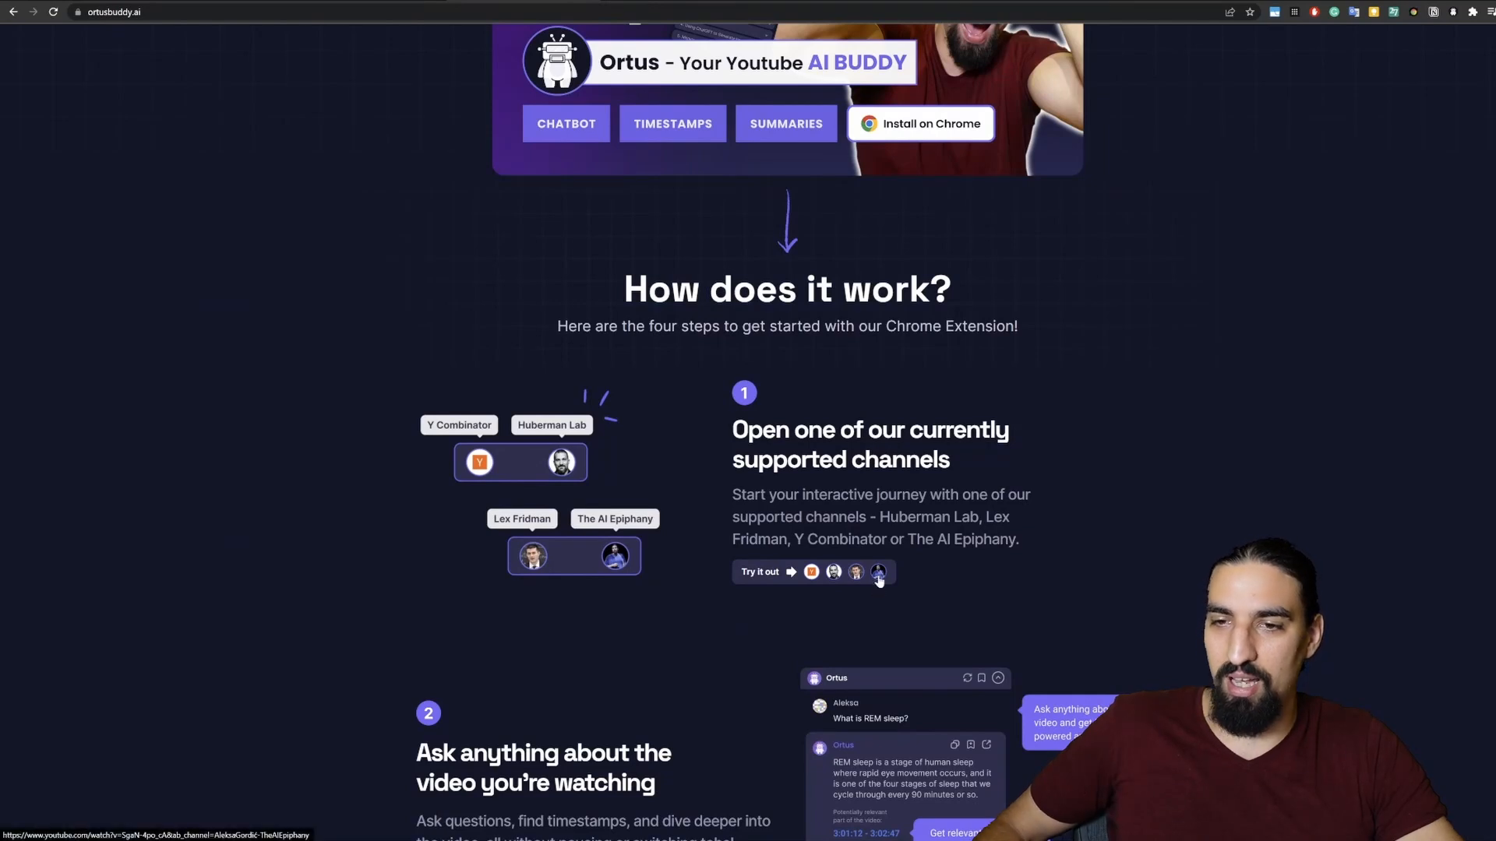
pyautogui.click(876, 571)
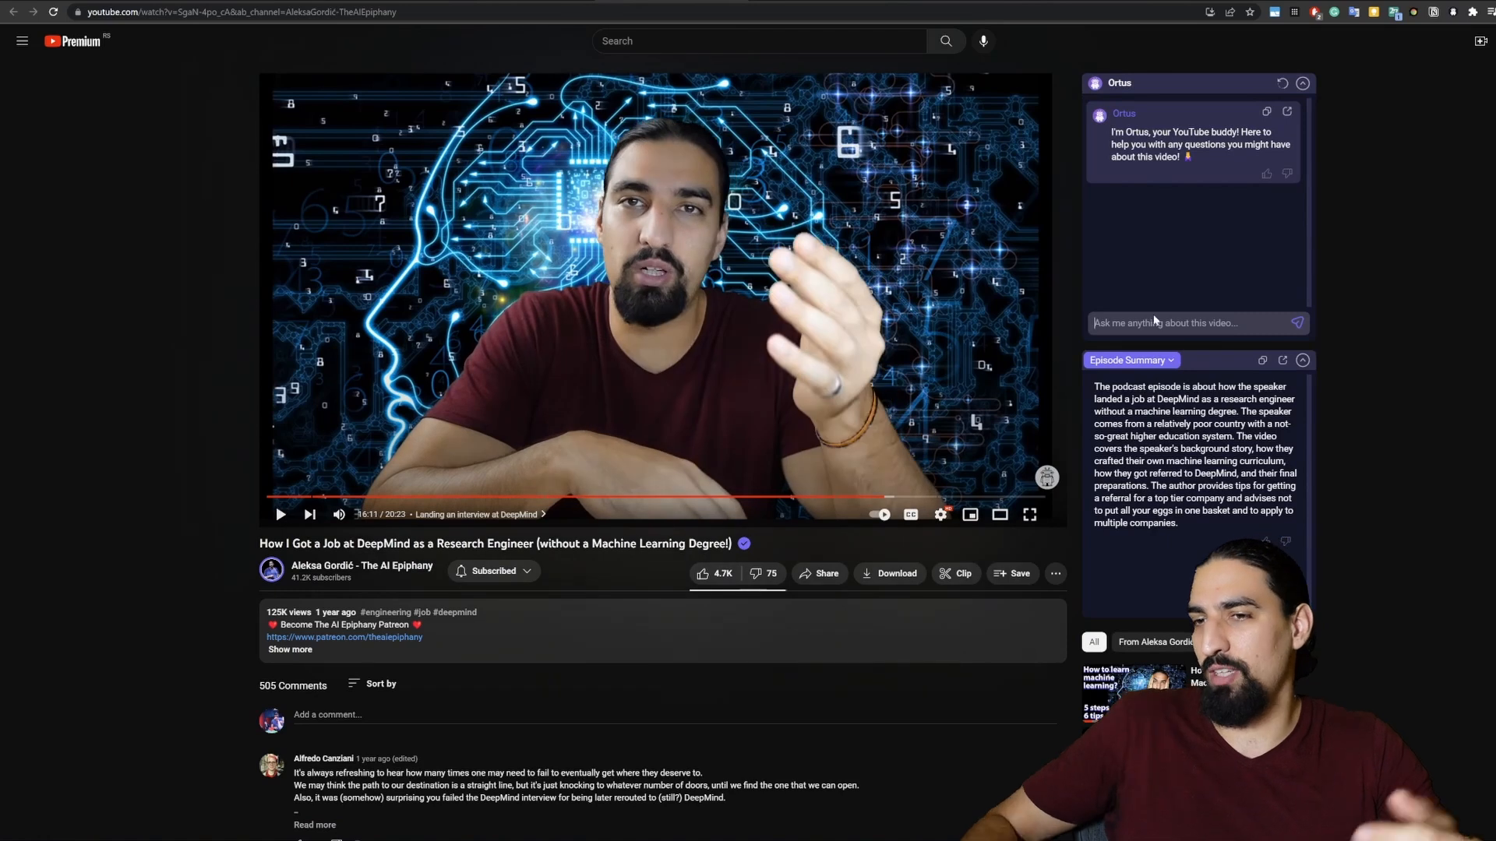
# Step: Ask the Ortus chat 'what are the key points from this vid' about the DeepMind video
pyautogui.write('what')
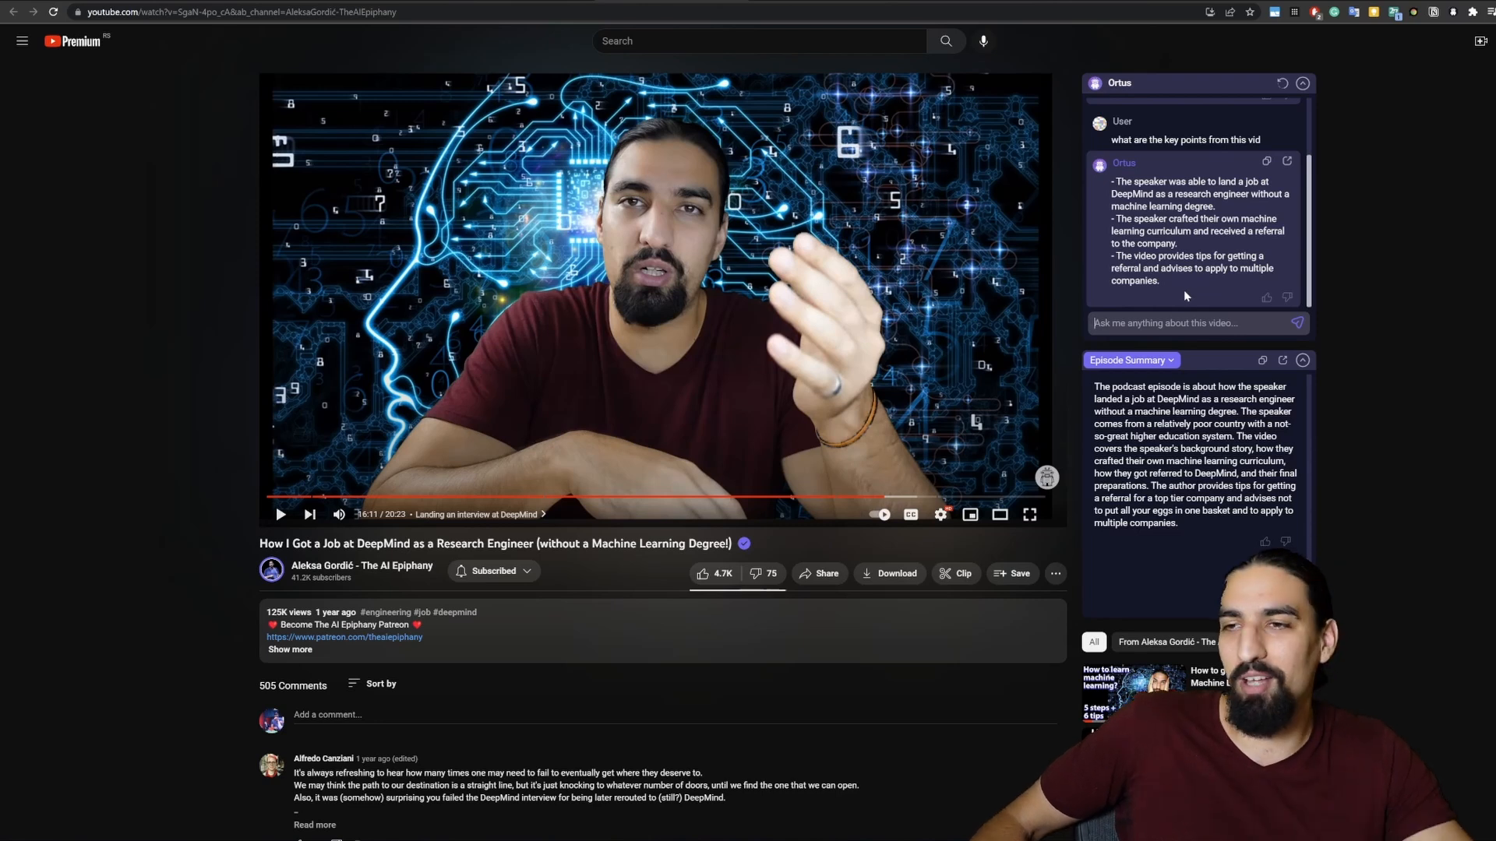
pyautogui.moveTo(1374, 293)
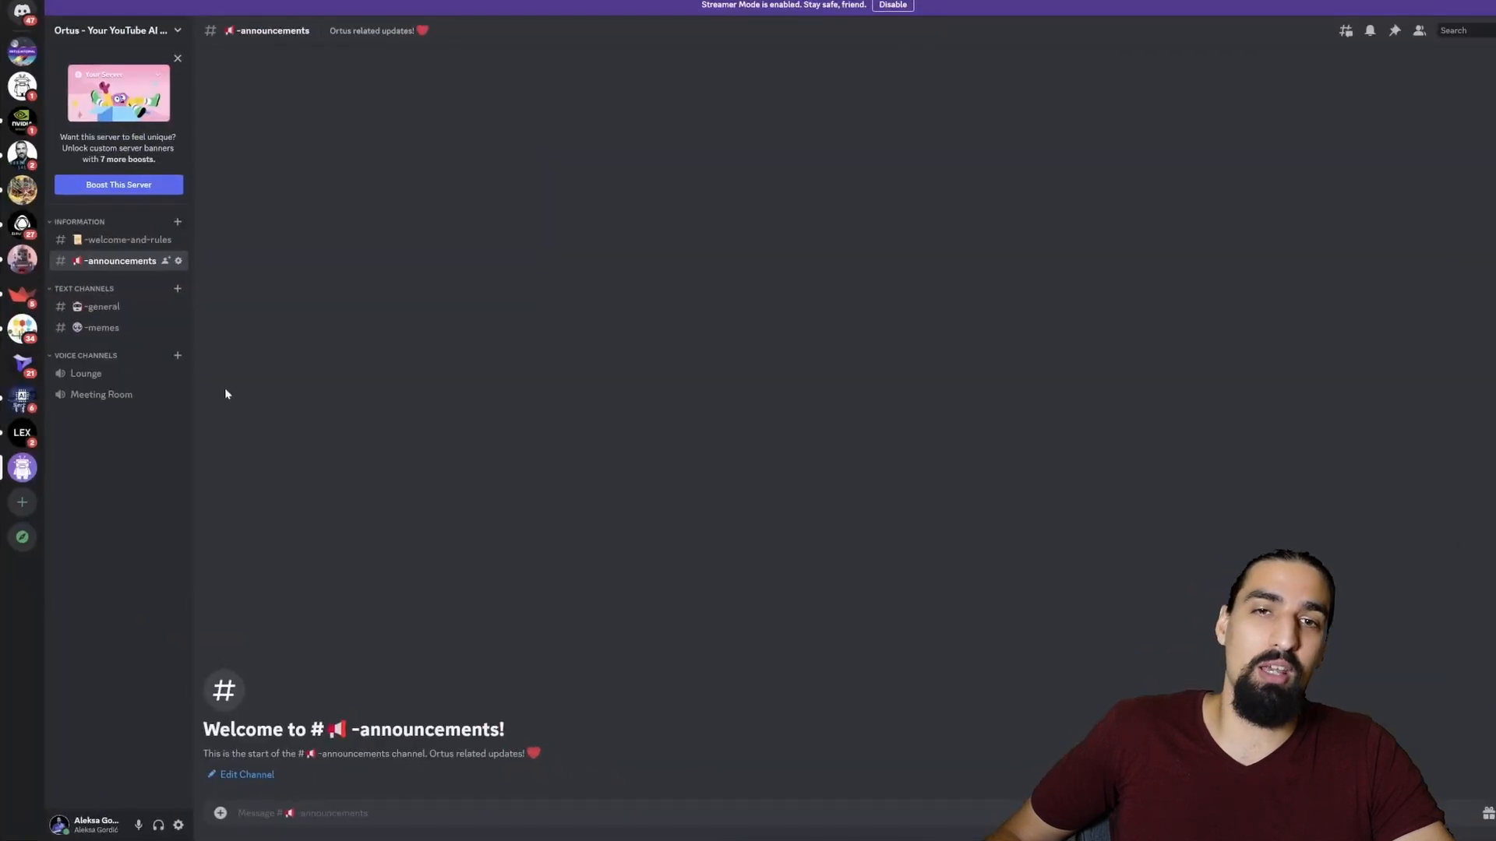
pyautogui.moveTo(442, 353)
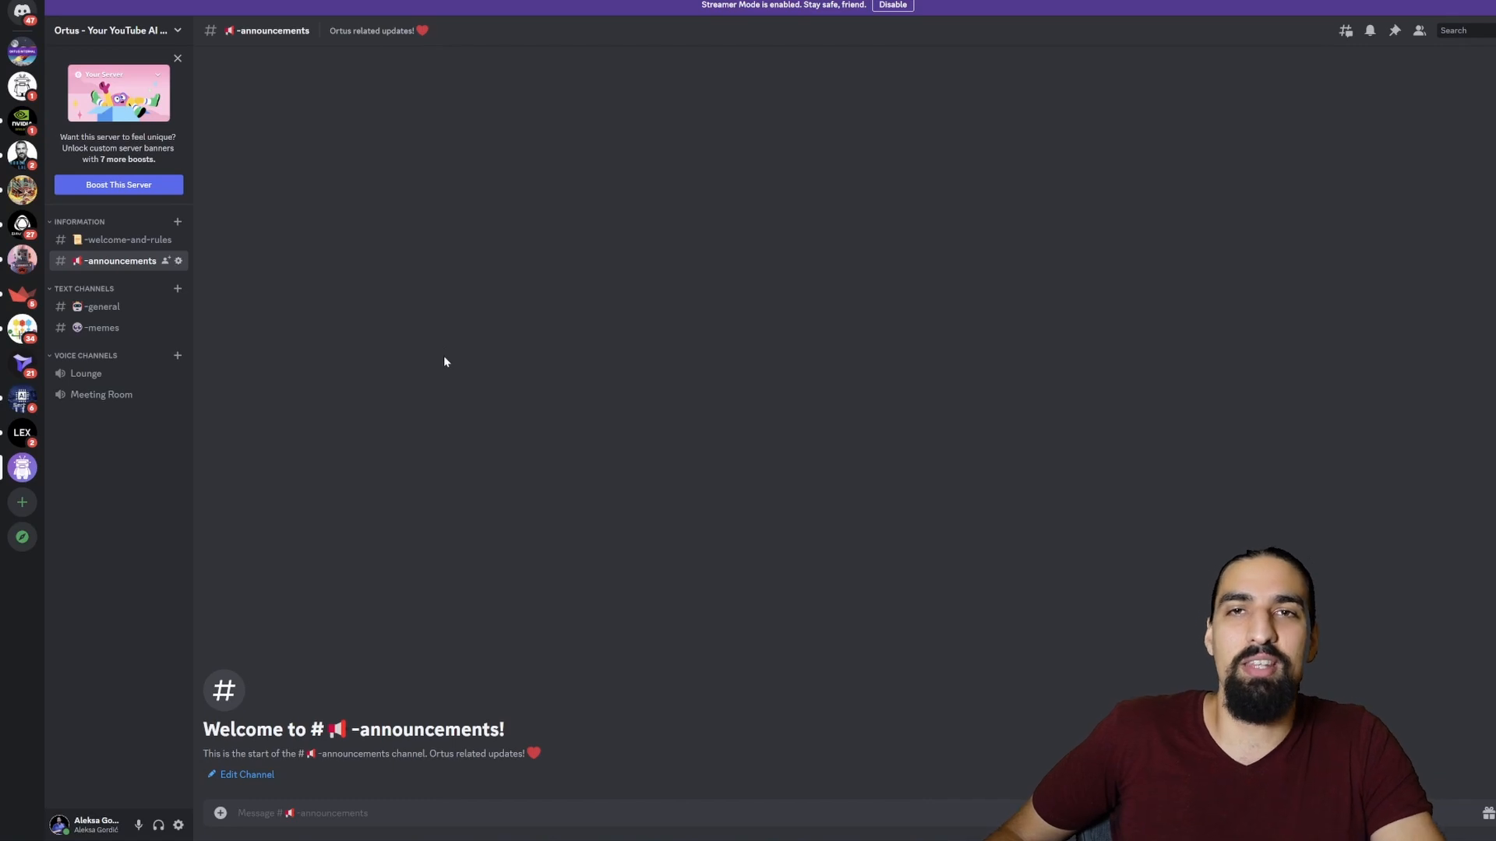
pyautogui.moveTo(455, 358)
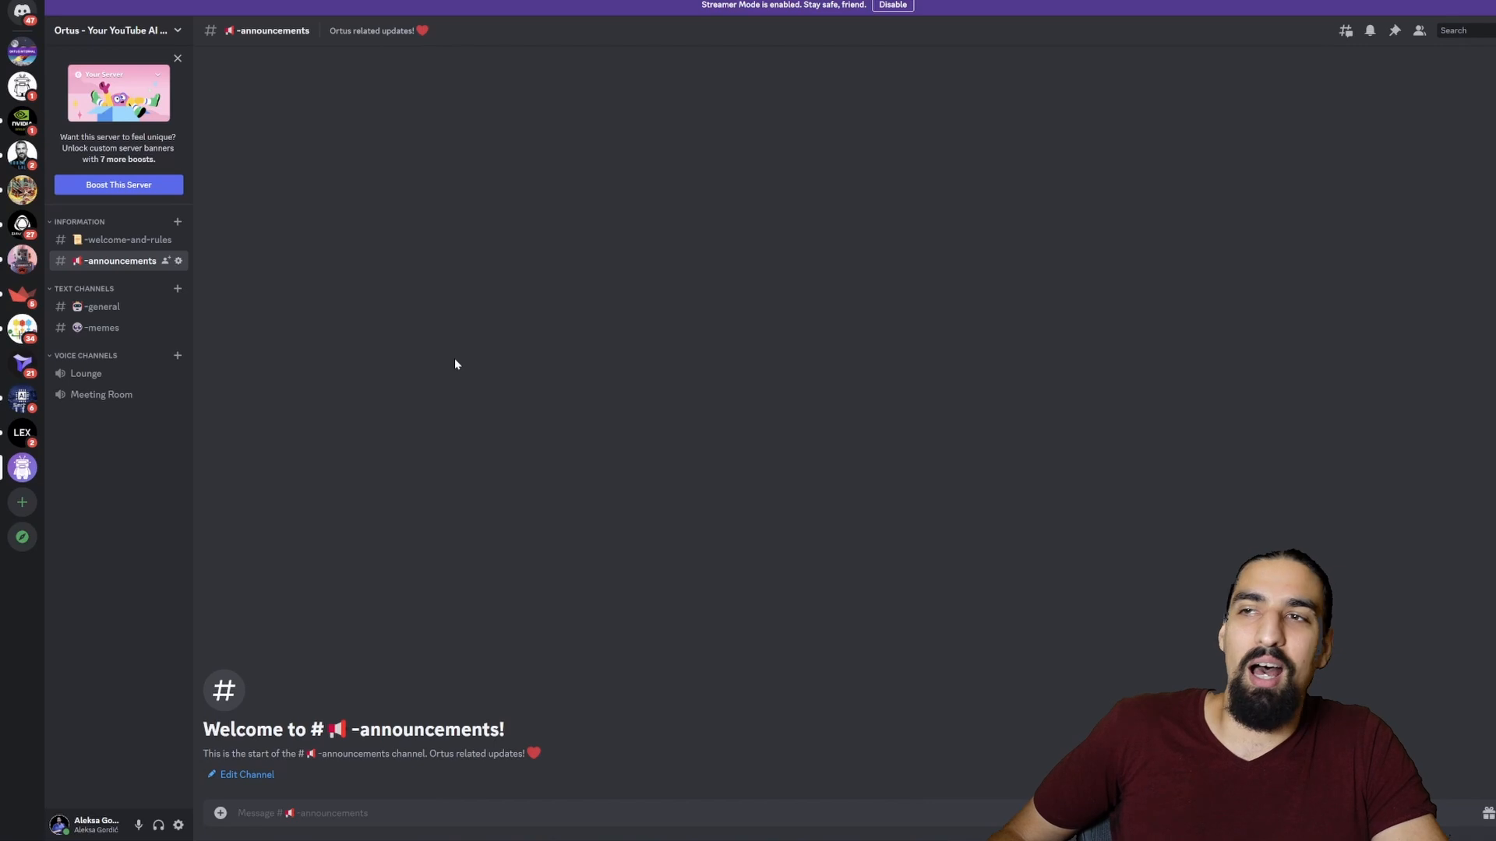
pyautogui.moveTo(466, 339)
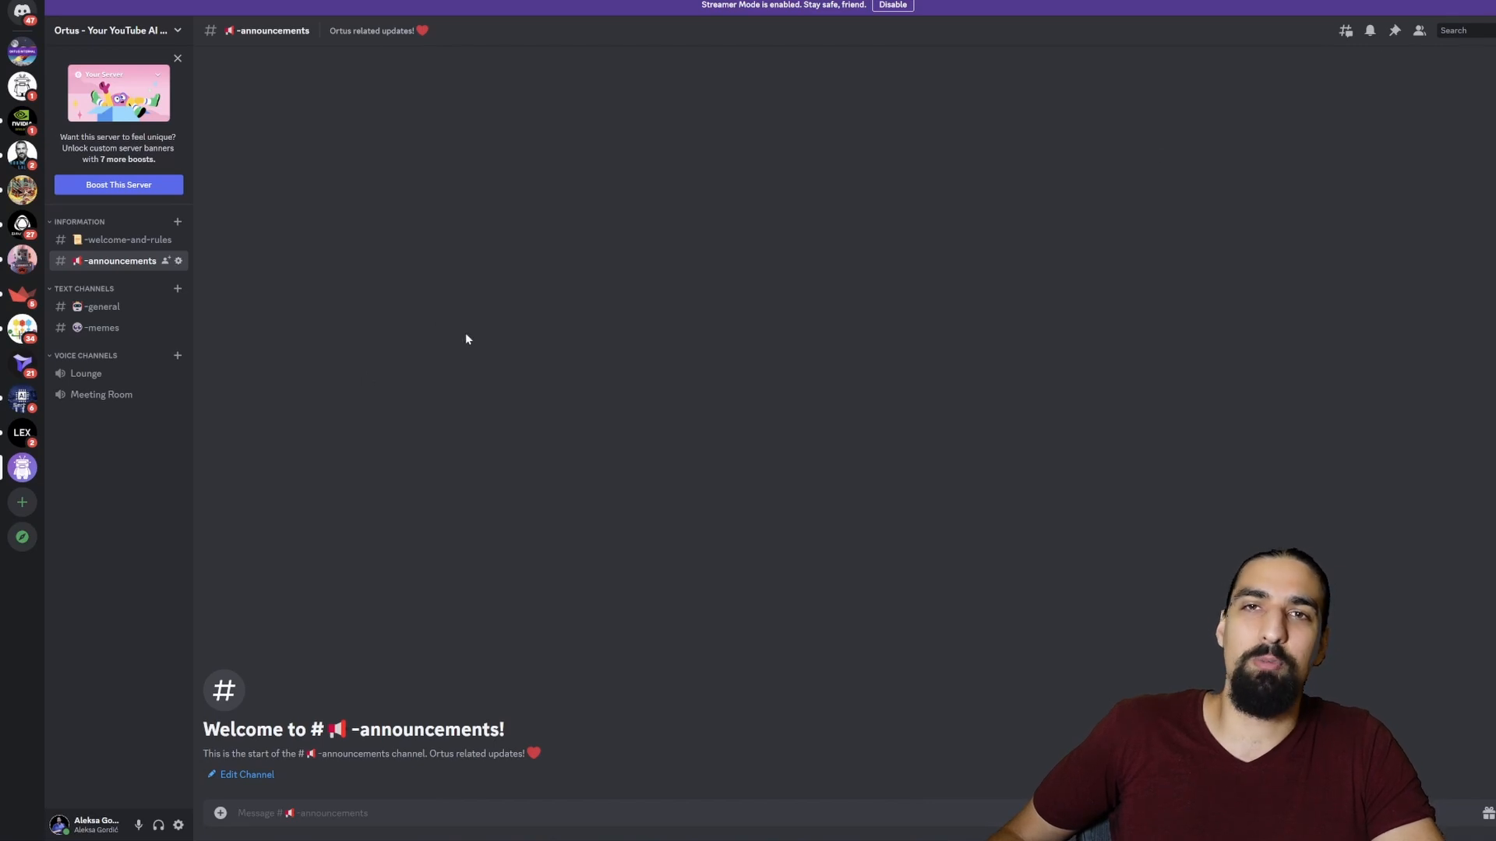
pyautogui.moveTo(507, 328)
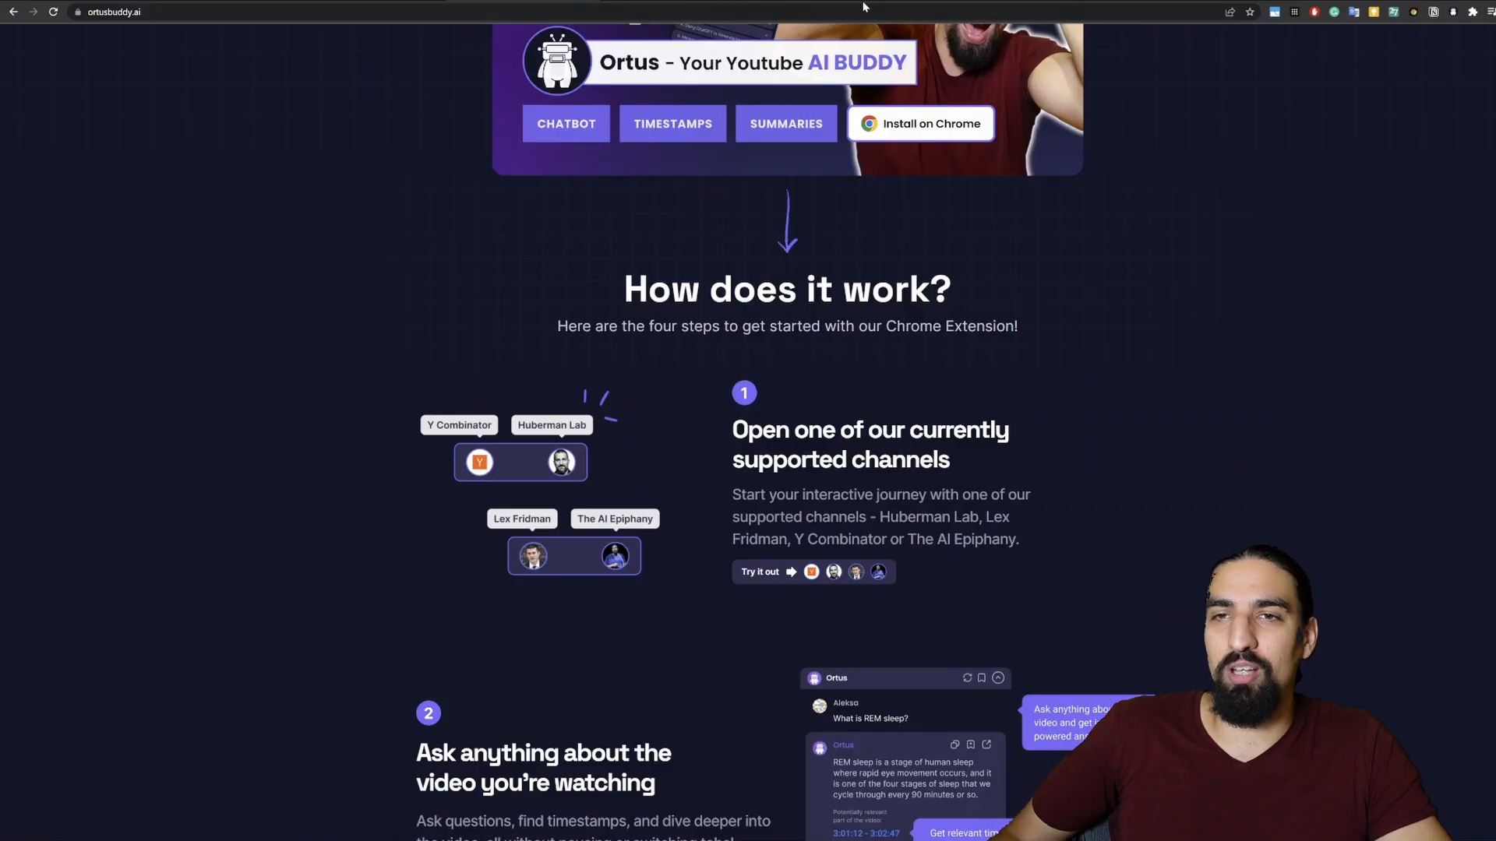
# Step: Open the Ortus extension's Chrome Web Store listing via Install on Chrome
pyautogui.click(919, 124)
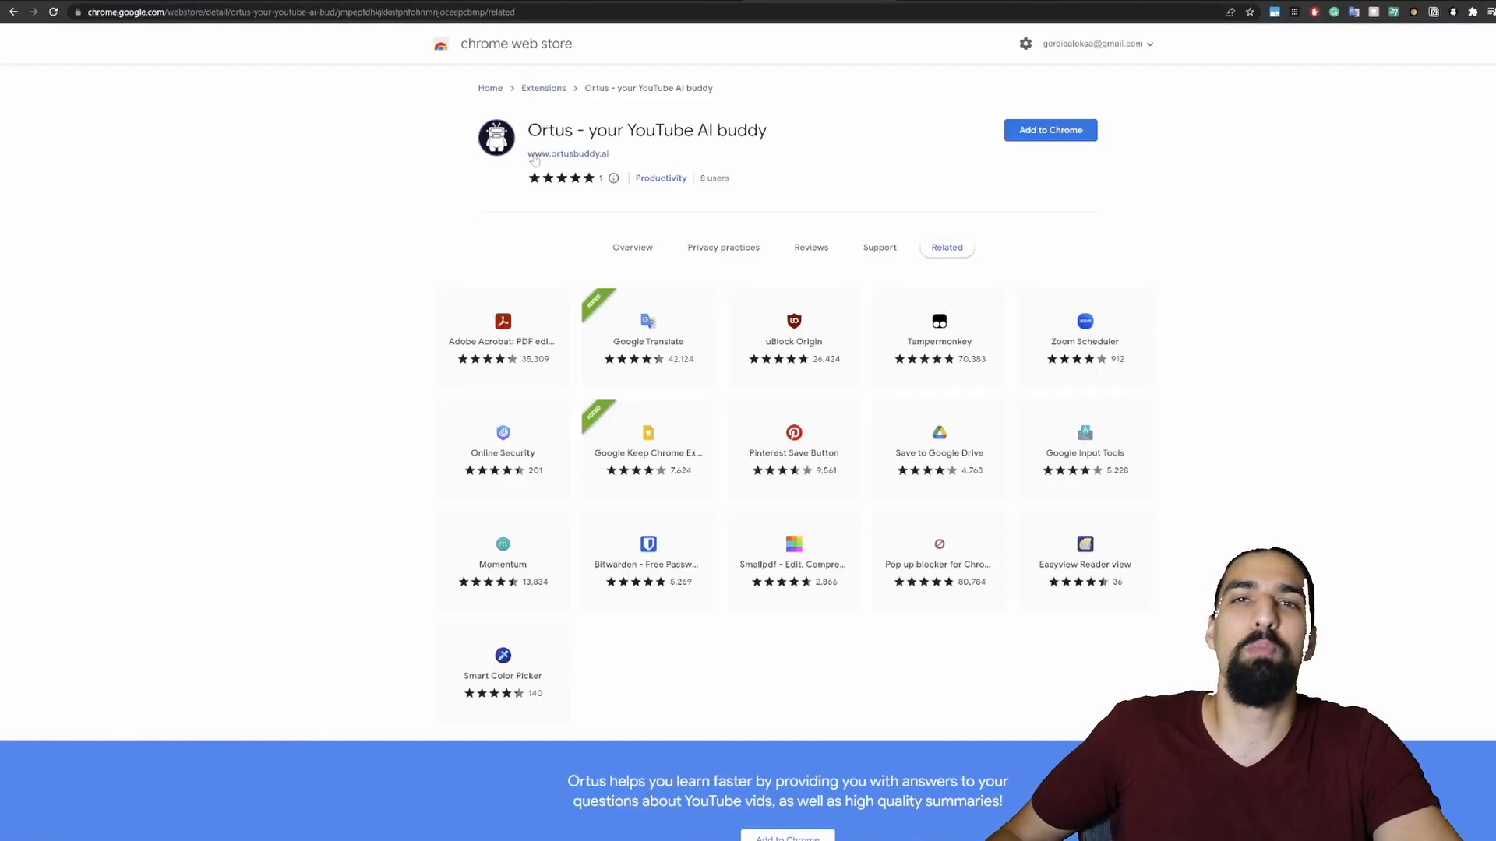
pyautogui.moveTo(544, 162)
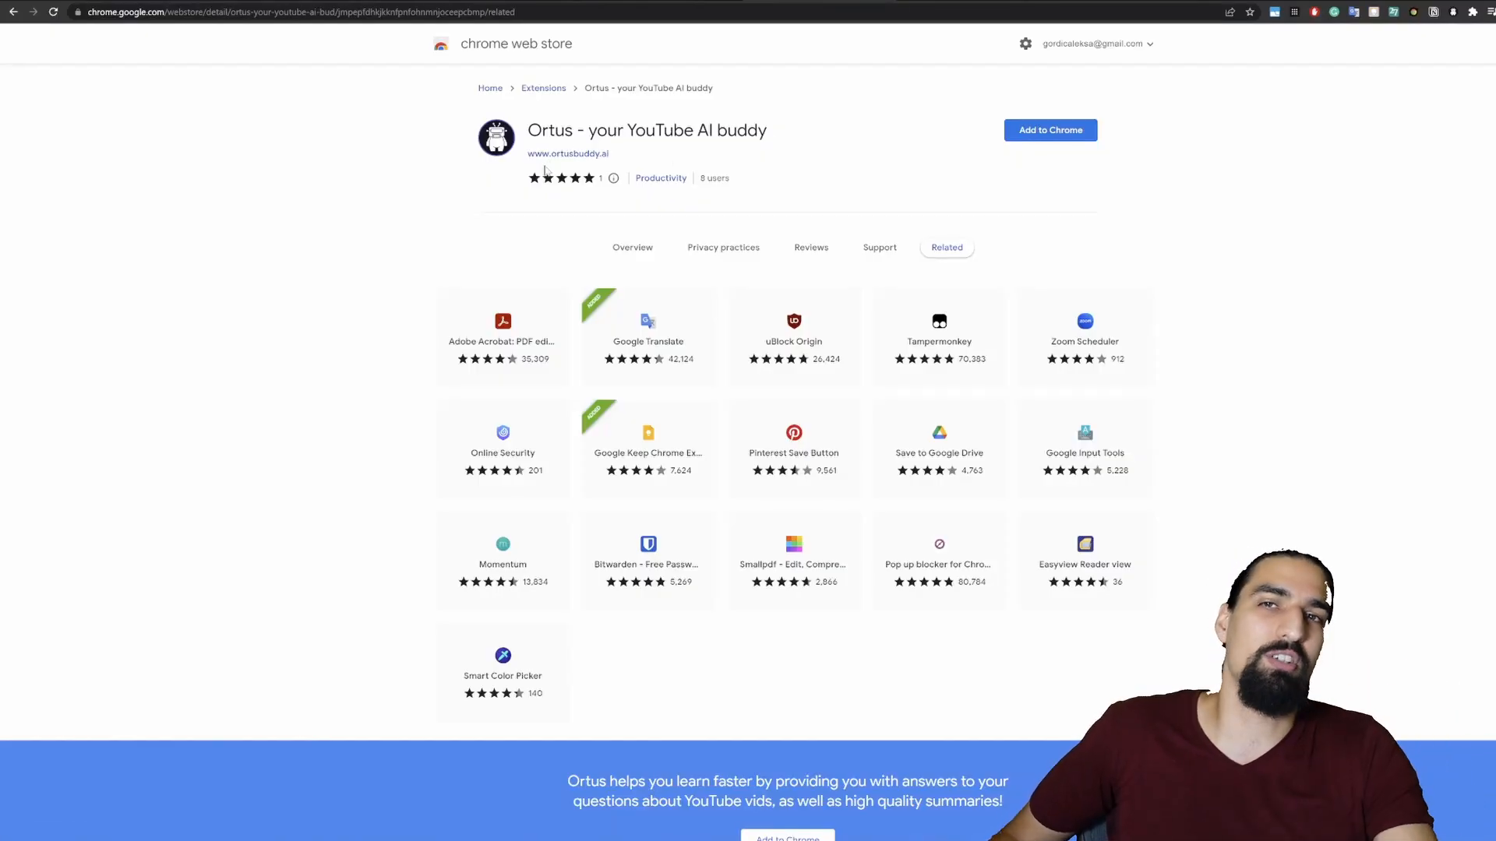
pyautogui.moveTo(568, 154)
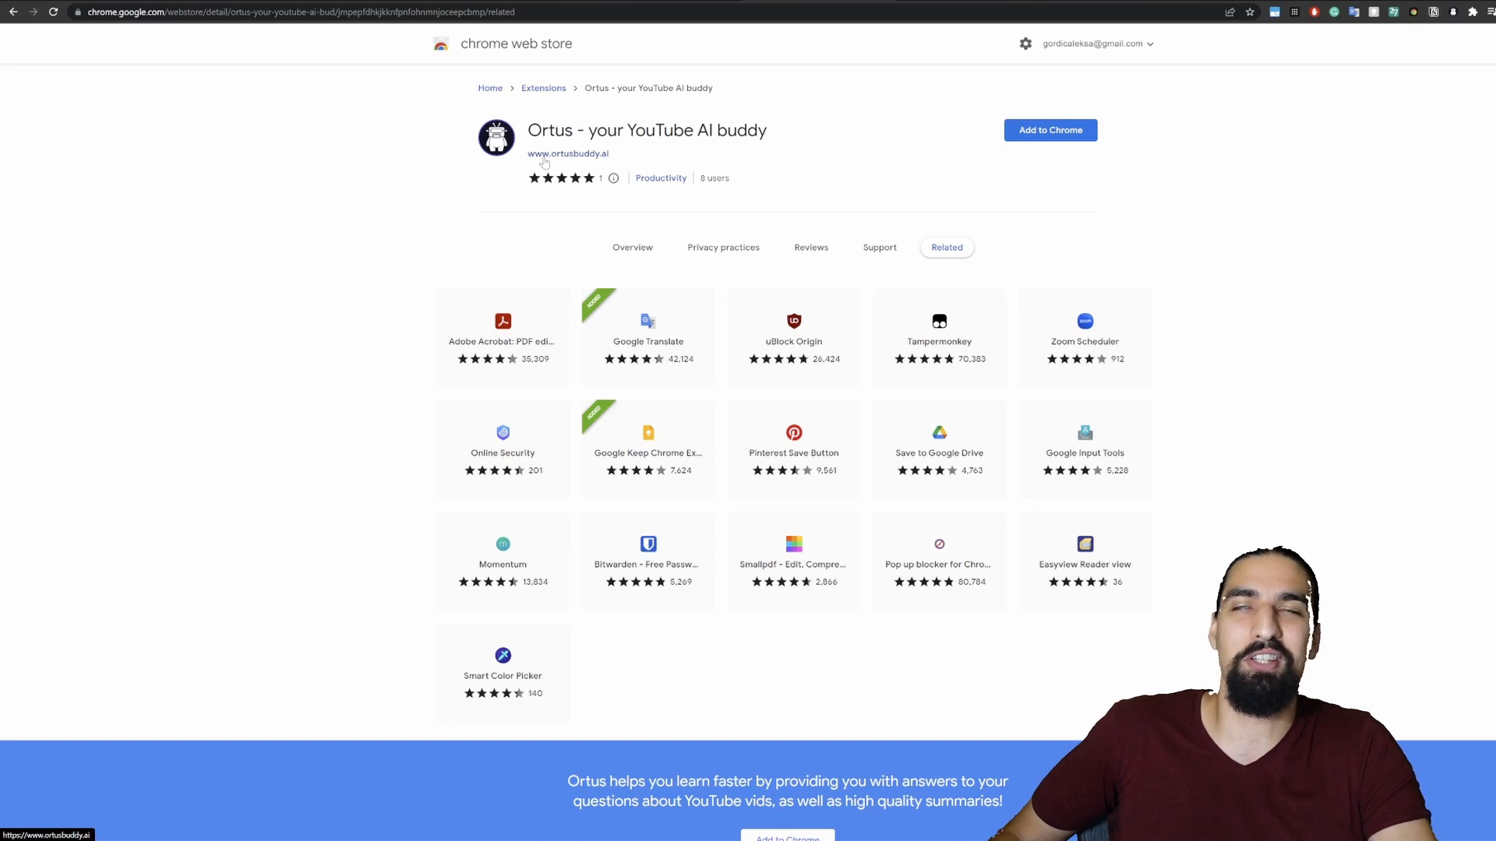